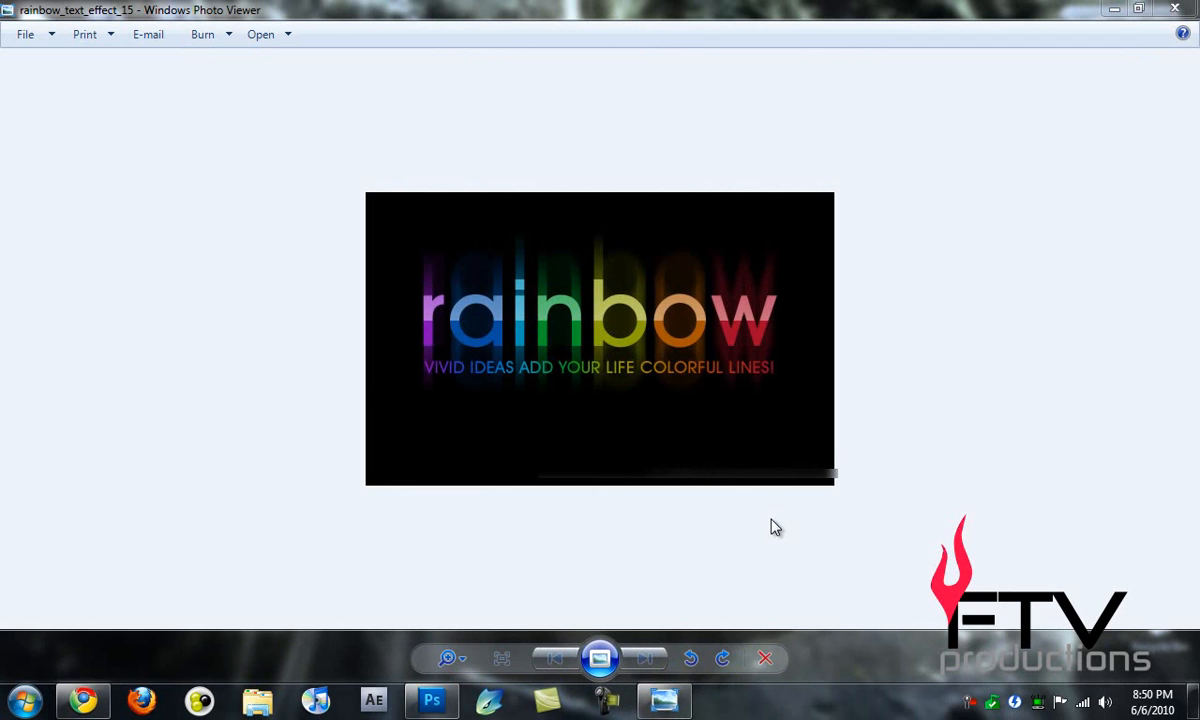
{"action": "mouse_move", "coordinate": [612, 312]}
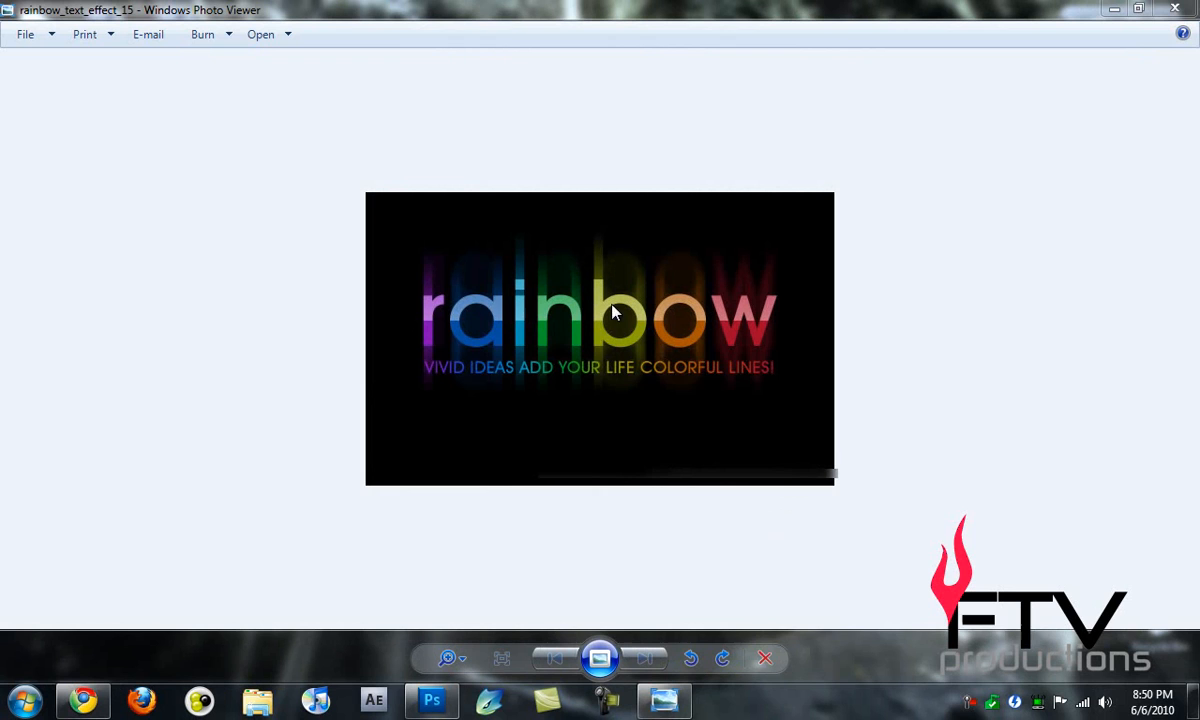
{"action": "mouse_move", "coordinate": [460, 308]}
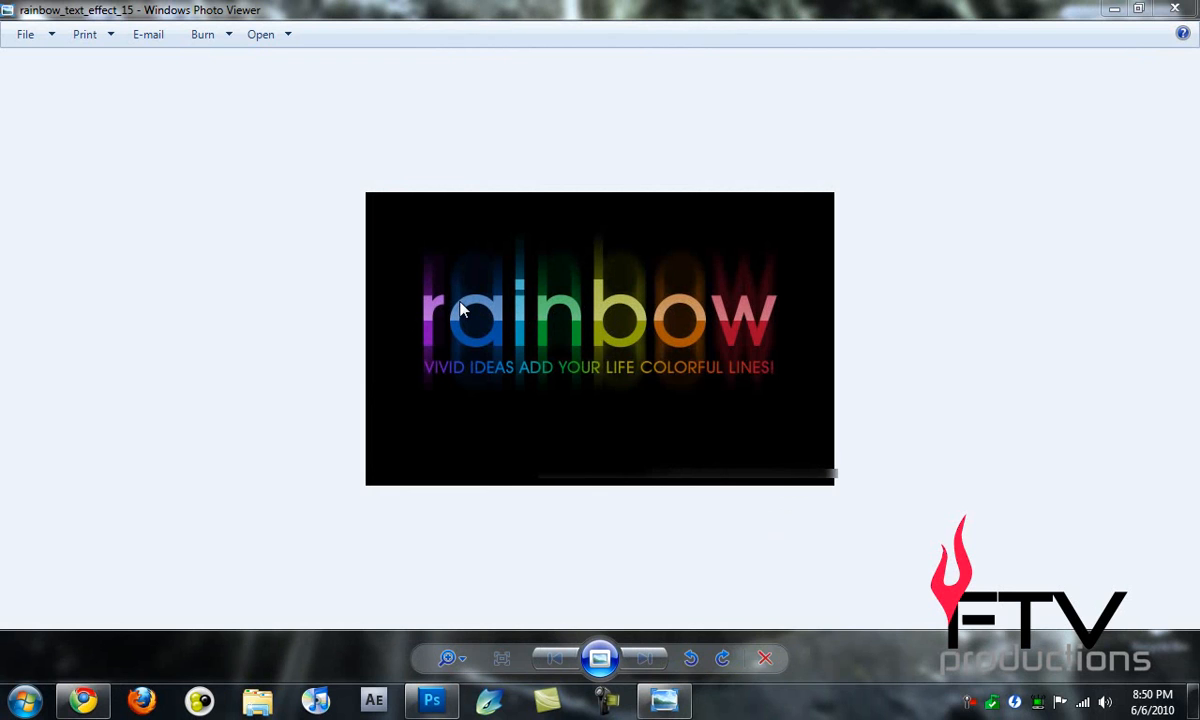
{"action": "mouse_move", "coordinate": [538, 336]}
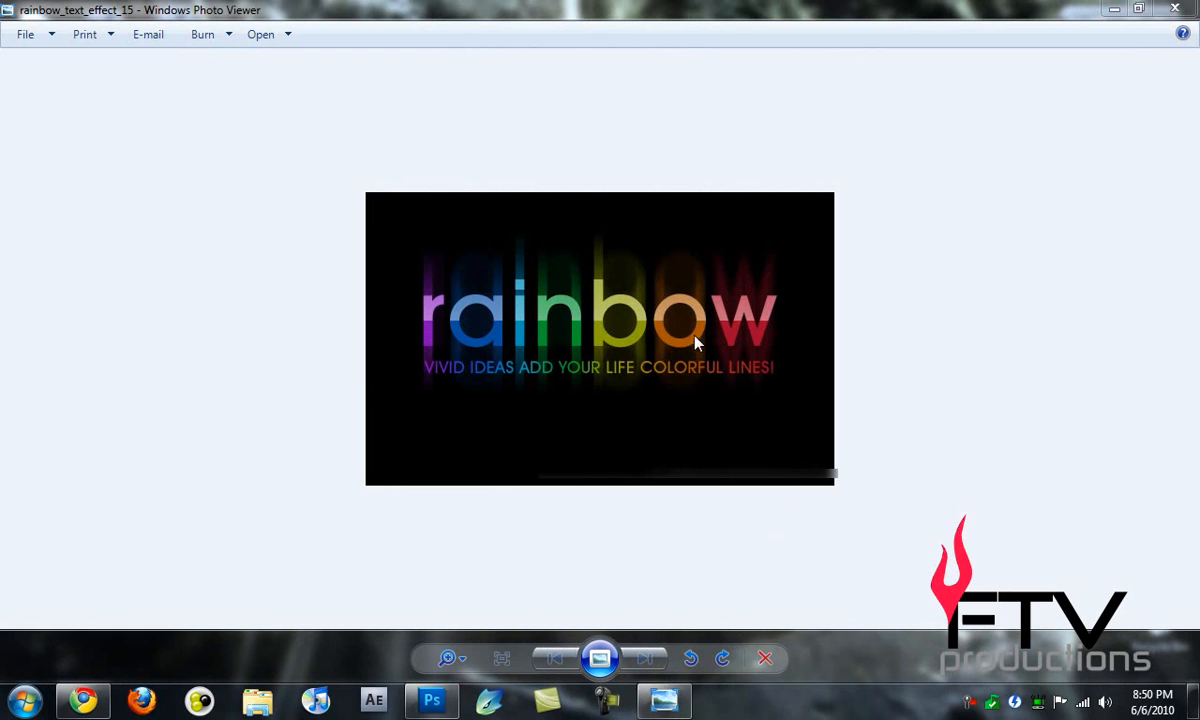
{"action": "mouse_move", "coordinate": [712, 360]}
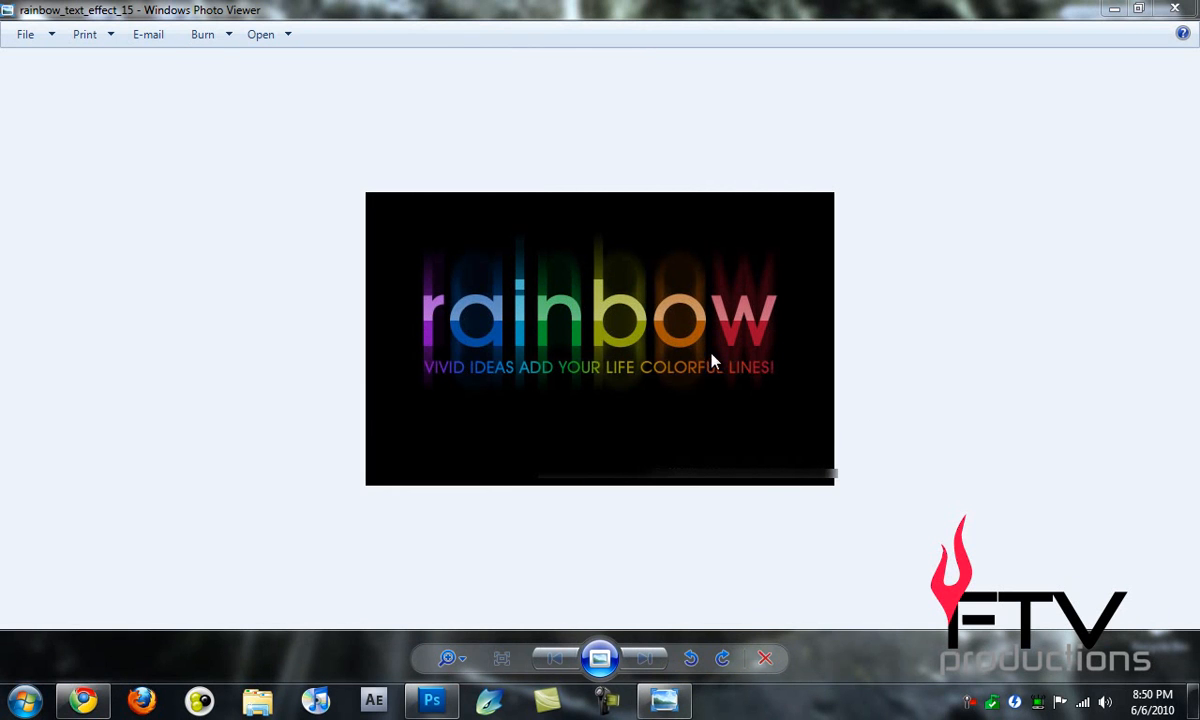
{"action": "mouse_move", "coordinate": [552, 324]}
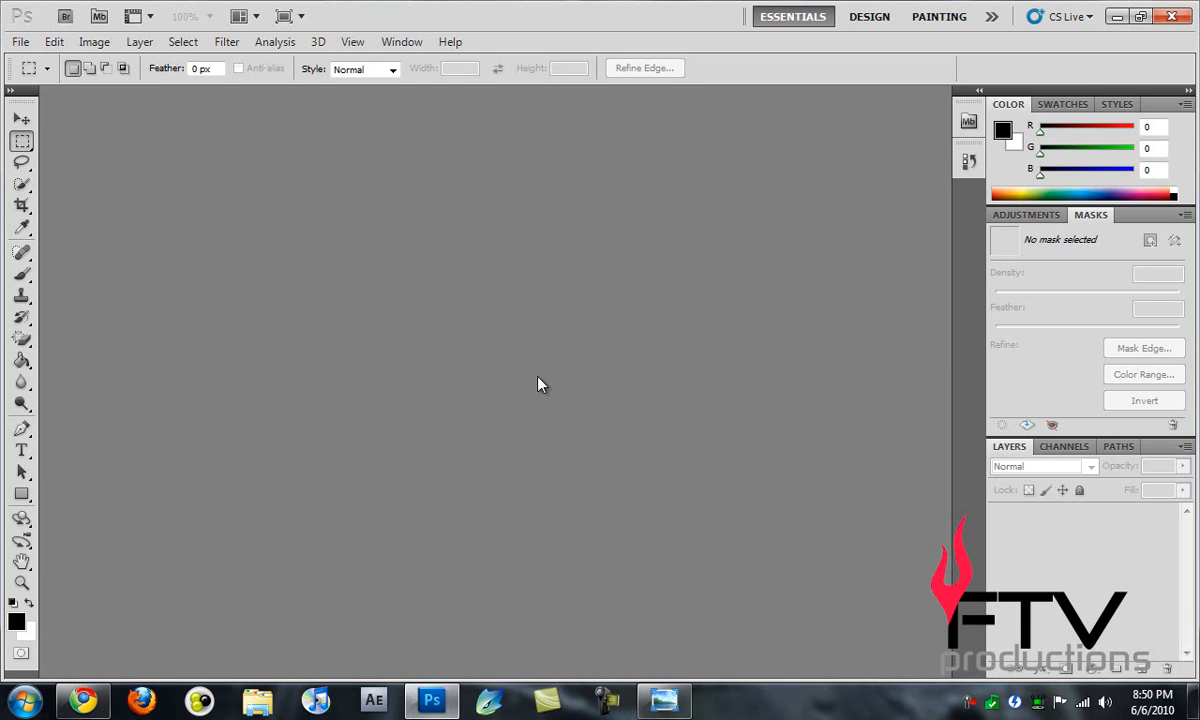
{"action": "mouse_move", "coordinate": [518, 284]}
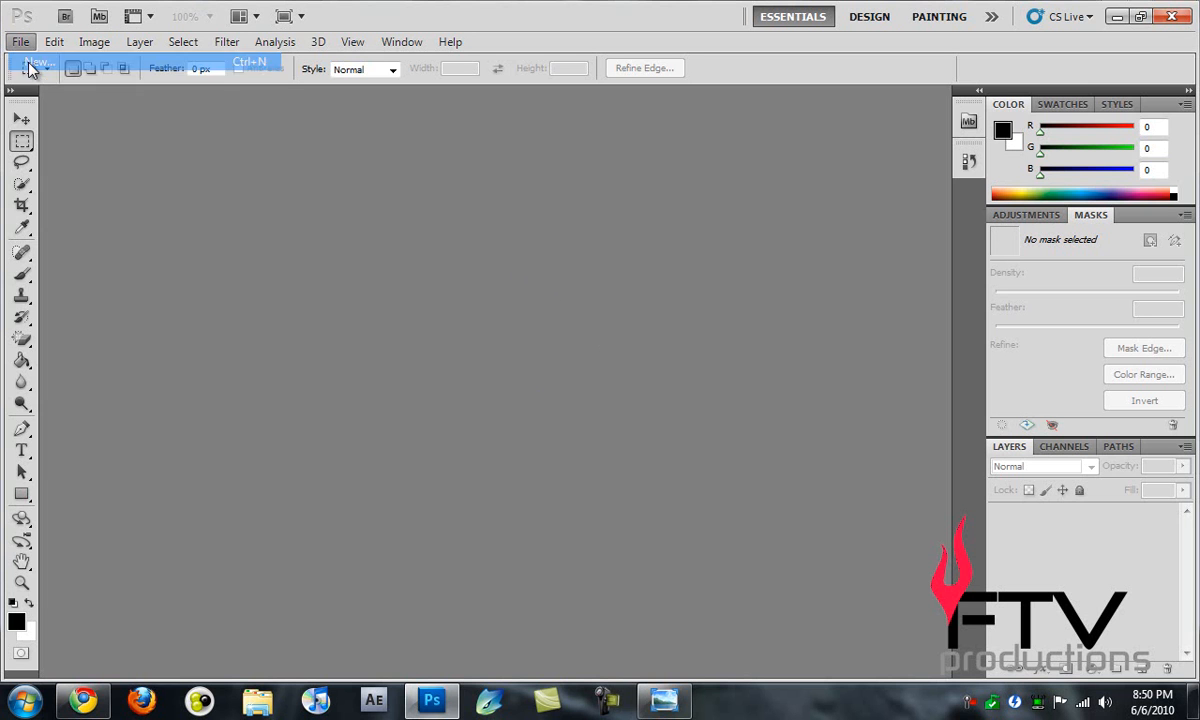
Create a new 500 × 500 pixel document via File > New
{"action": "left_click", "coordinate": [36, 64]}
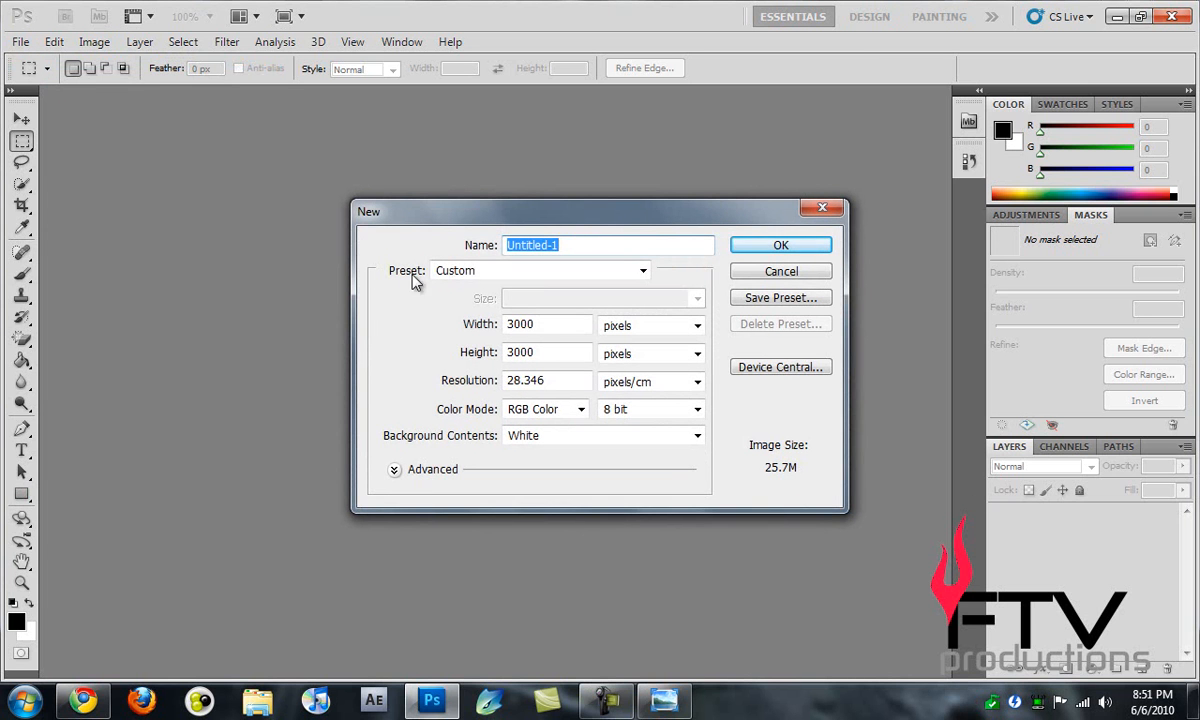
{"action": "type", "text": "5"}
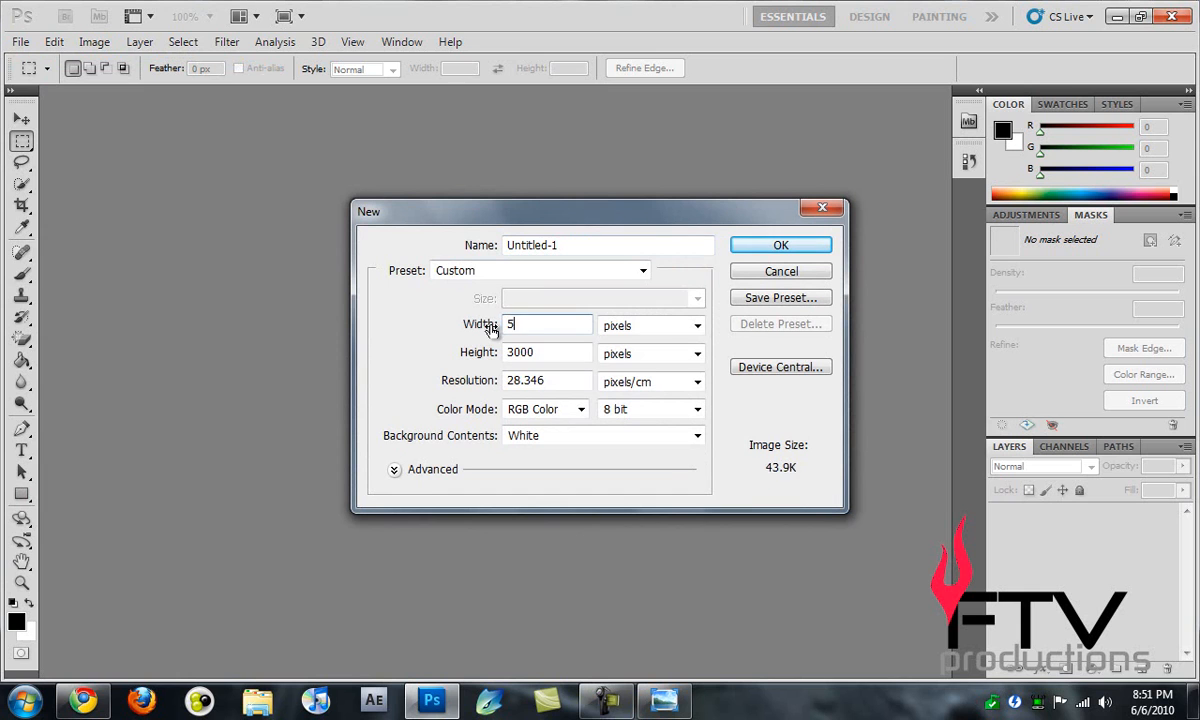
{"action": "type", "text": "500"}
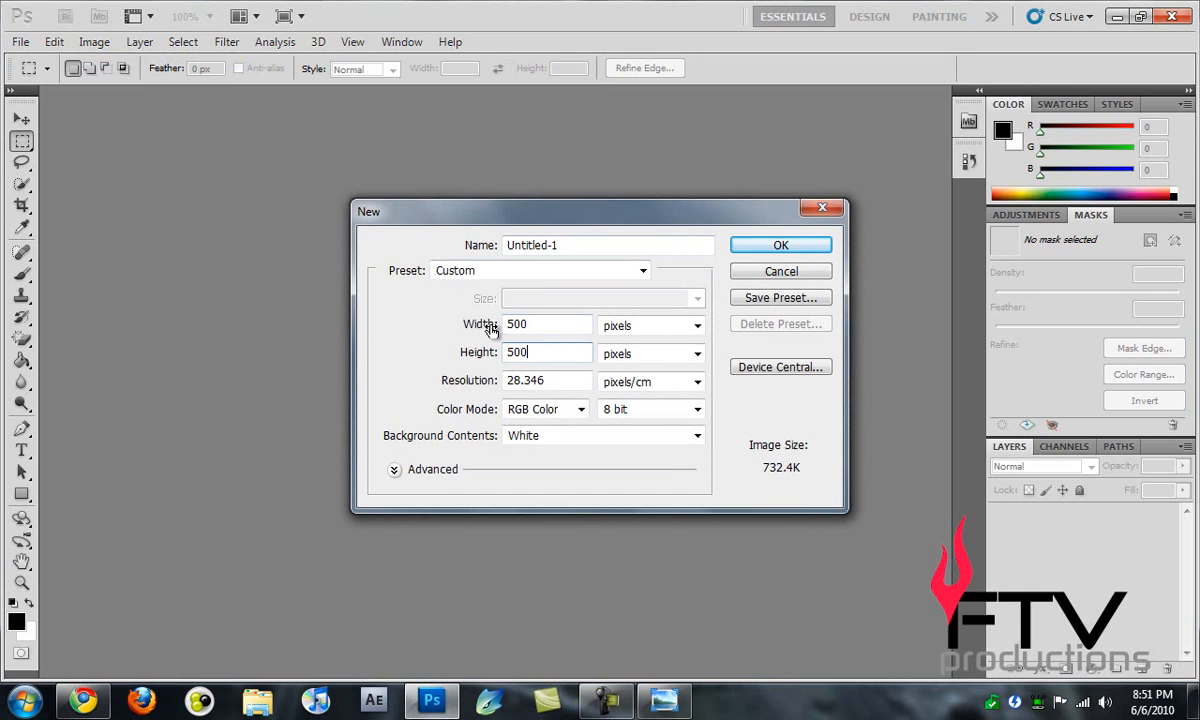
{"action": "left_click", "coordinate": [780, 244]}
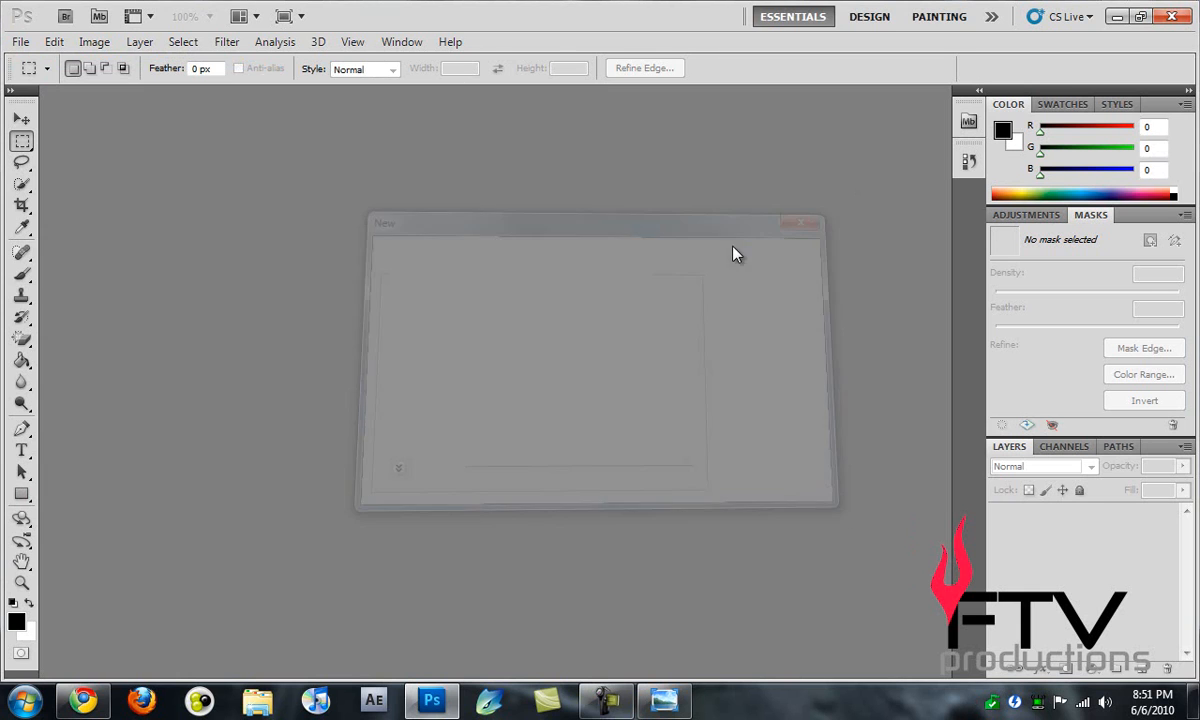
{"action": "left_click", "coordinate": [800, 222]}
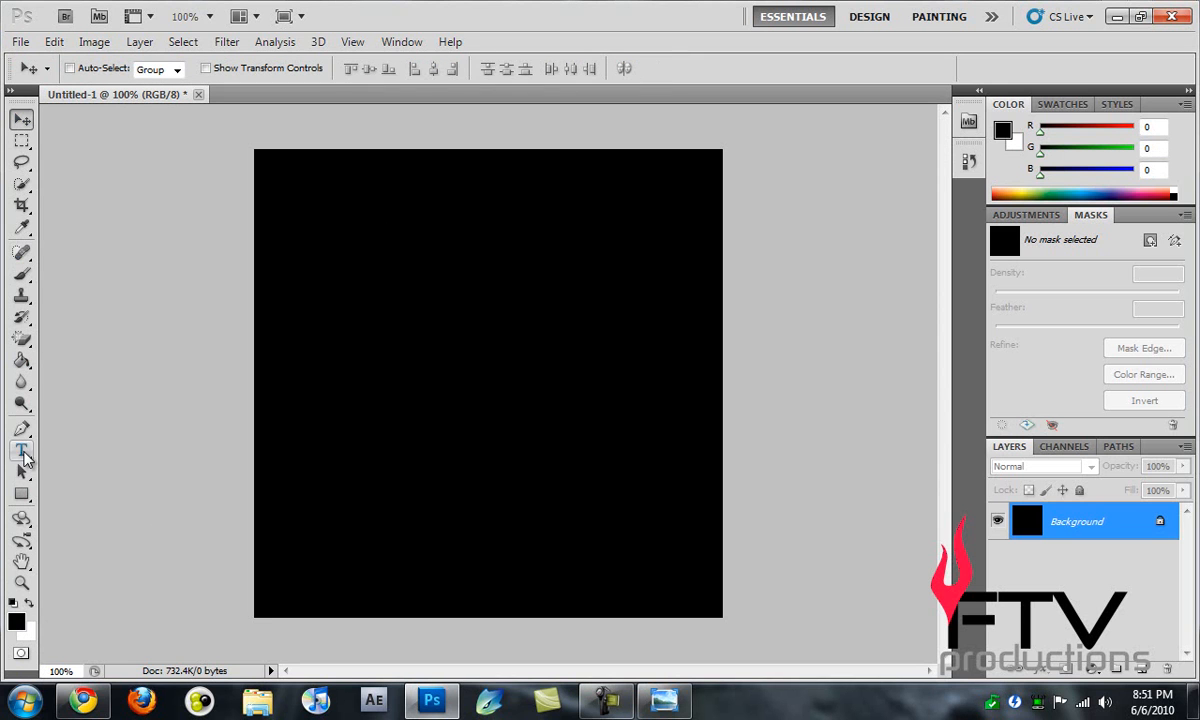
Set up the Type tool with Myriad Pro Bold in white
{"action": "left_click", "coordinate": [22, 450]}
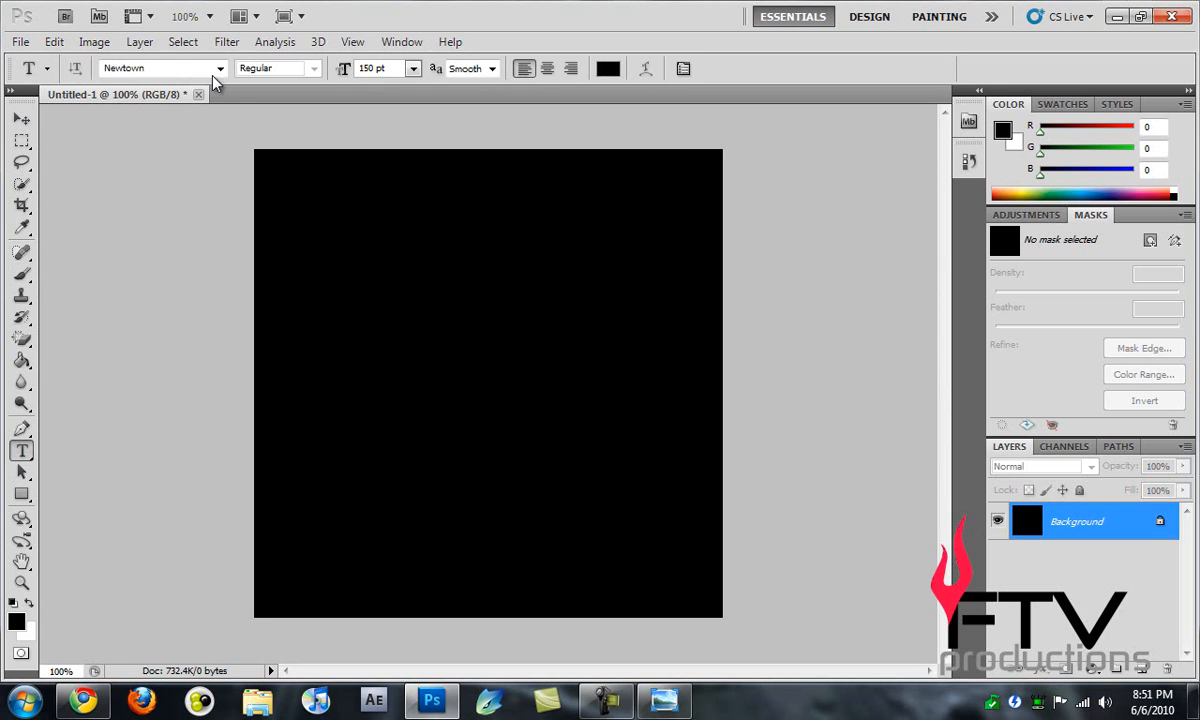
{"action": "left_click", "coordinate": [140, 68]}
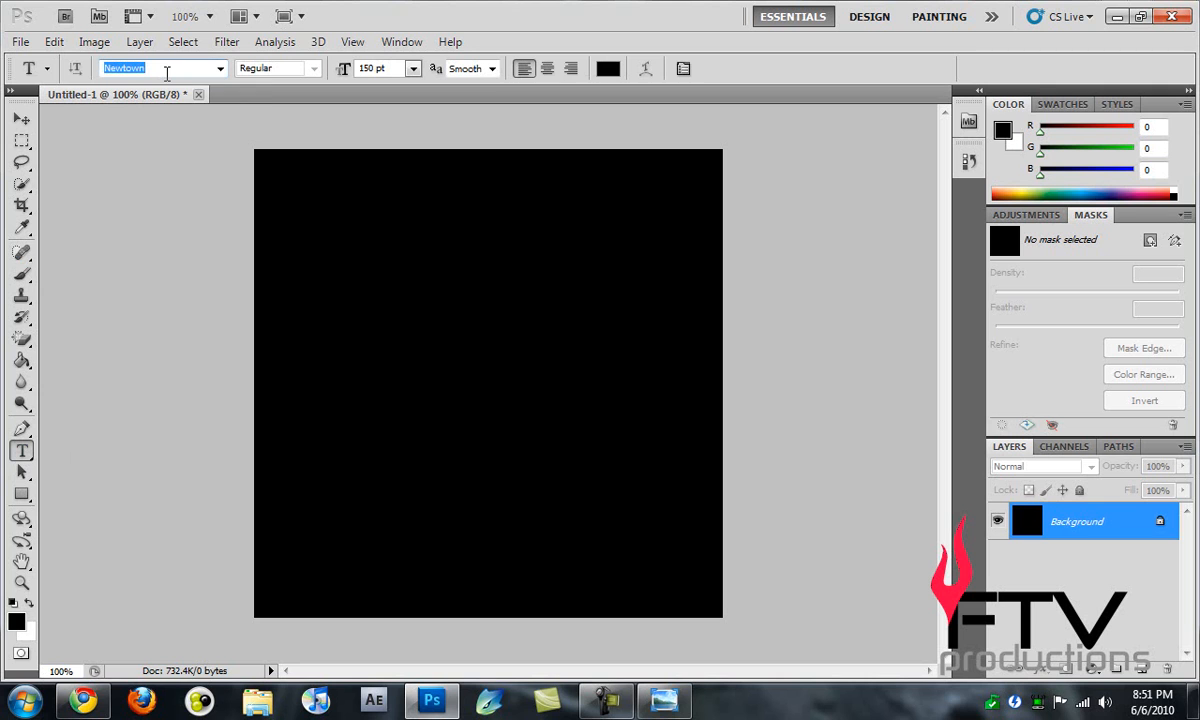
{"action": "type", "text": "Myriad Pro"}
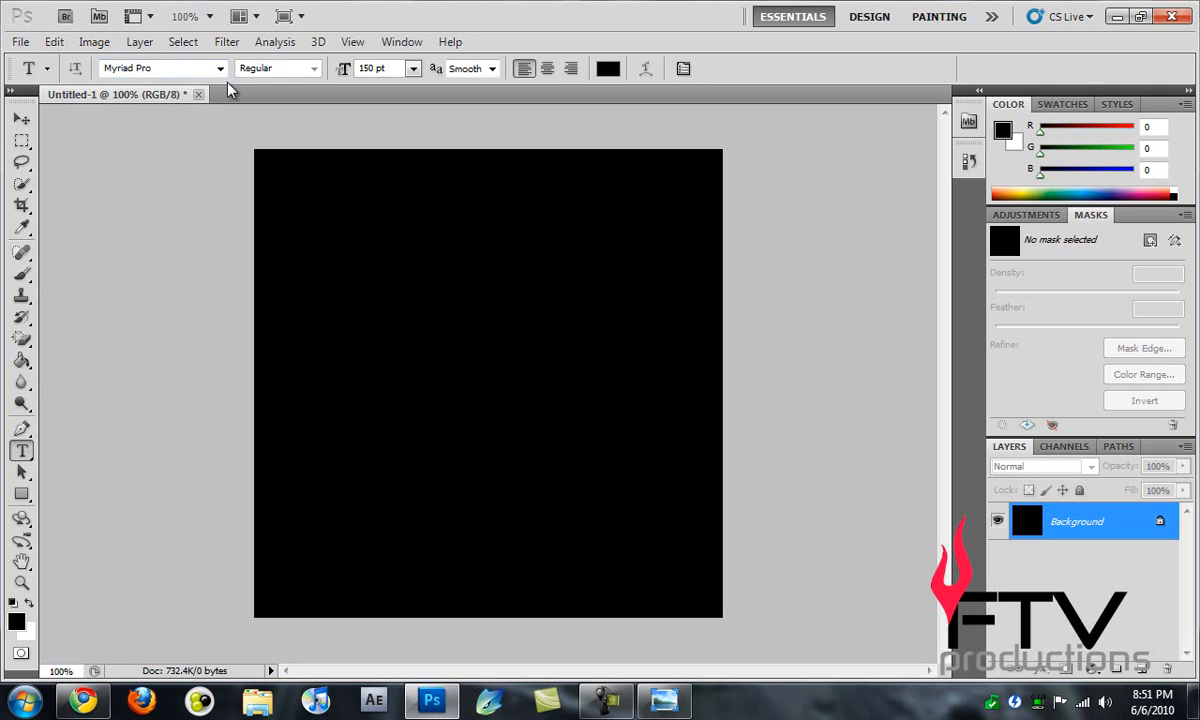
{"action": "left_click", "coordinate": [312, 68]}
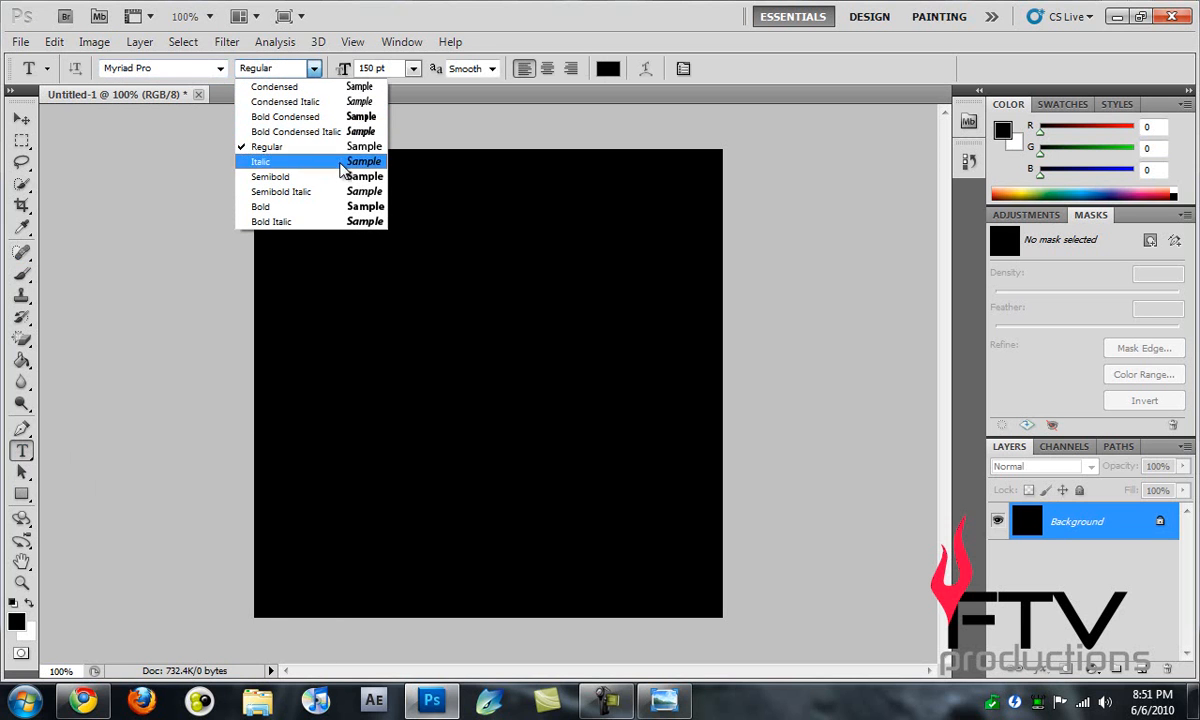
{"action": "left_click", "coordinate": [260, 206]}
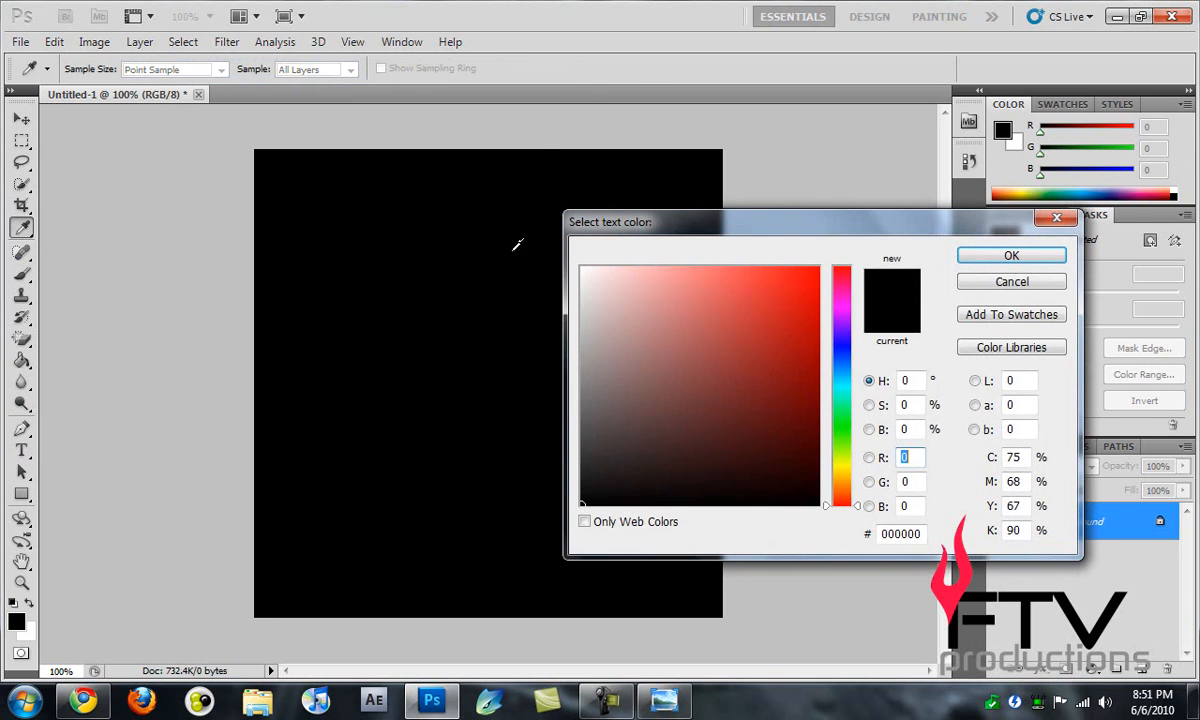
{"action": "left_click", "coordinate": [1010, 256]}
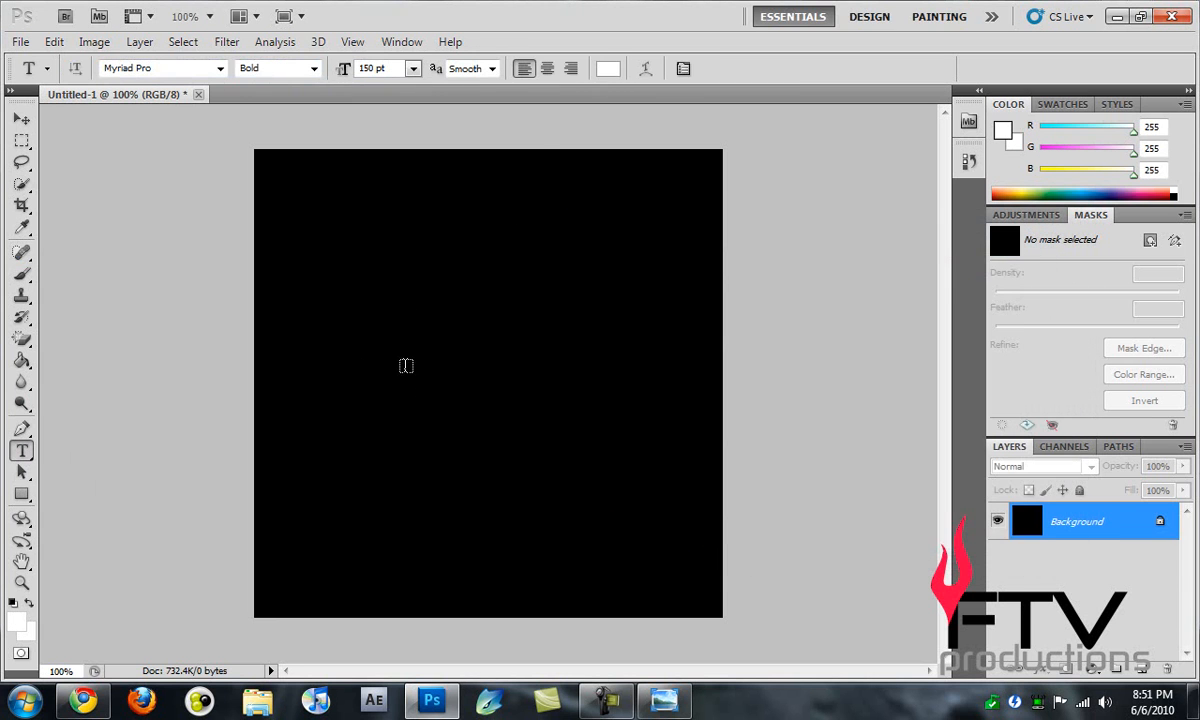
Type 'rainbow' on the canvas and adjust its font size
{"action": "type", "text": "ra"}
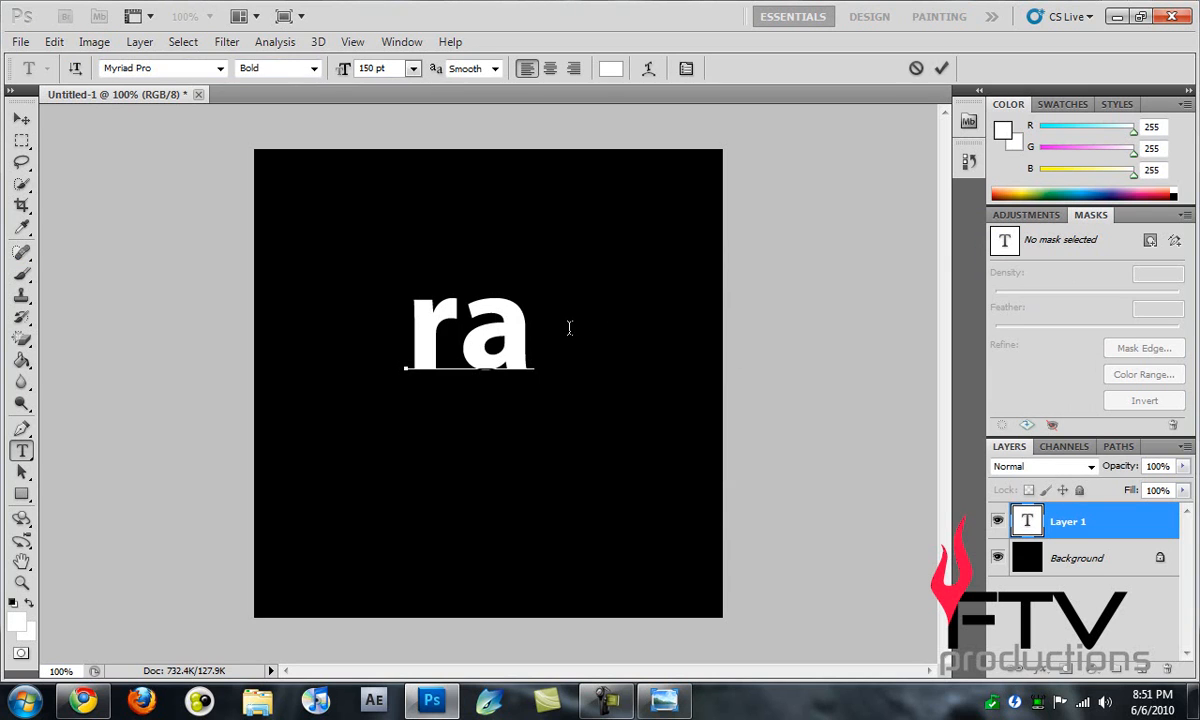
{"action": "type", "text": "inbow"}
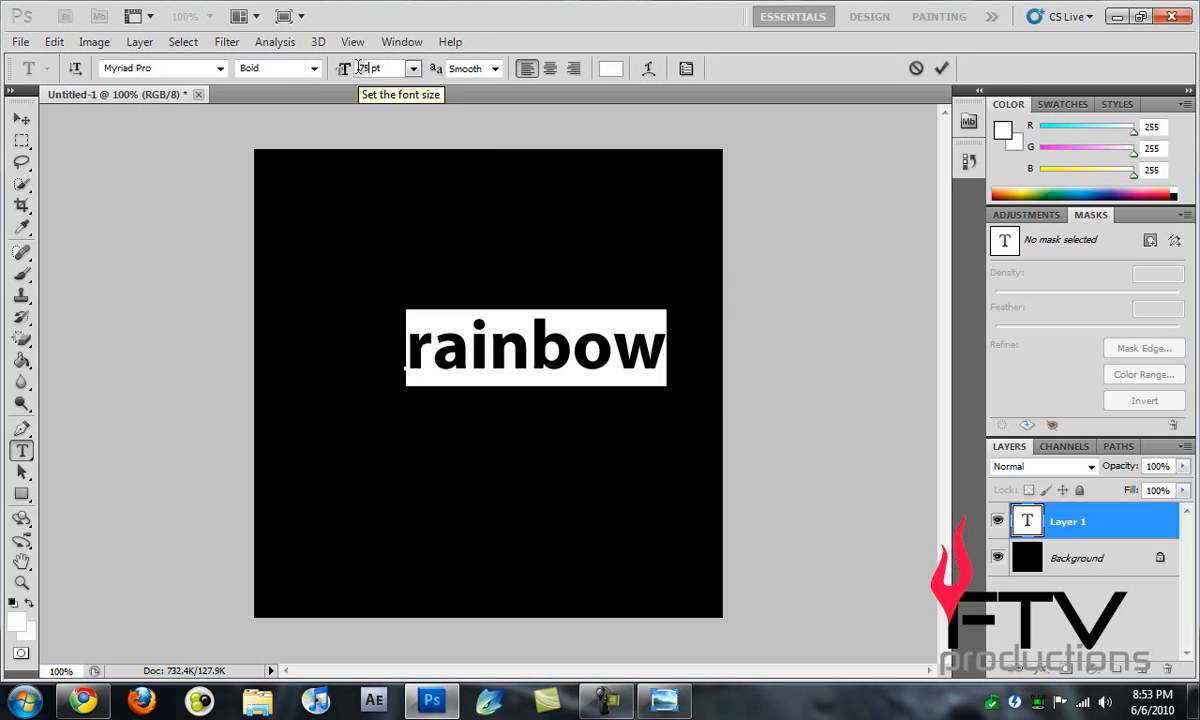
{"action": "left_click", "coordinate": [372, 68]}
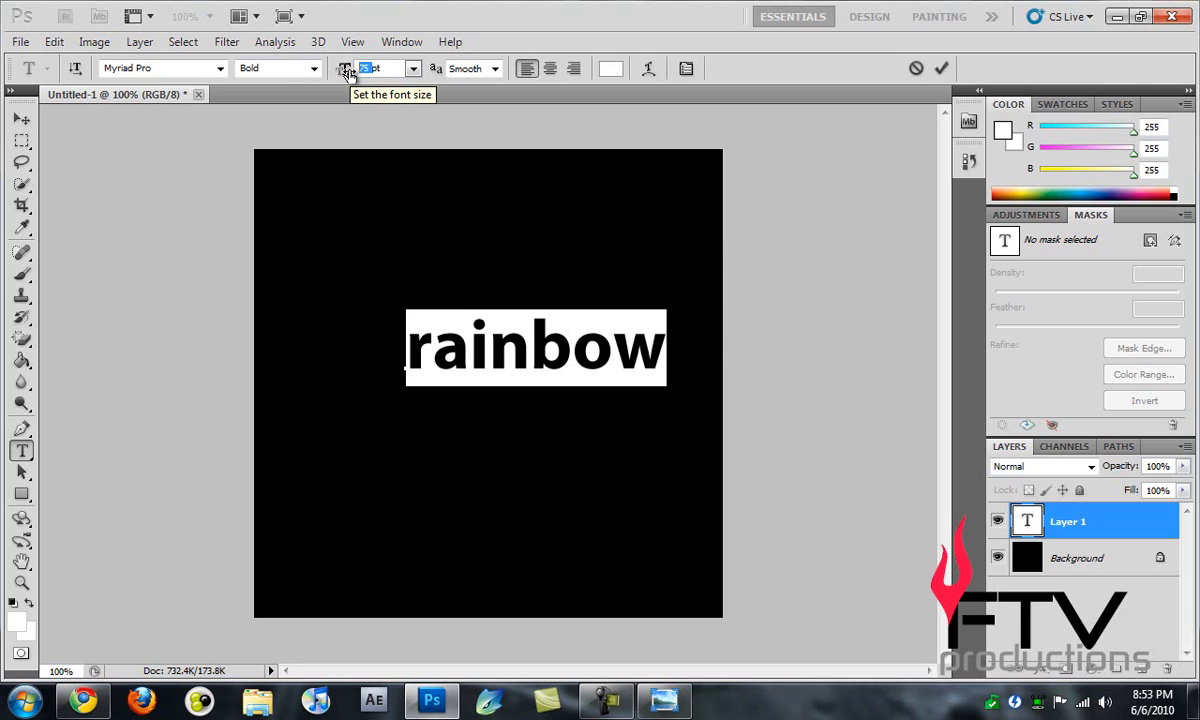
{"action": "type", "text": "10"}
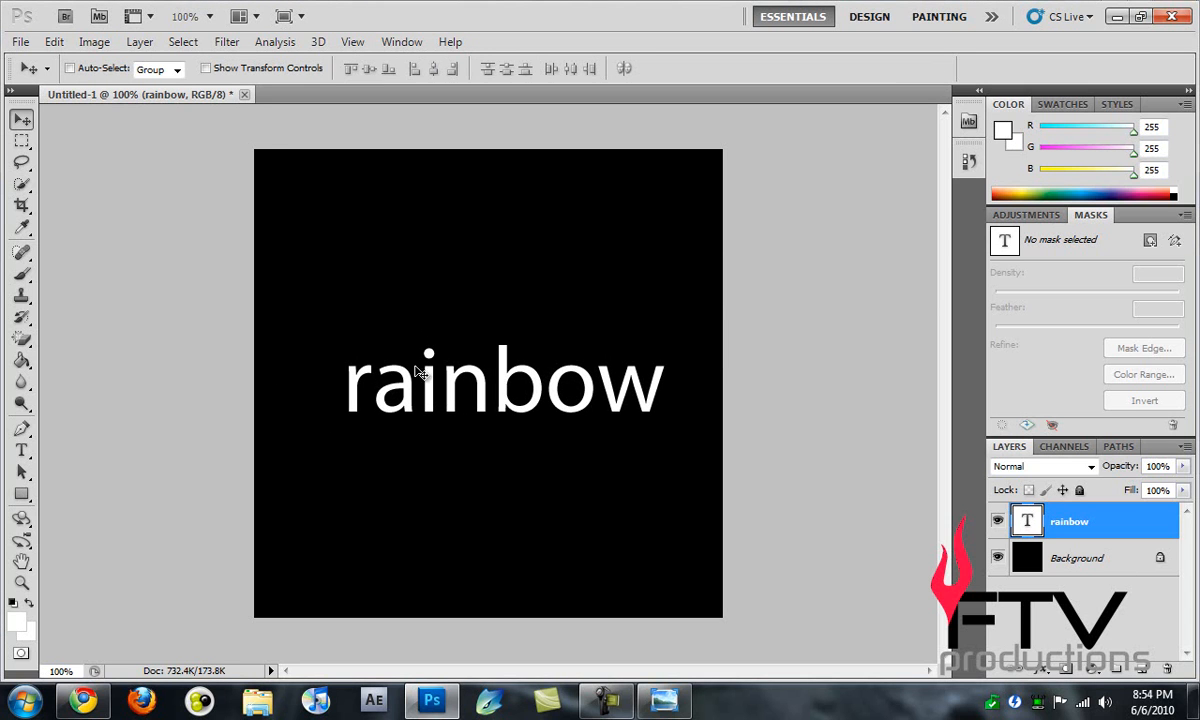
{"action": "mouse_move", "coordinate": [462, 388]}
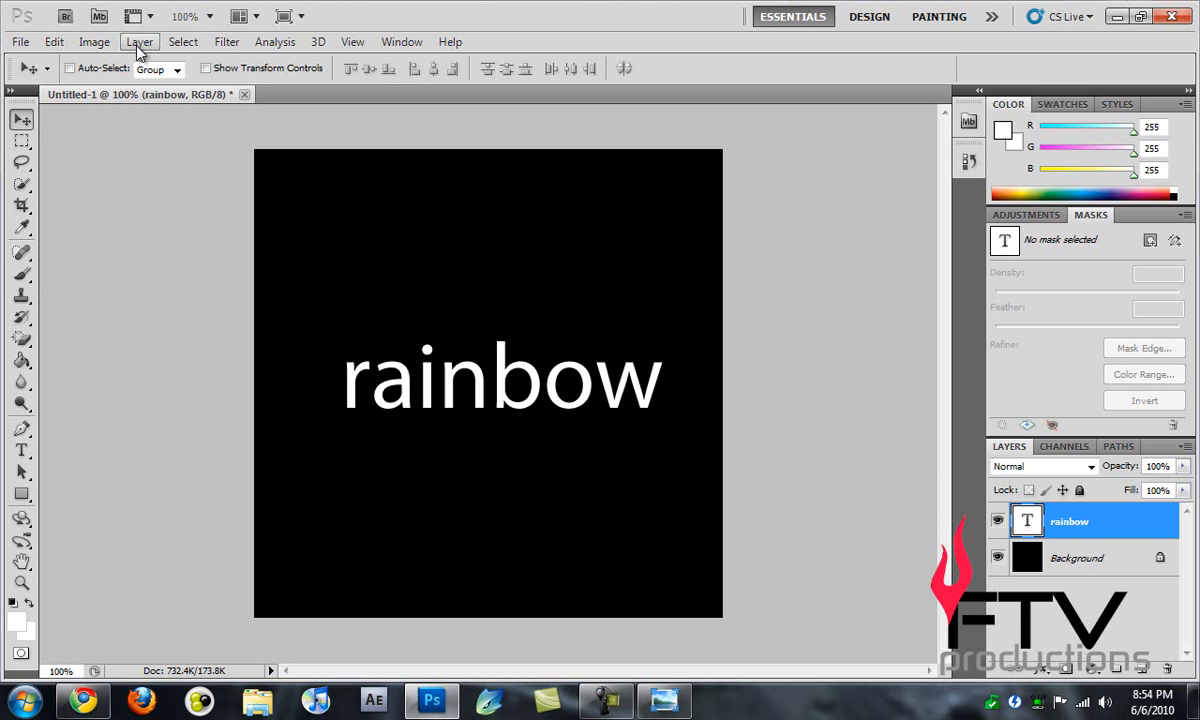
Rasterize the rainbow type layer into plain pixels via the Layer menu
{"action": "left_click", "coordinate": [140, 40]}
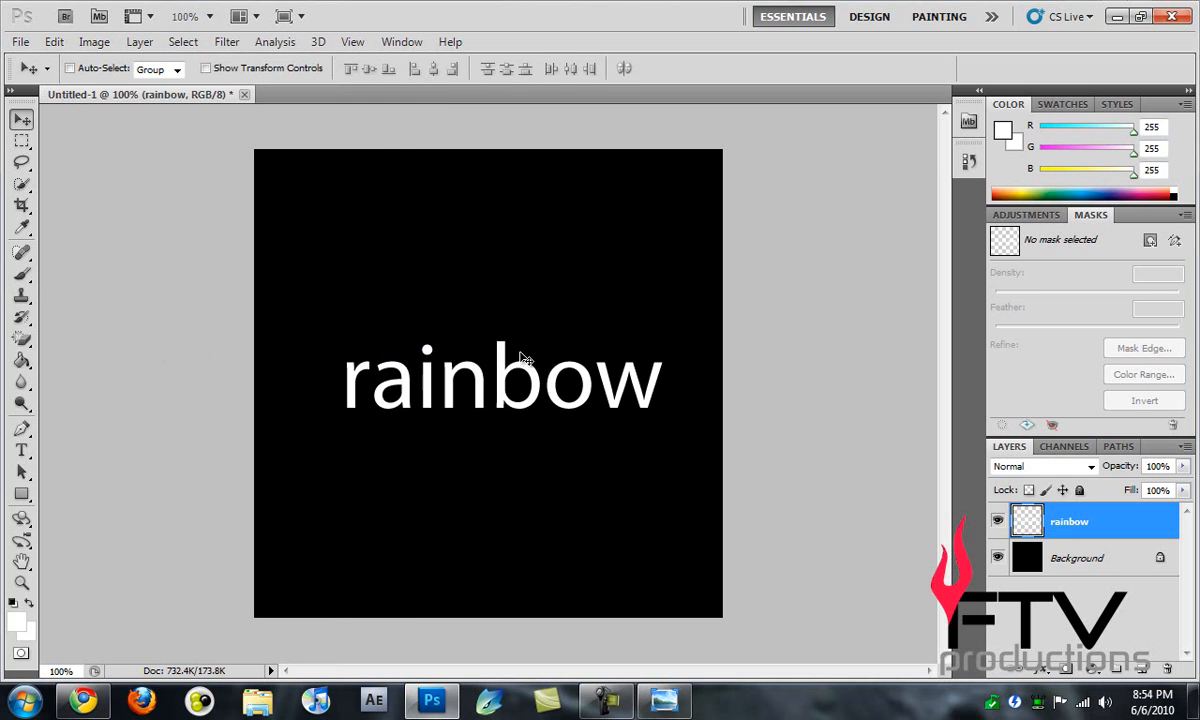
{"action": "mouse_move", "coordinate": [350, 244]}
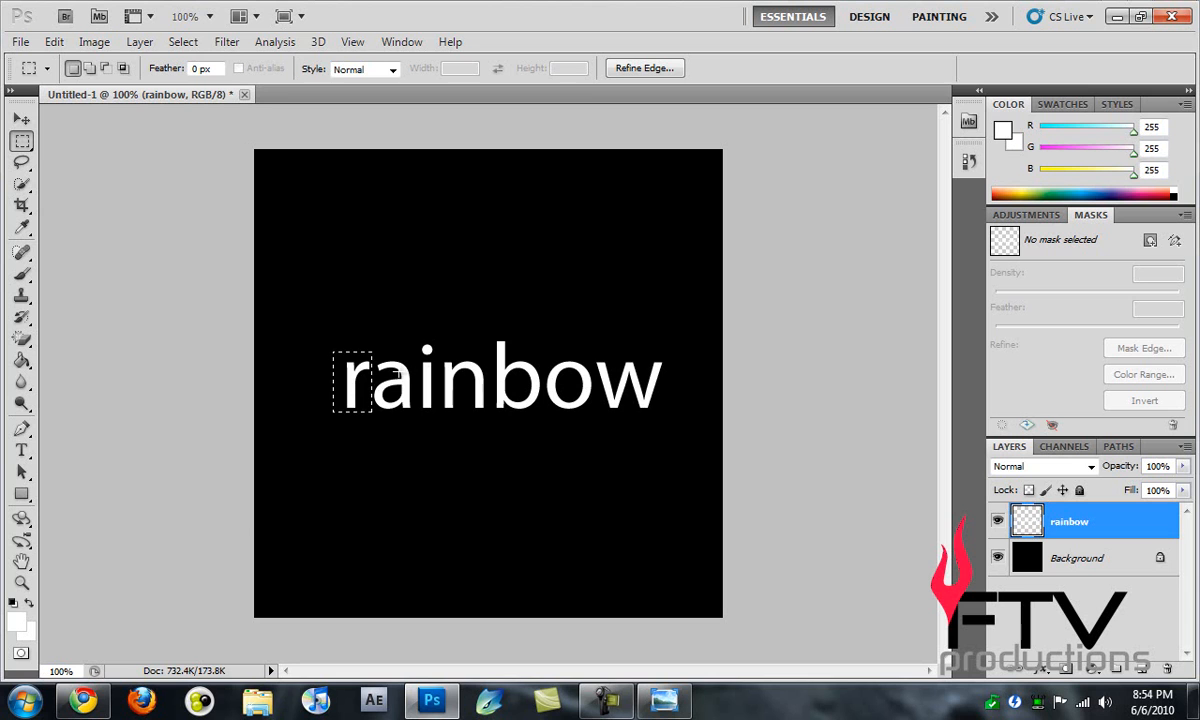
Cut the selected letter r to its own layer and rename it R
{"action": "key", "text": "ctrl+shift+j"}
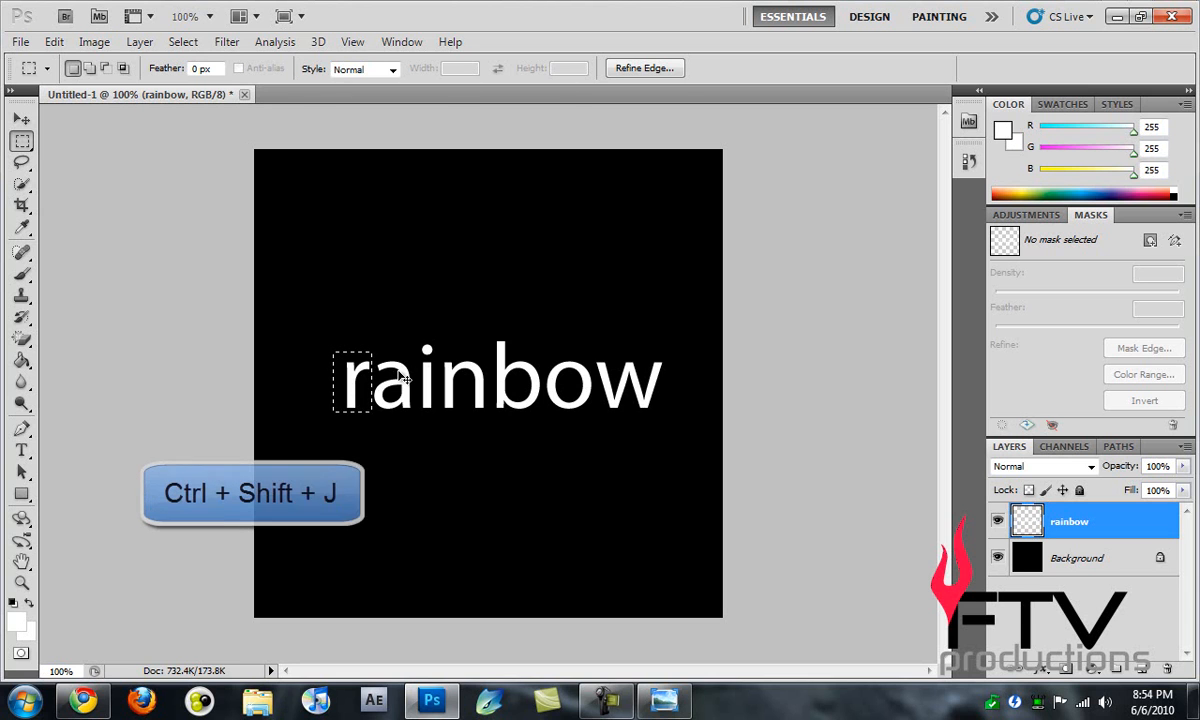
{"action": "key", "text": "ctrl+shift+j"}
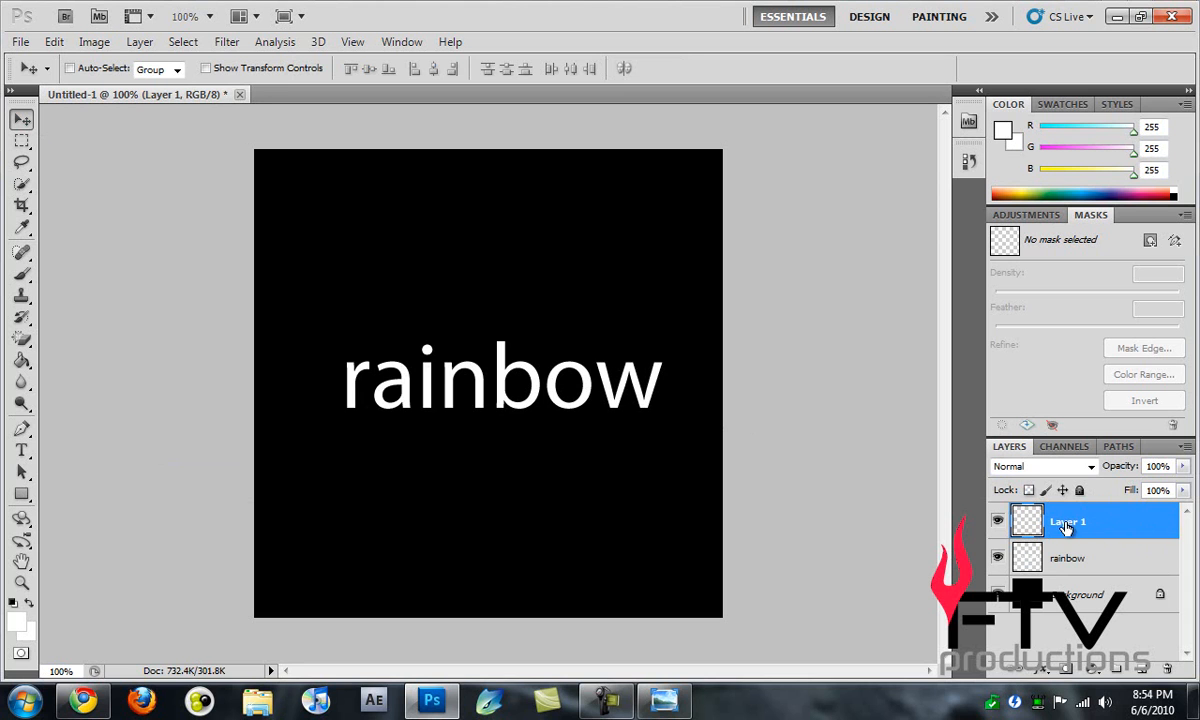
{"action": "double_click", "coordinate": [1068, 520]}
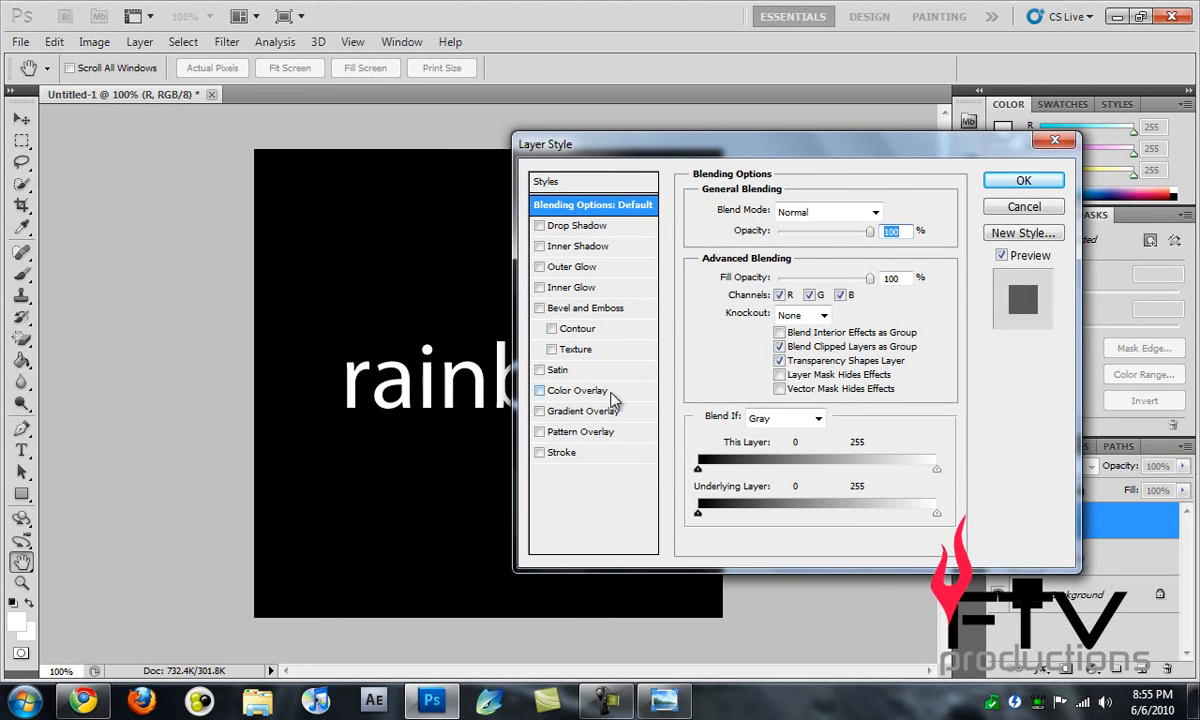
Apply a purple (#800cb6) Color Overlay to the R layer
{"action": "left_click", "coordinate": [578, 390]}
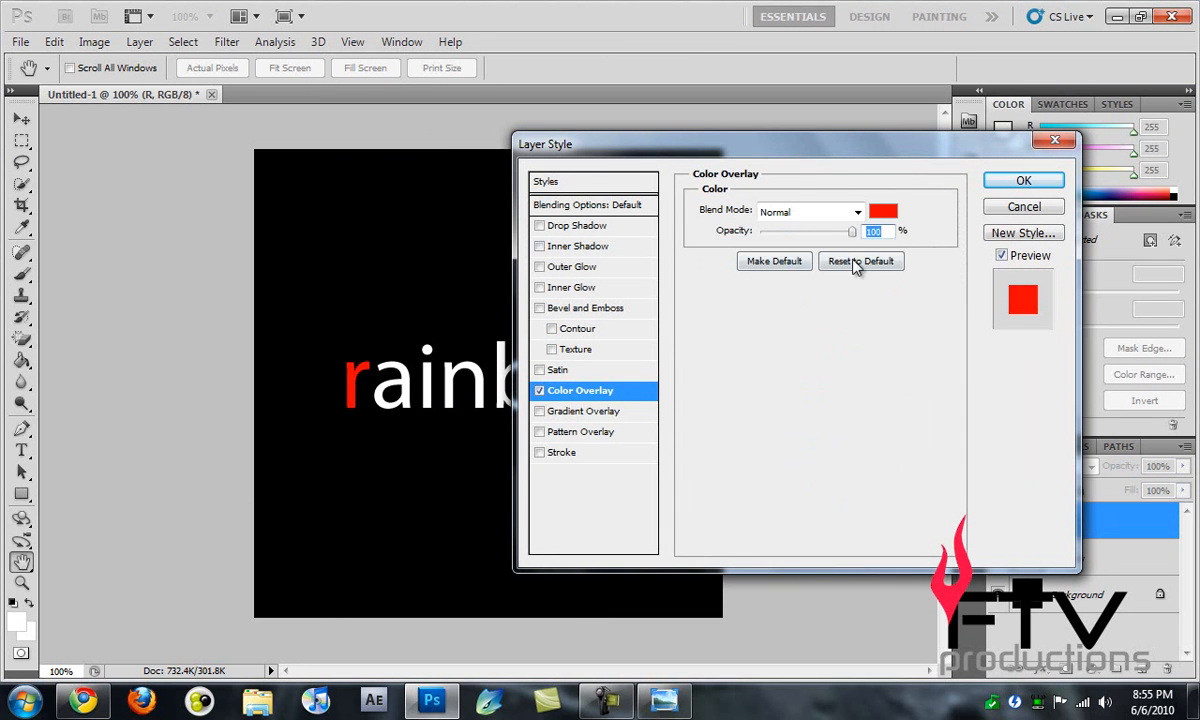
{"action": "left_click", "coordinate": [884, 212]}
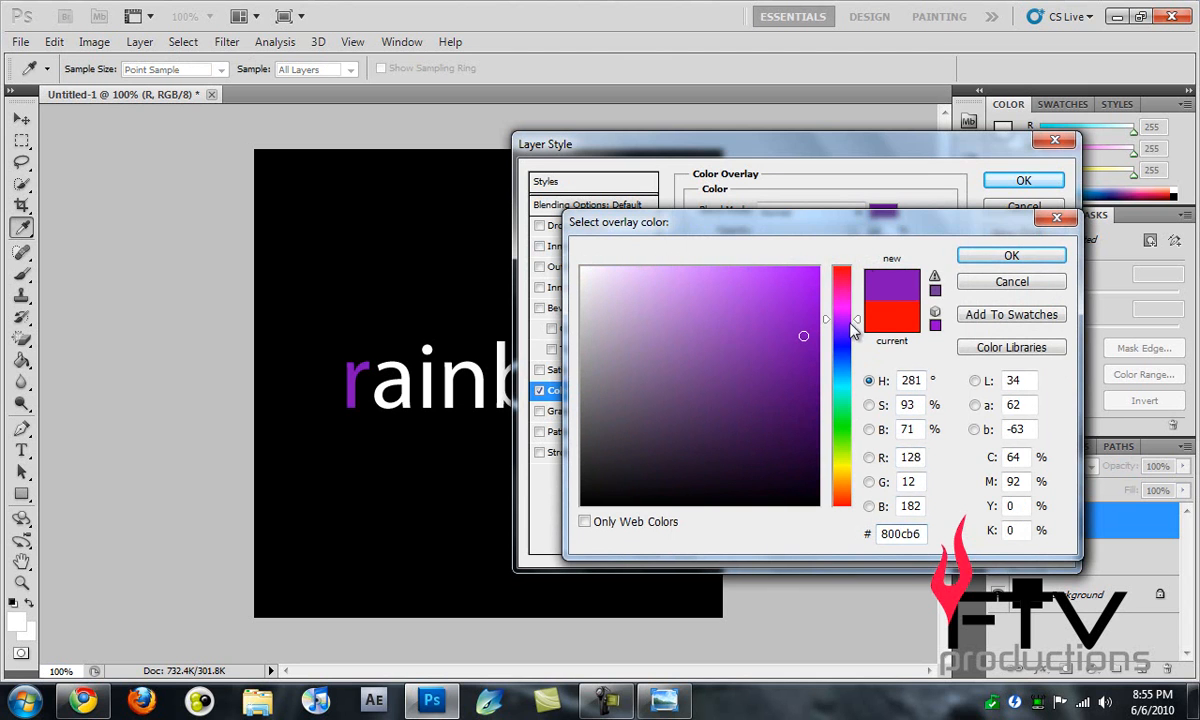
{"action": "left_click", "coordinate": [1012, 256]}
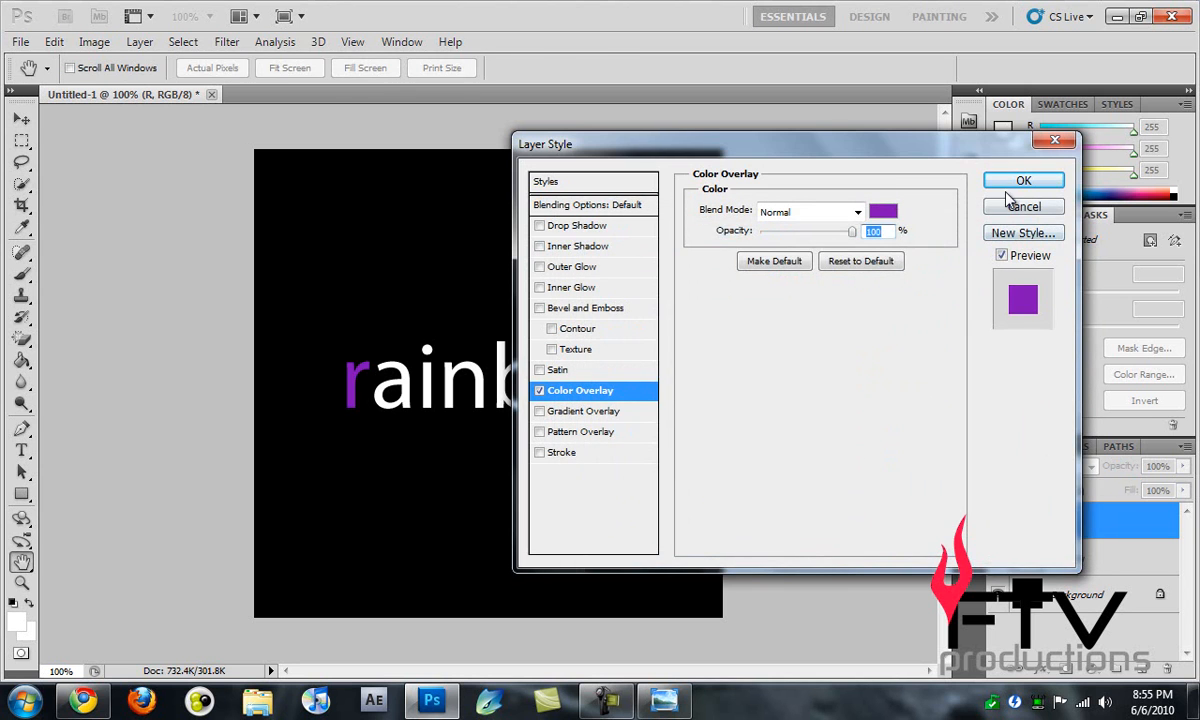
{"action": "left_click", "coordinate": [1024, 180]}
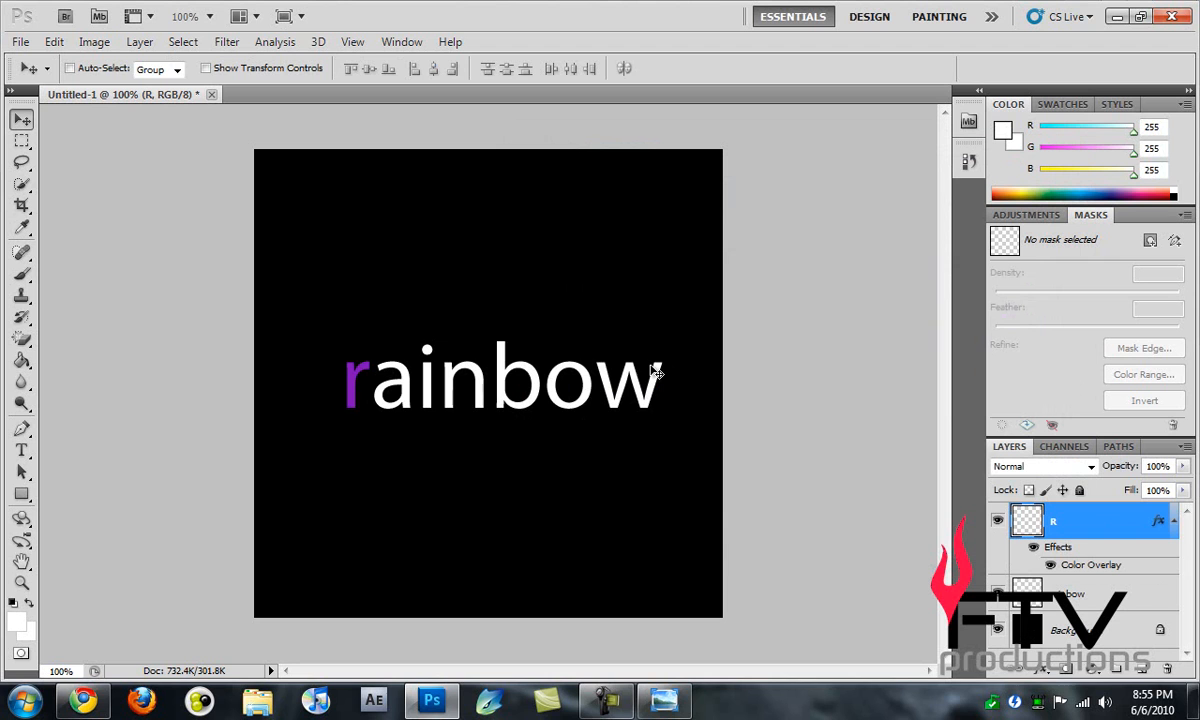
{"action": "left_click", "coordinate": [22, 140]}
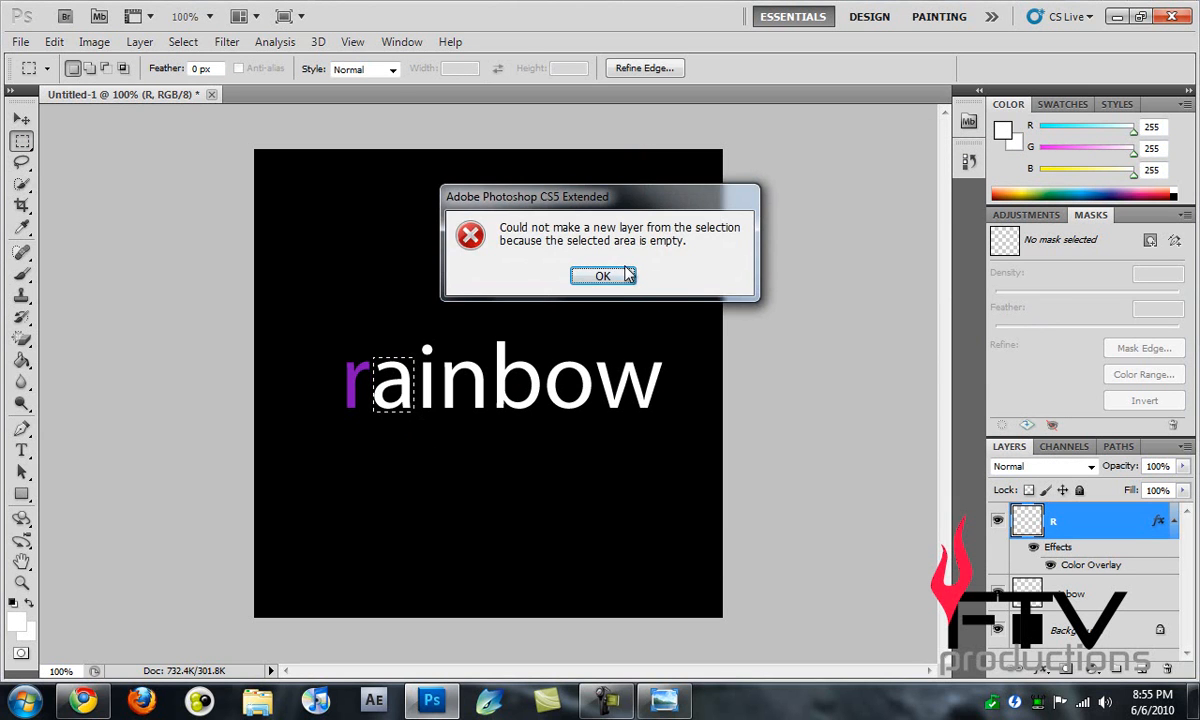
Copy the letter a to its own layer named A and bring up its layer style
{"action": "left_click", "coordinate": [602, 276]}
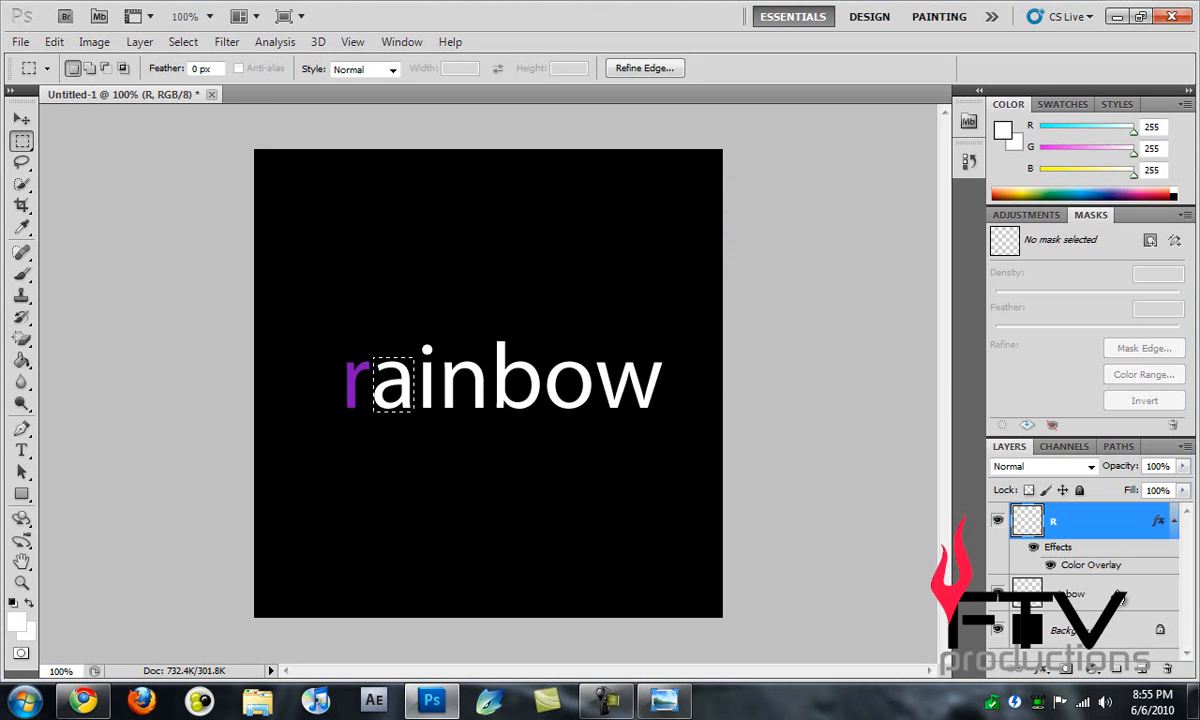
{"action": "left_click", "coordinate": [1076, 592]}
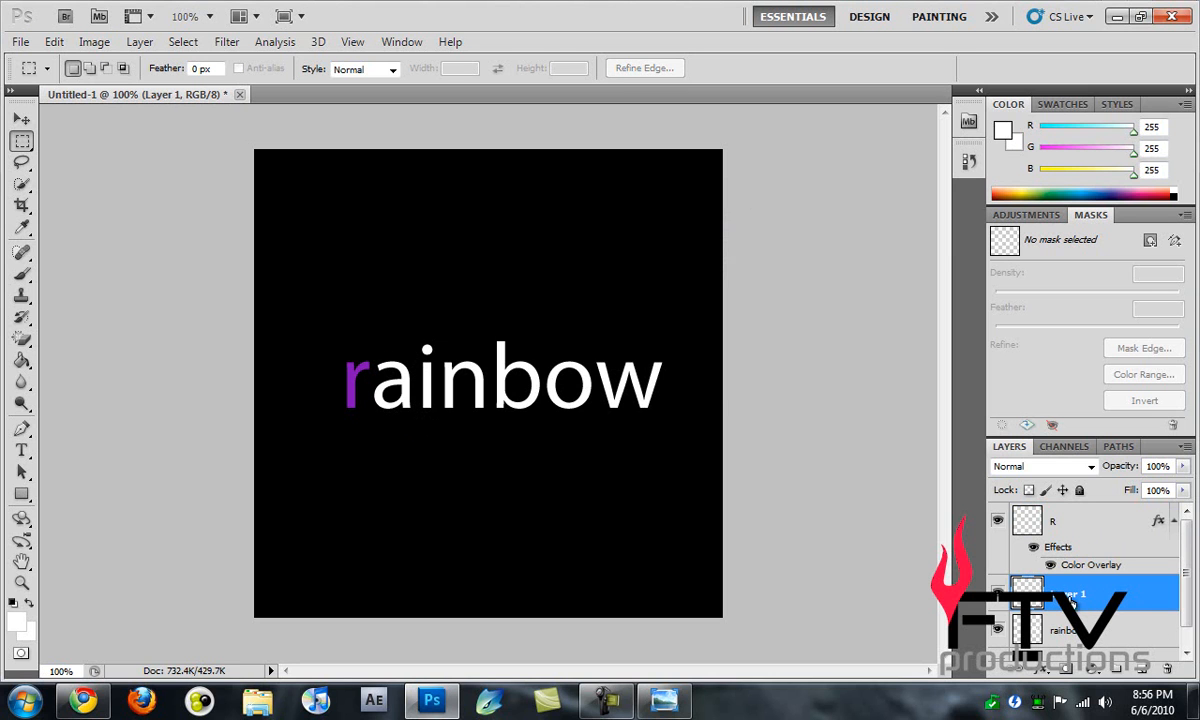
{"action": "double_click", "coordinate": [1070, 594]}
{"action": "type", "text": "A"}
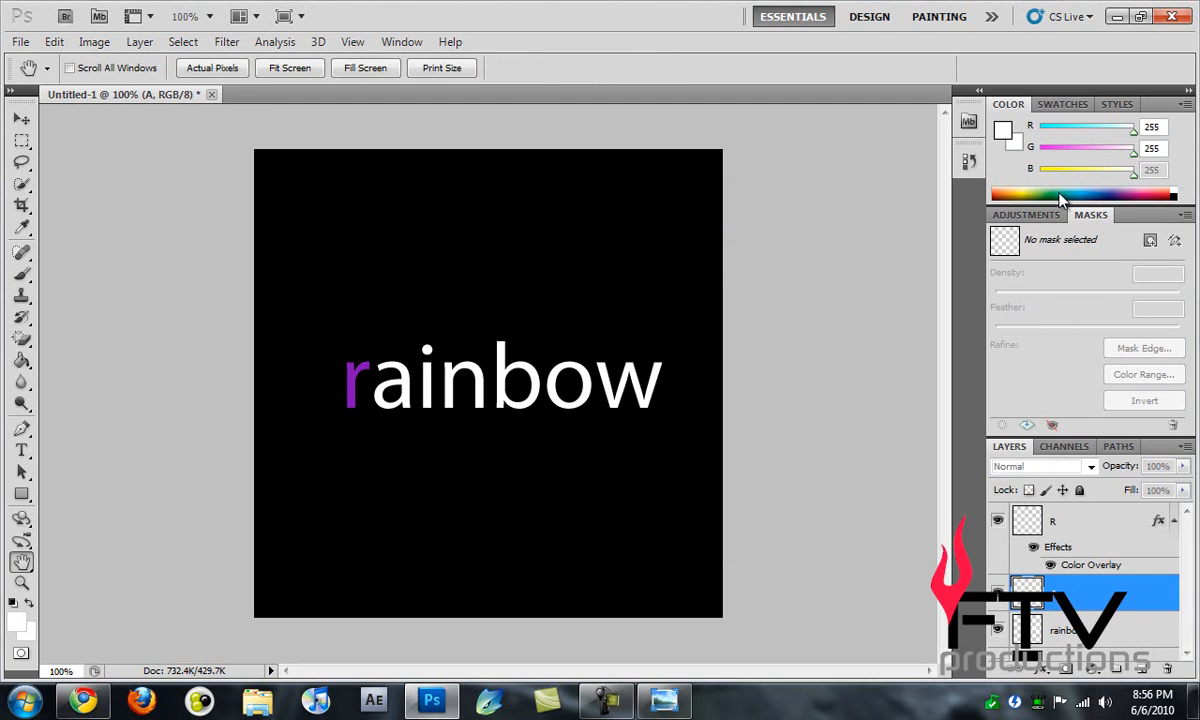
{"action": "double_click", "coordinate": [1090, 564]}
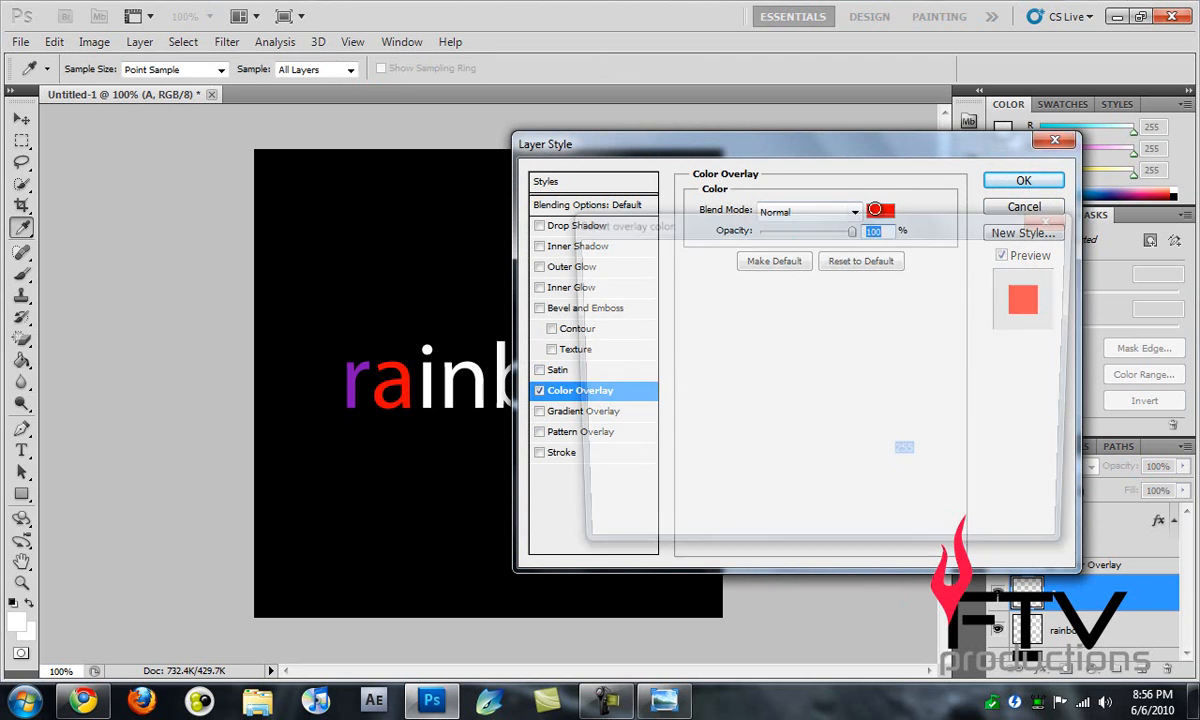
Colour the remaining letters with overlays running from purple through green to red
{"action": "left_click", "coordinate": [878, 210]}
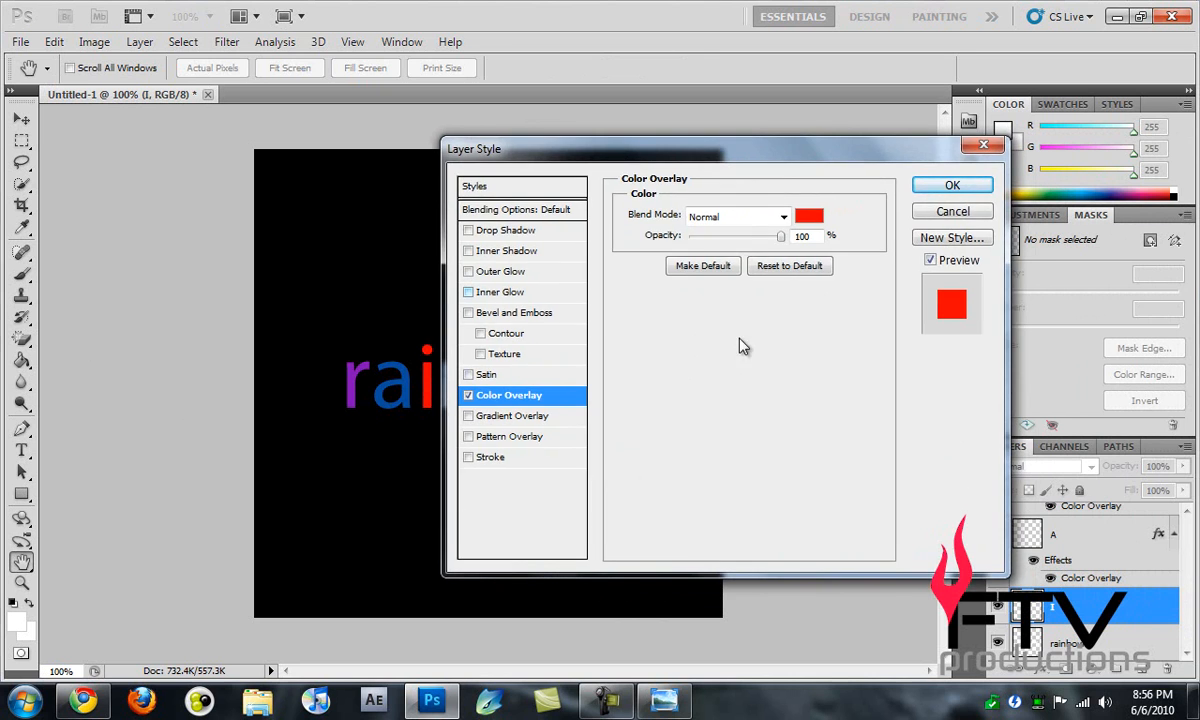
{"action": "left_click", "coordinate": [952, 184]}
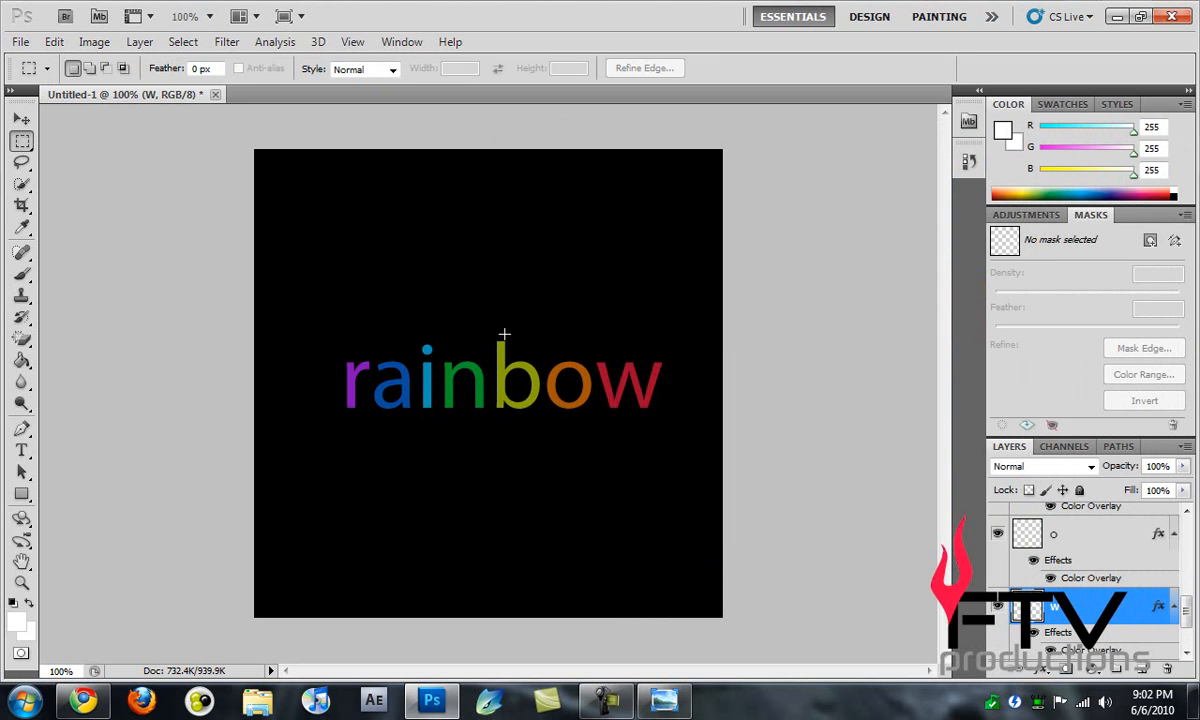
{"action": "mouse_move", "coordinate": [496, 384]}
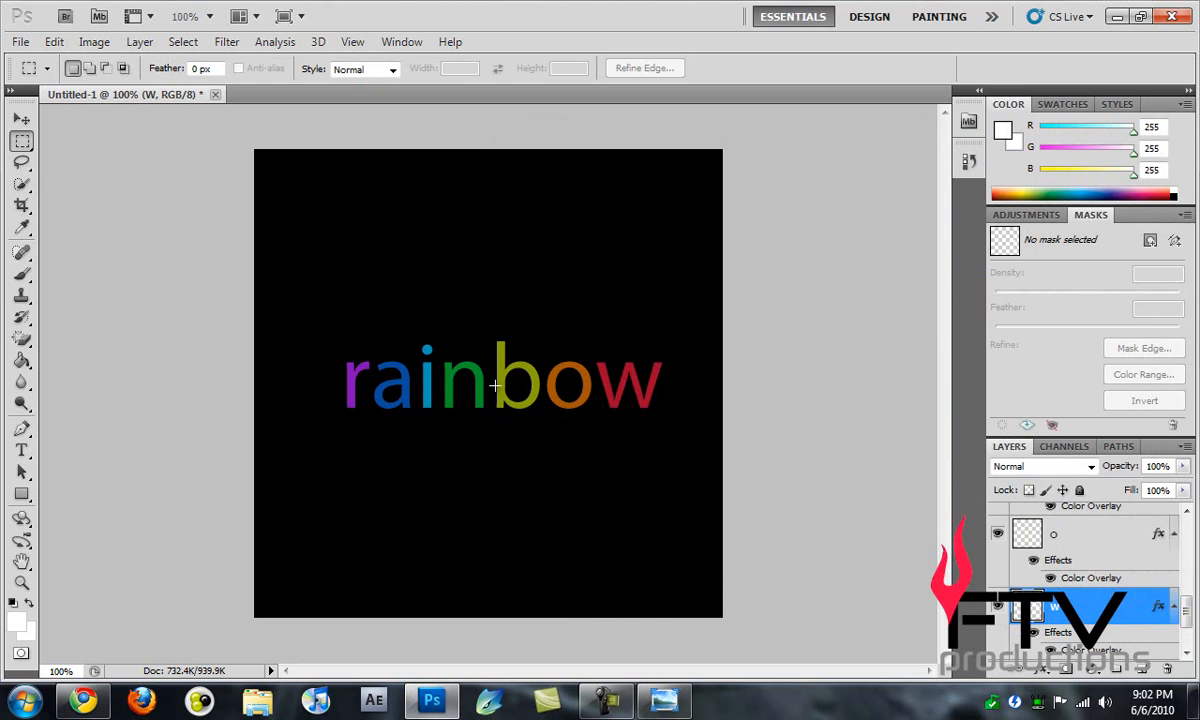
{"action": "mouse_move", "coordinate": [352, 360]}
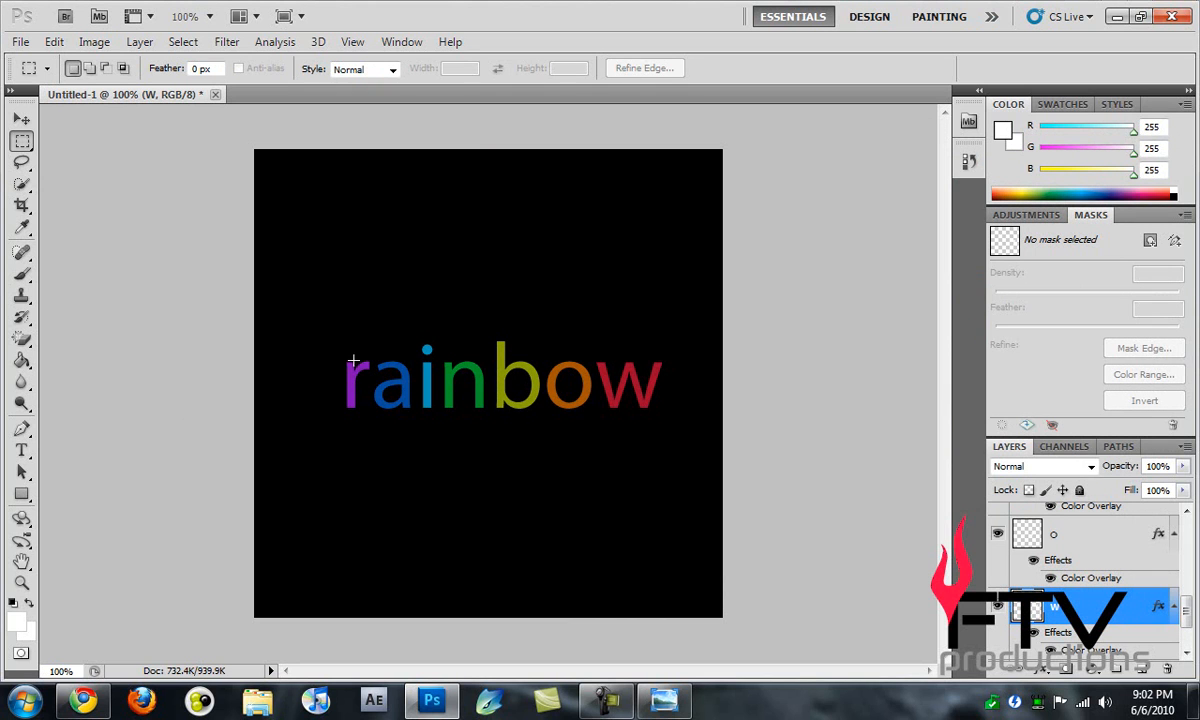
{"action": "mouse_move", "coordinate": [408, 374]}
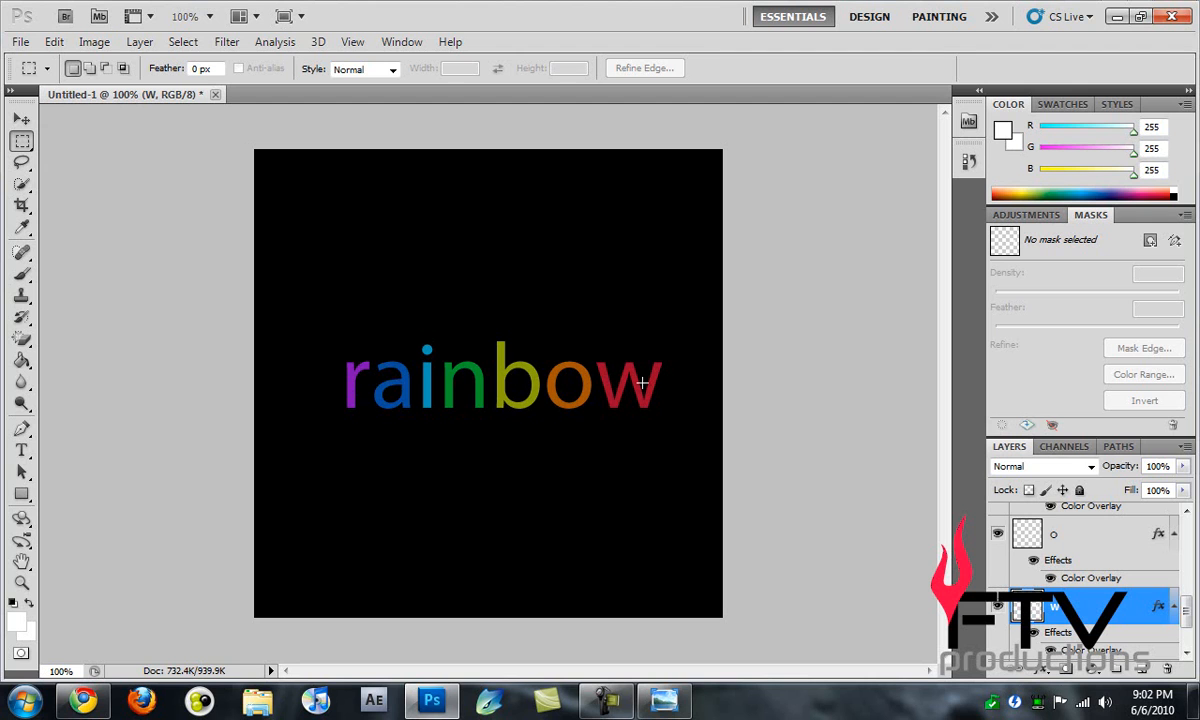
{"action": "mouse_move", "coordinate": [400, 384]}
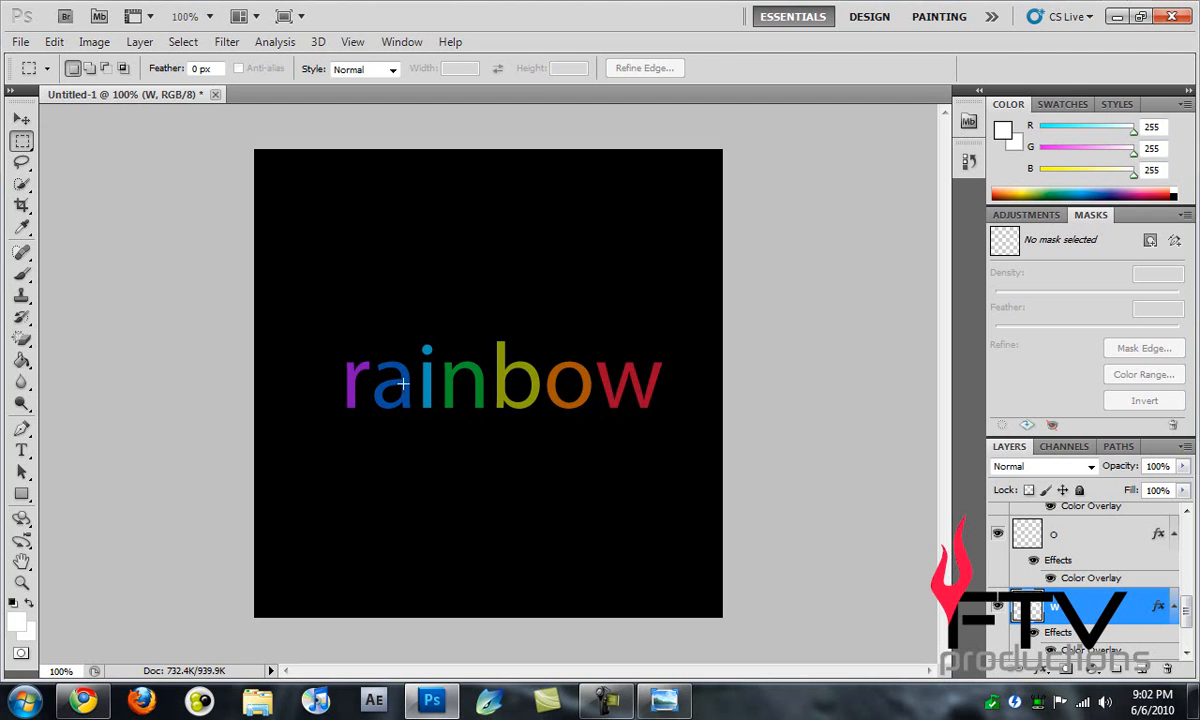
{"action": "mouse_move", "coordinate": [484, 376]}
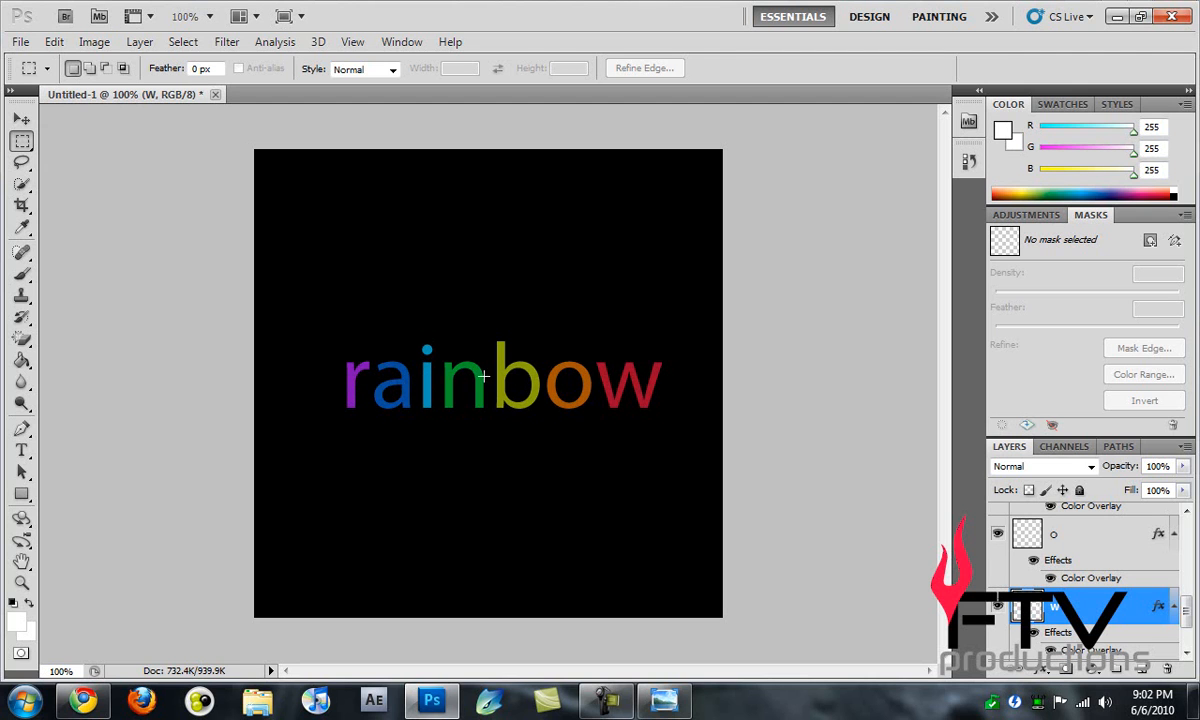
{"action": "mouse_move", "coordinate": [626, 390]}
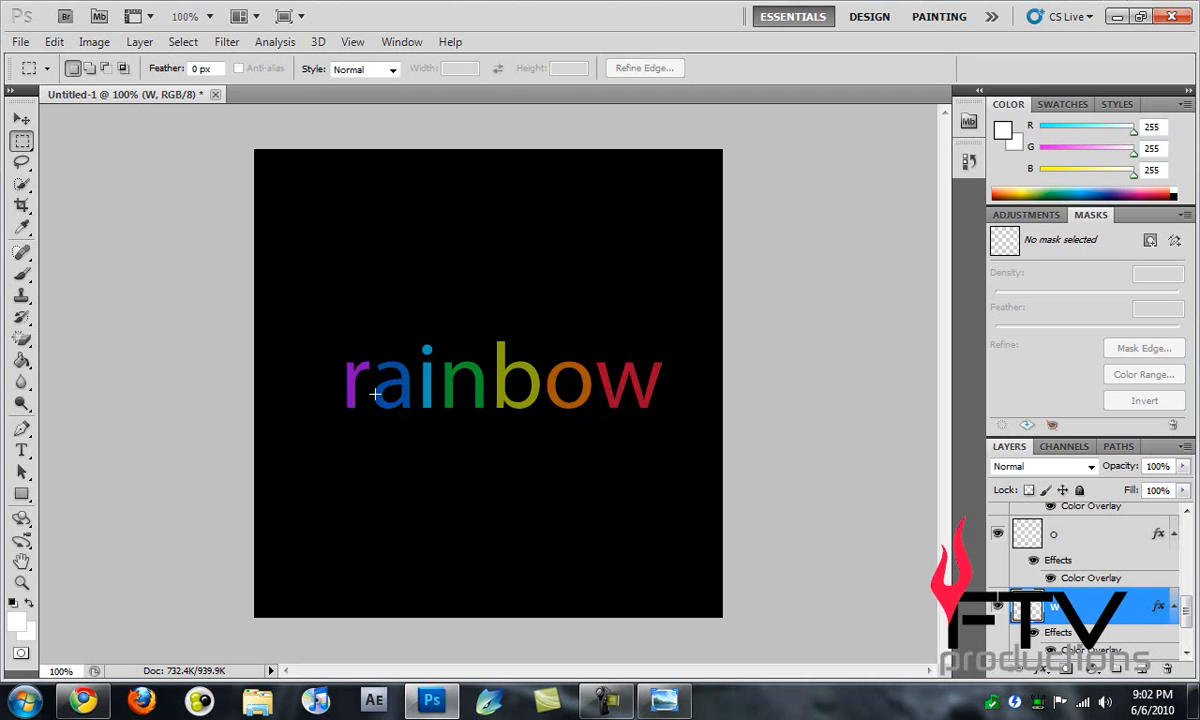
{"action": "mouse_move", "coordinate": [468, 376]}
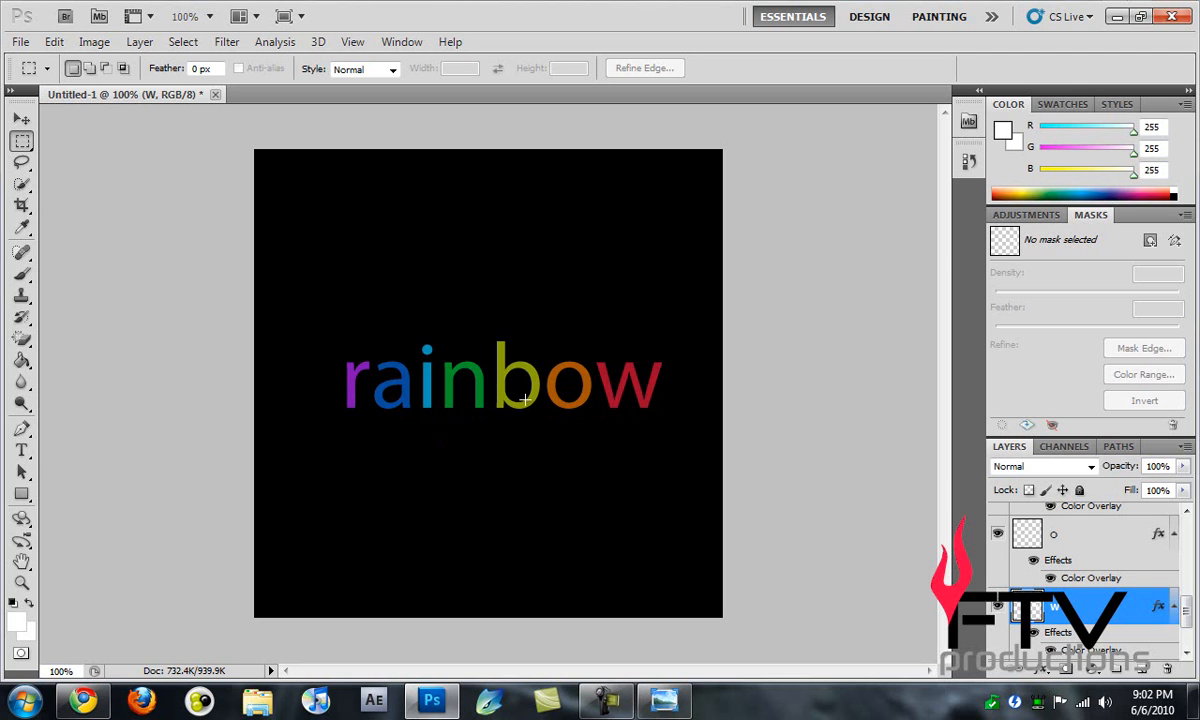
Float the Layers panel so every letter layer is visible
{"action": "left_click", "coordinate": [22, 118]}
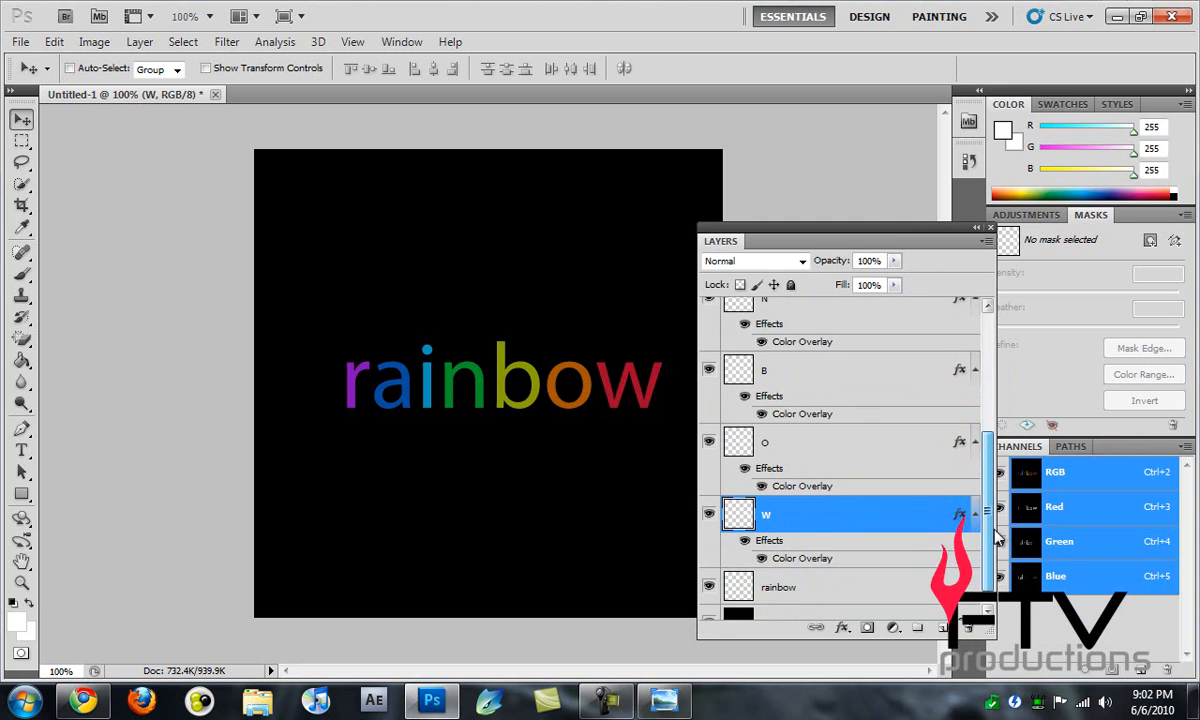
Rename the merged letters layer to R and duplicate it with Ctrl+J
{"action": "scroll", "scroll_direction": "down", "scroll_amount": 3}
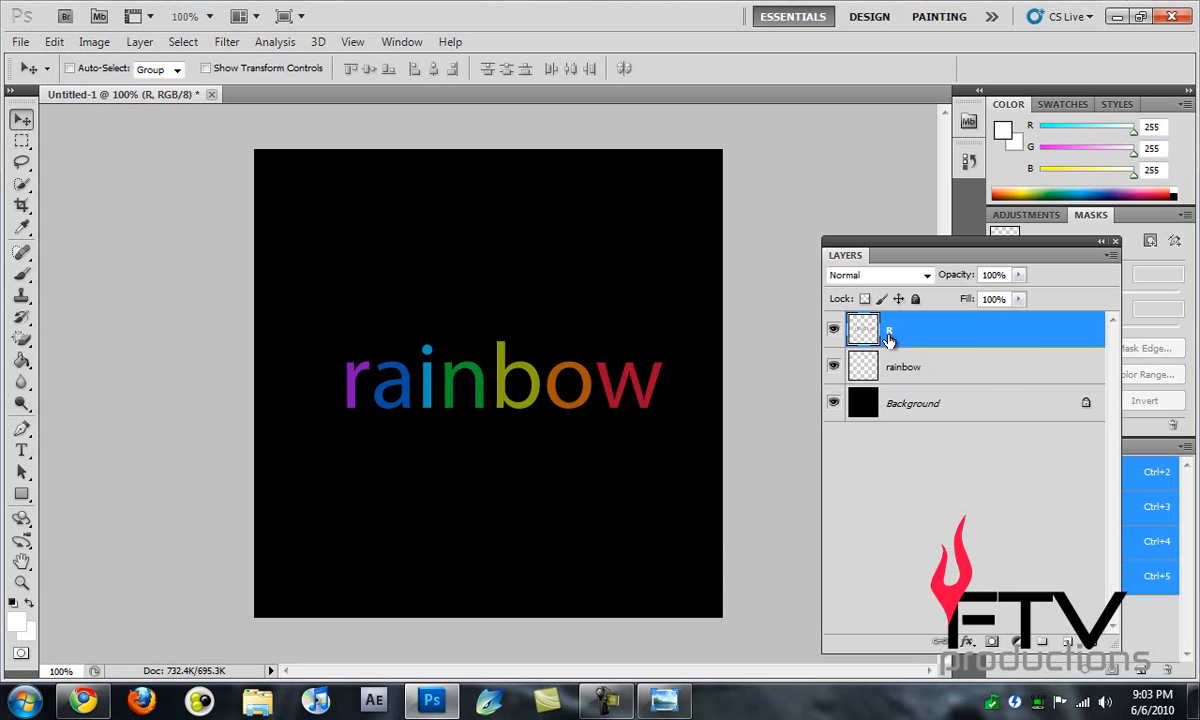
{"action": "mouse_move", "coordinate": [924, 374]}
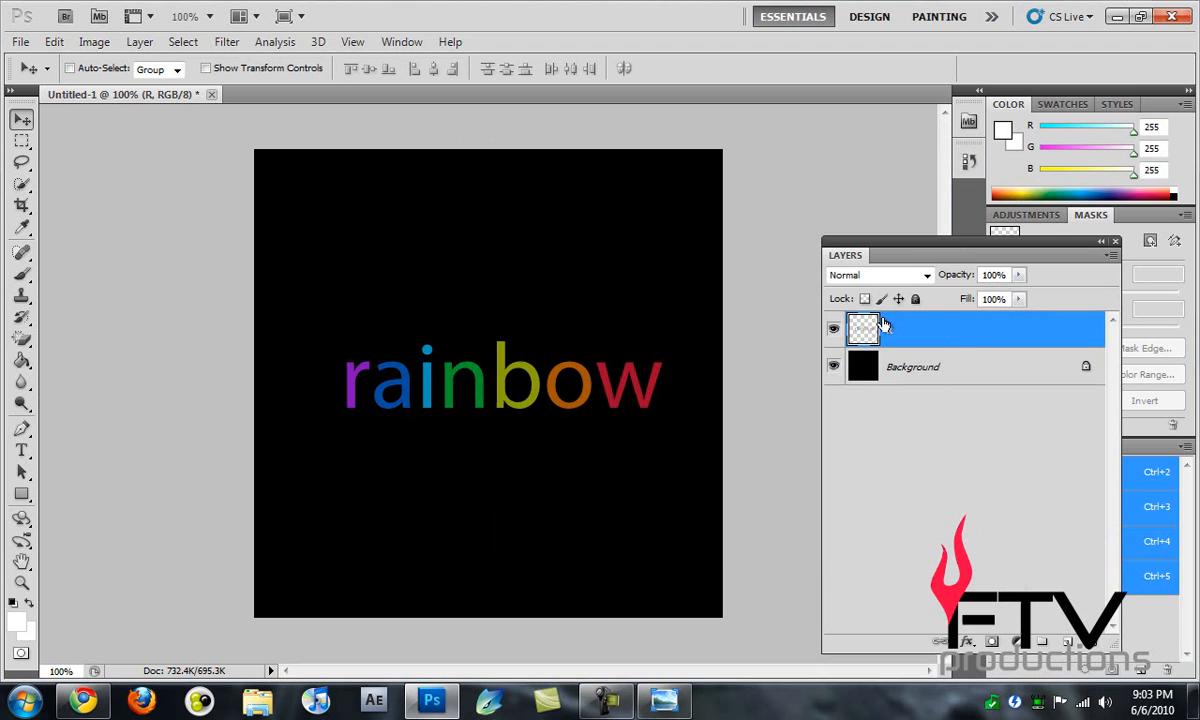
{"action": "double_click", "coordinate": [890, 328]}
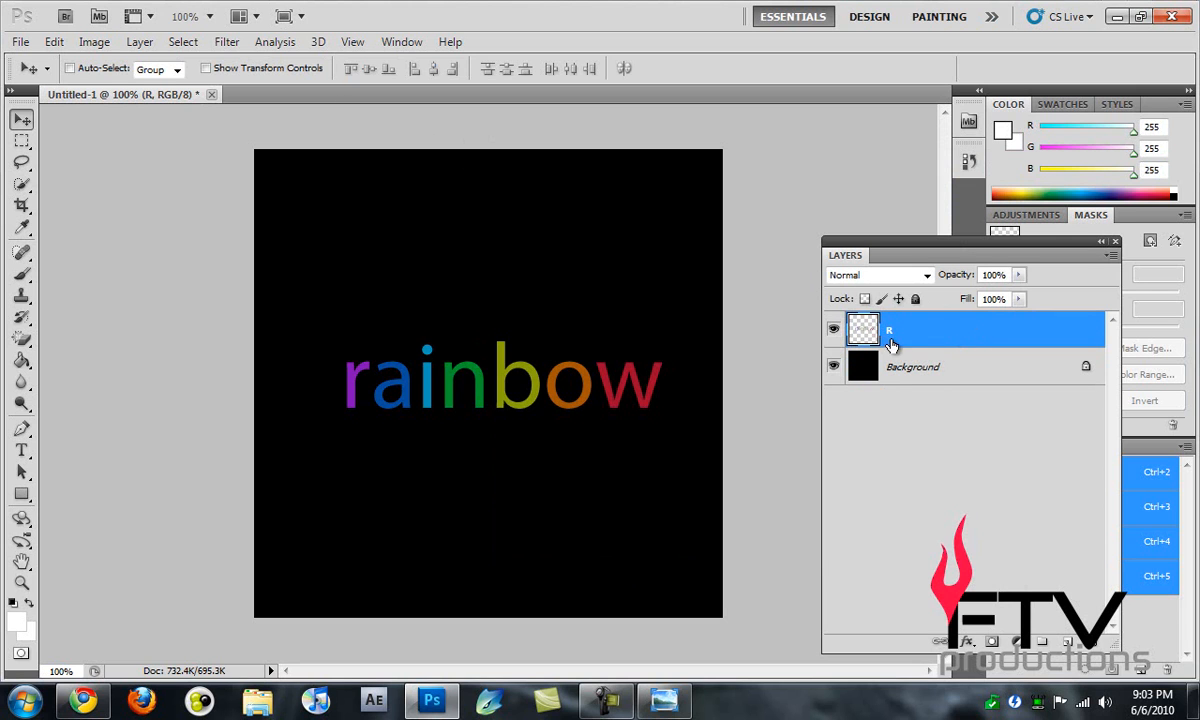
{"action": "key", "text": "ctrl+j"}
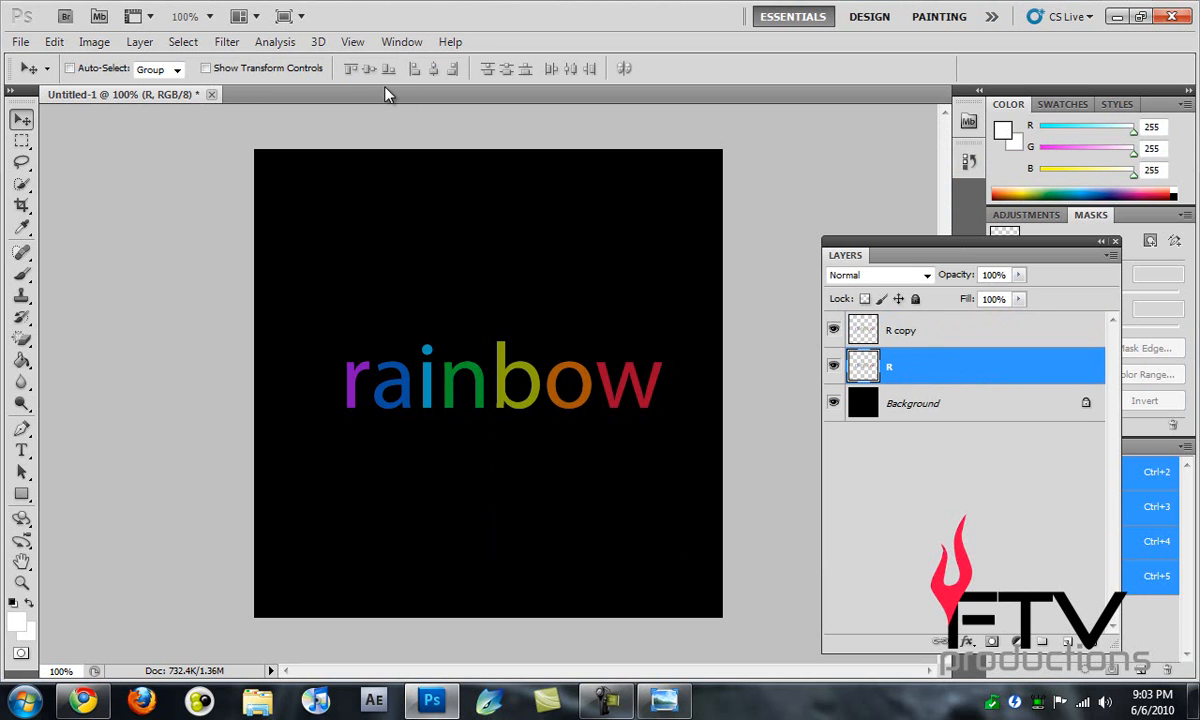
Apply Motion Blur at angle -90 and distance 100 to the lower R layer
{"action": "left_click", "coordinate": [226, 40]}
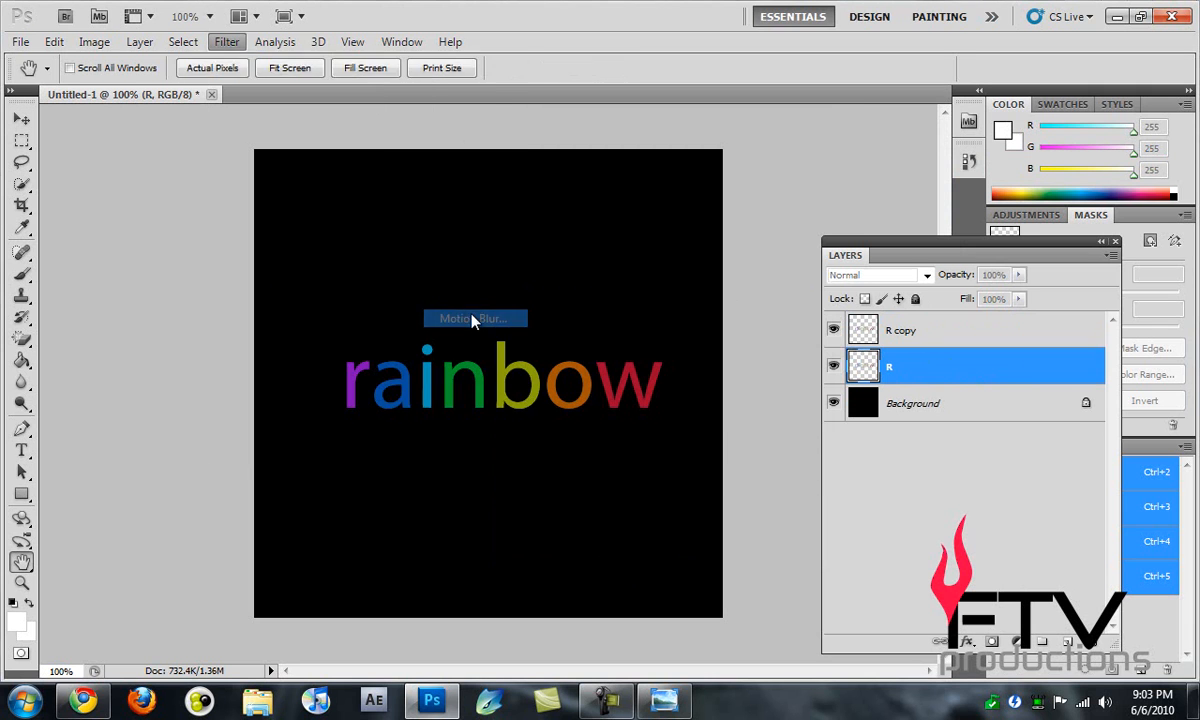
{"action": "left_click", "coordinate": [476, 318]}
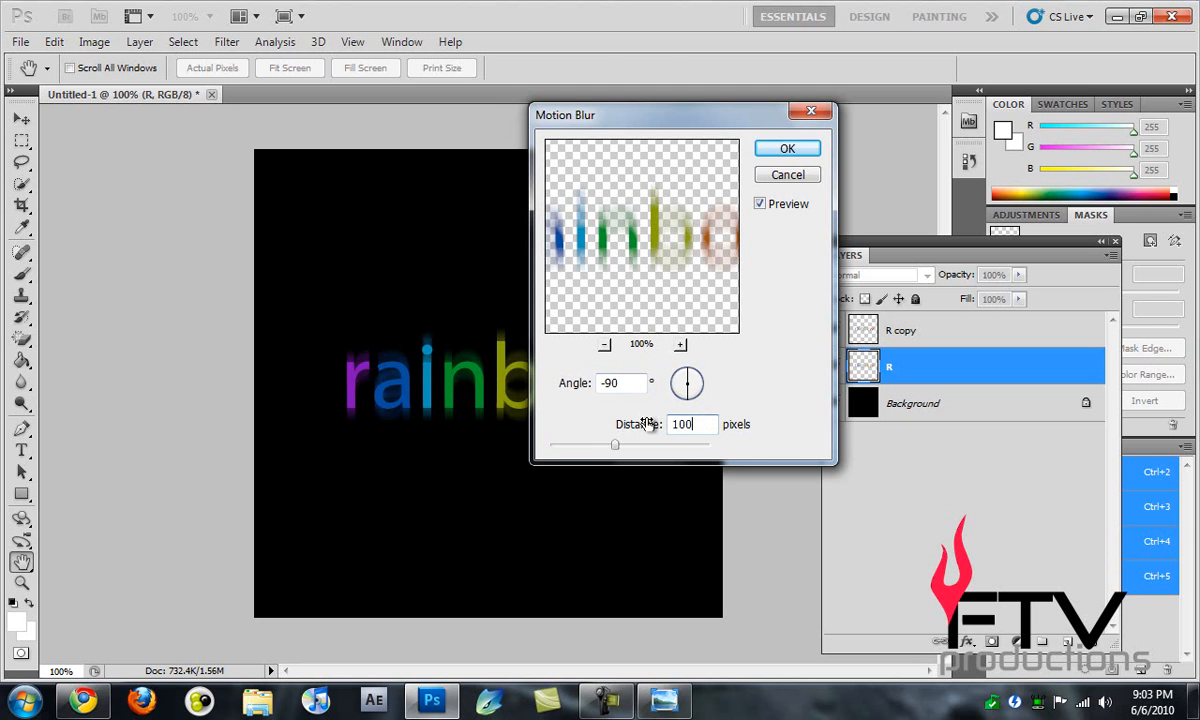
{"action": "mouse_move", "coordinate": [788, 148]}
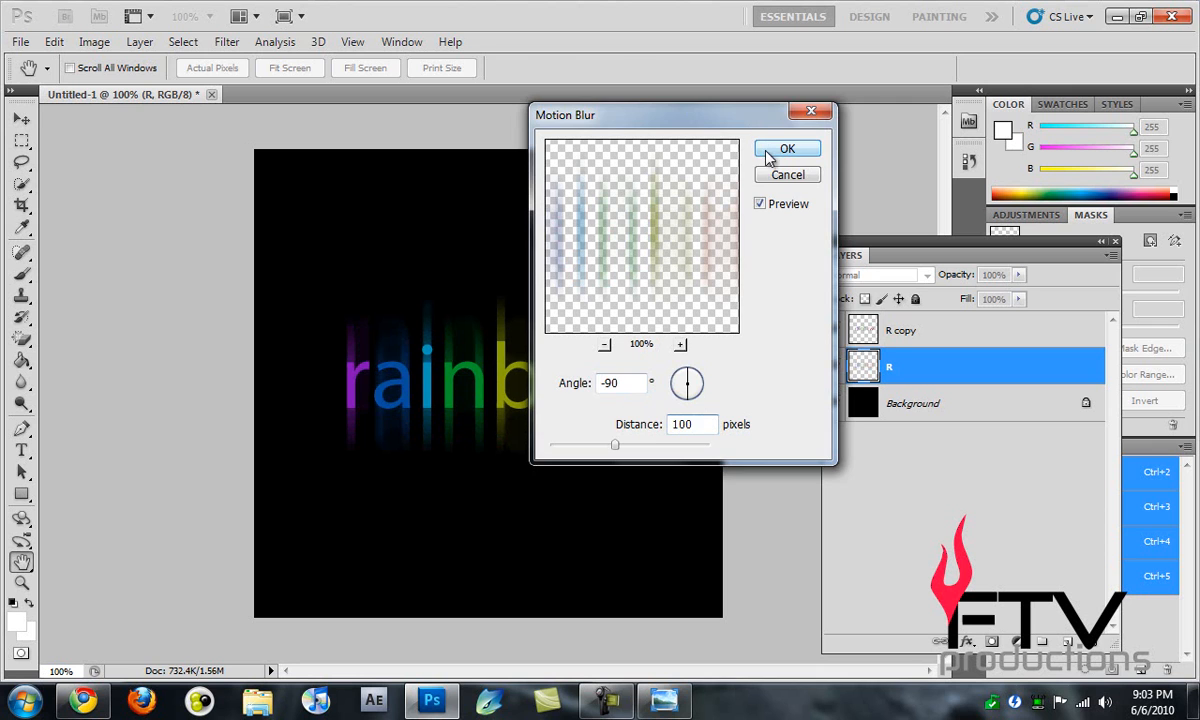
{"action": "left_click", "coordinate": [788, 148]}
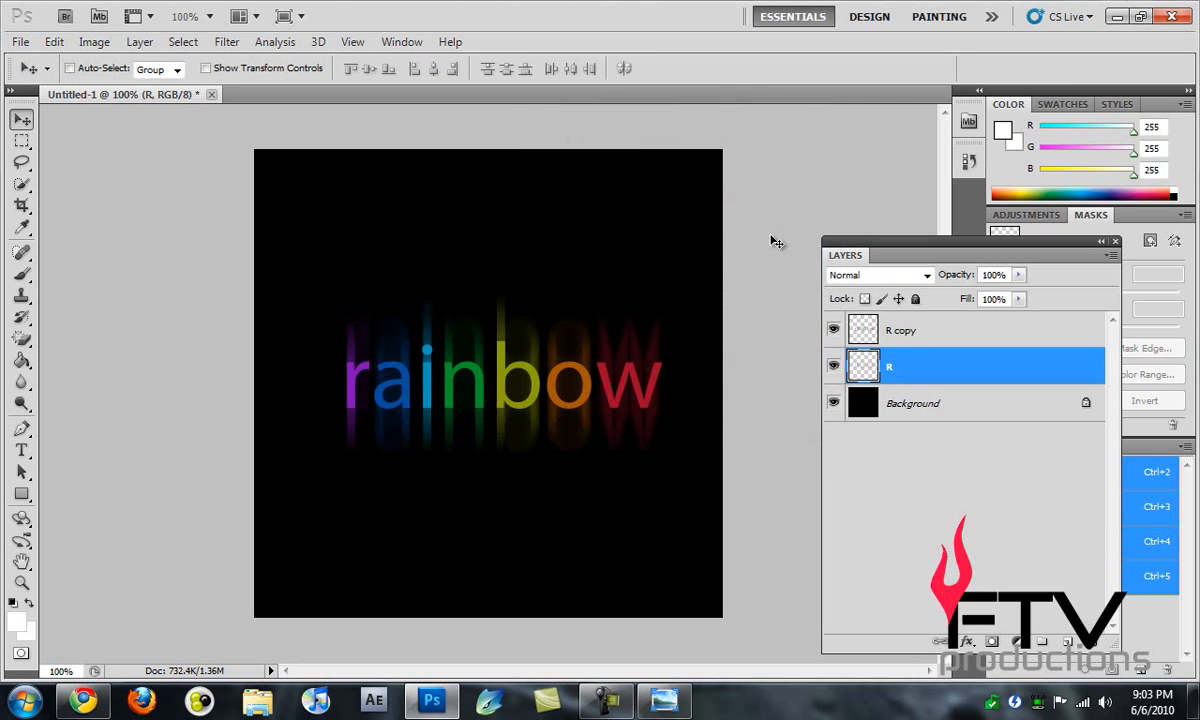
{"action": "mouse_move", "coordinate": [808, 320]}
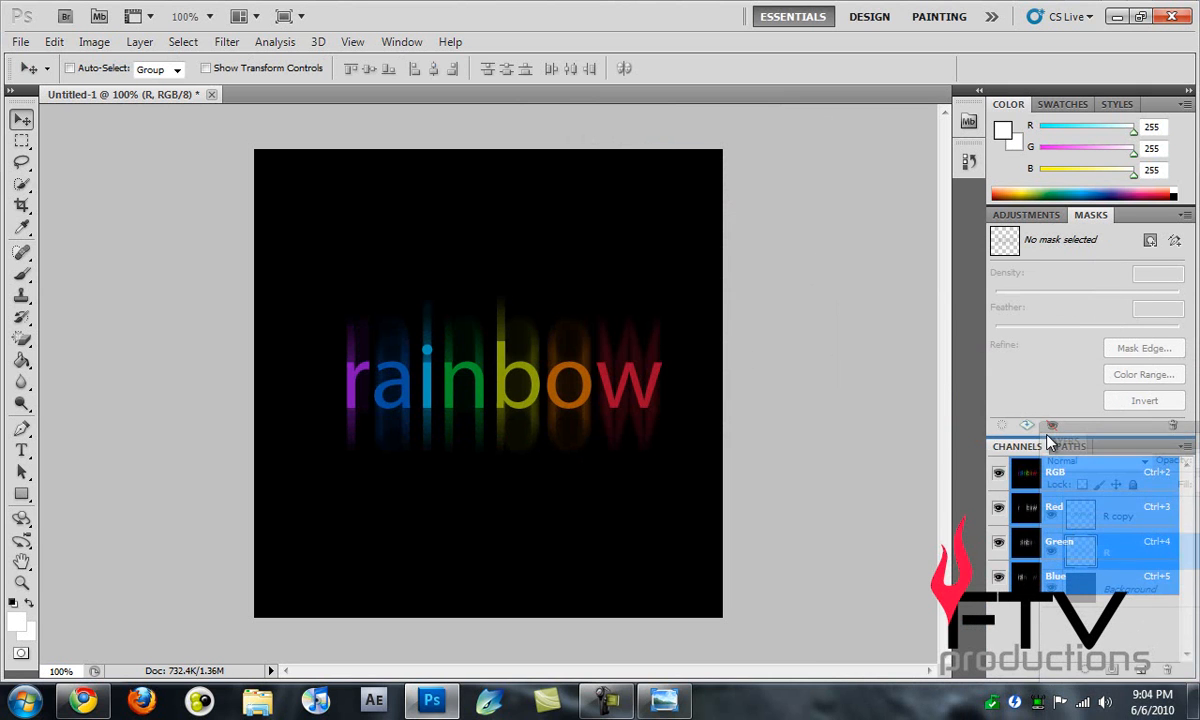
Make the sharp R copy layer active and reach the Select menu
{"action": "left_click", "coordinate": [1012, 446]}
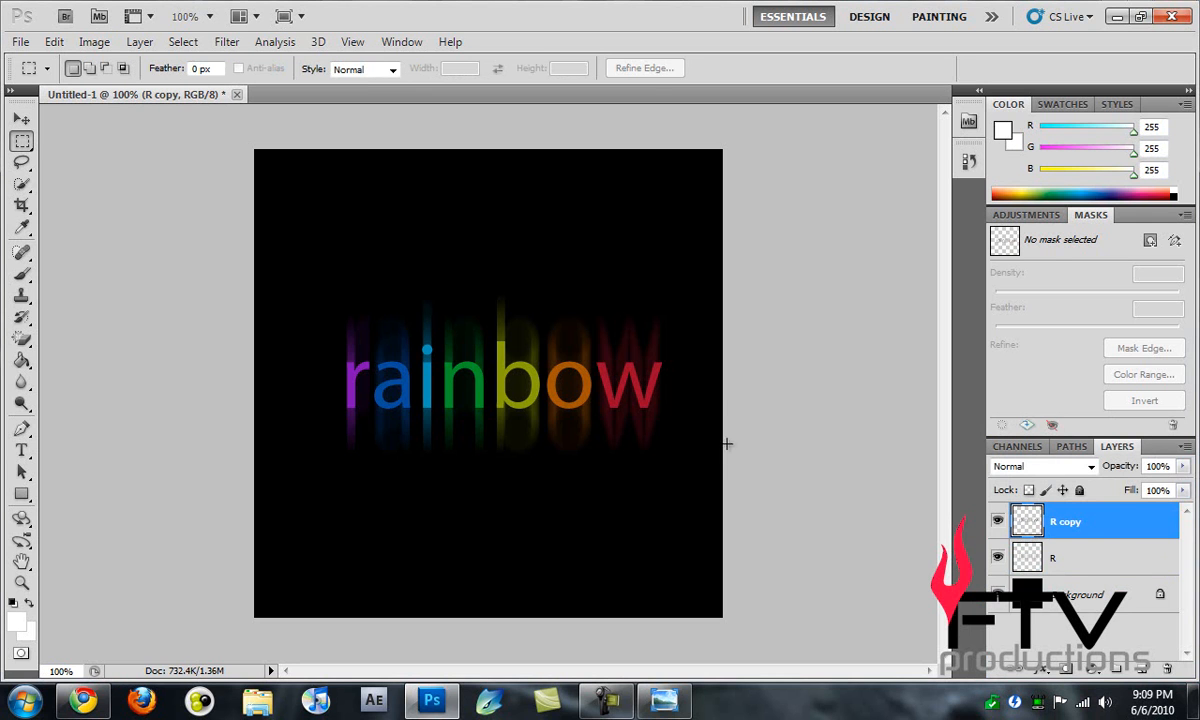
{"action": "mouse_move", "coordinate": [570, 334]}
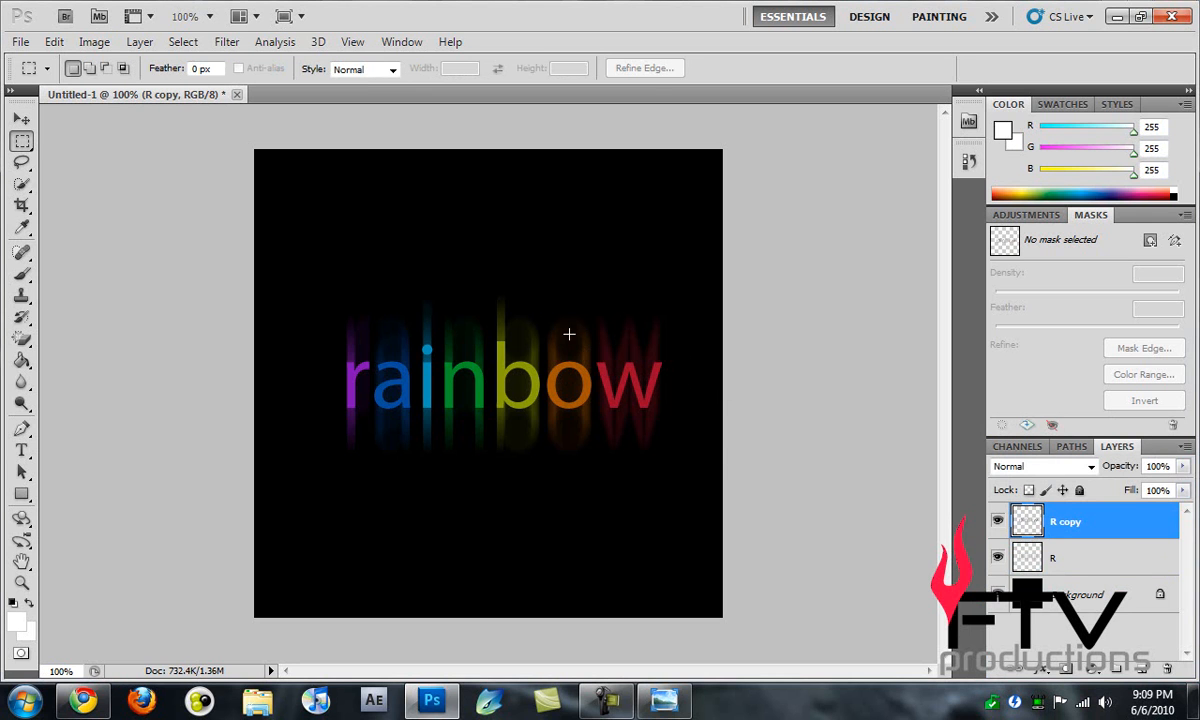
{"action": "mouse_move", "coordinate": [740, 364]}
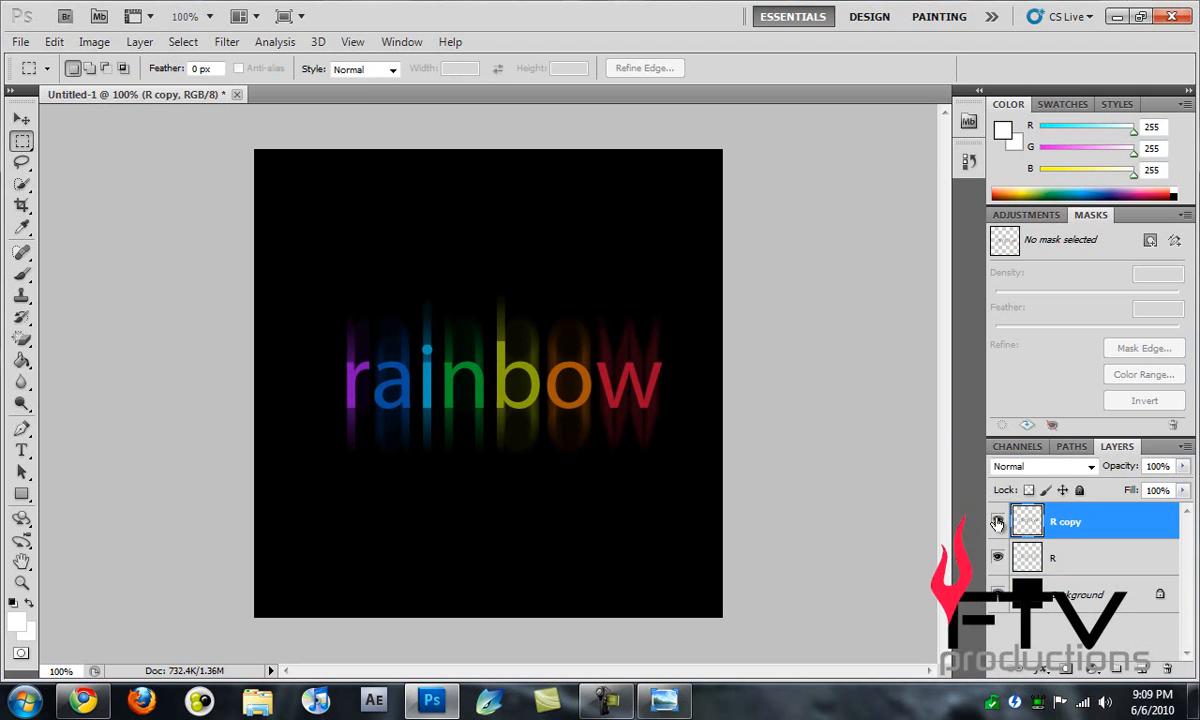
{"action": "left_click", "coordinate": [182, 42]}
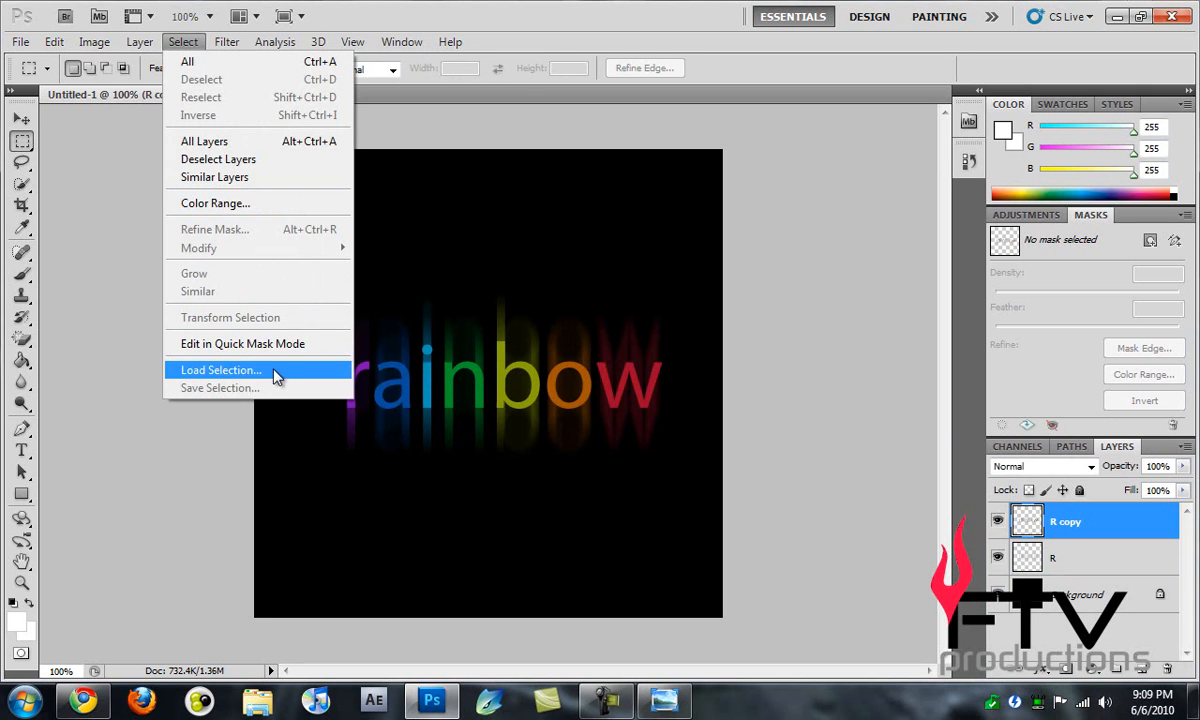
Load the R copy Transparency channel as a selection around the letters
{"action": "left_click", "coordinate": [220, 370]}
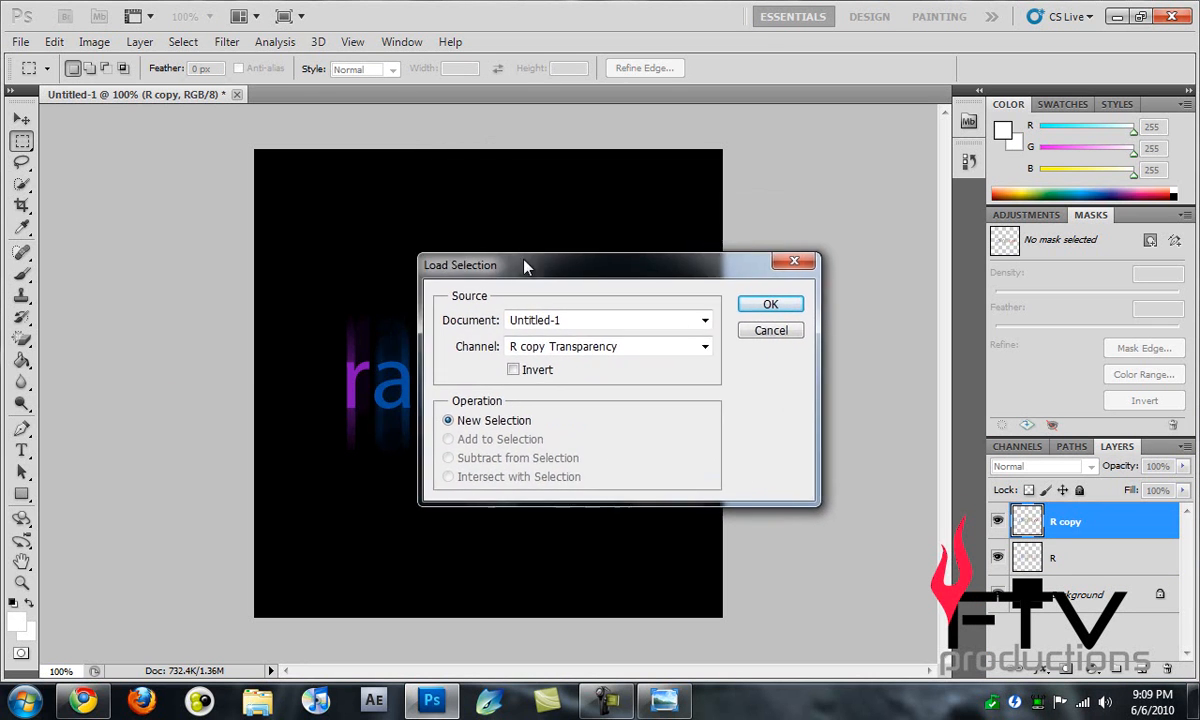
{"action": "left_click", "coordinate": [770, 304]}
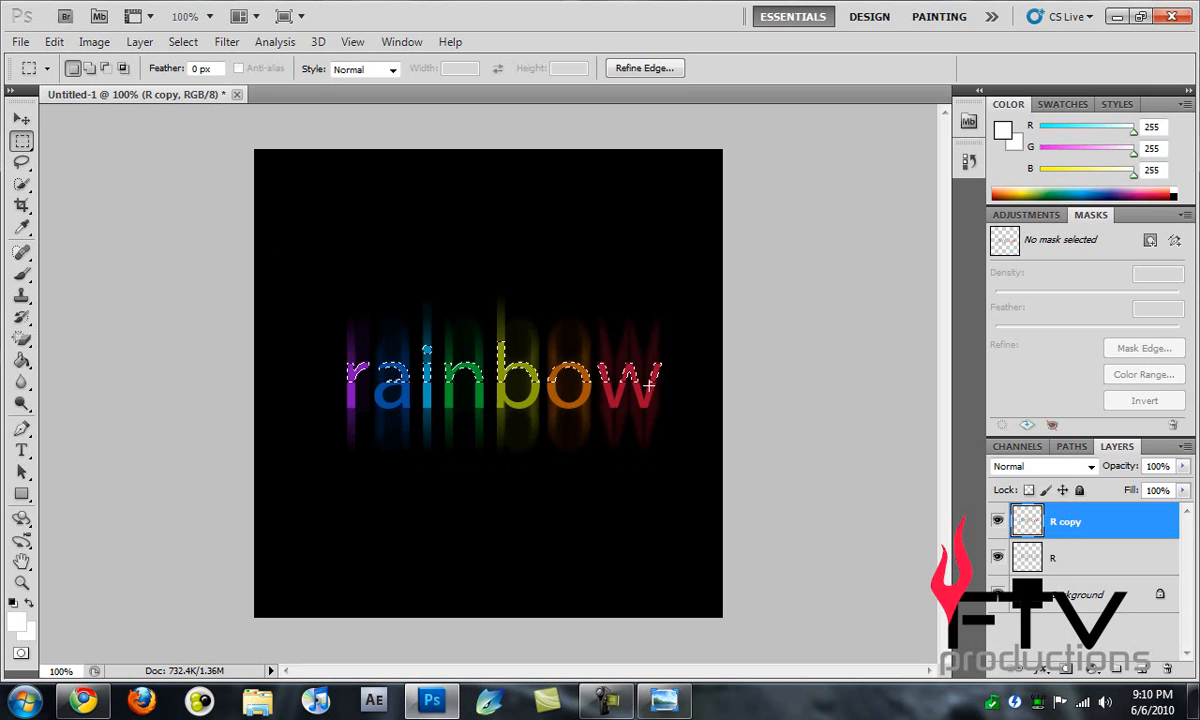
Fill the selected letters with white at 20% opacity via the context Fill command
{"action": "right_click", "coordinate": [648, 384]}
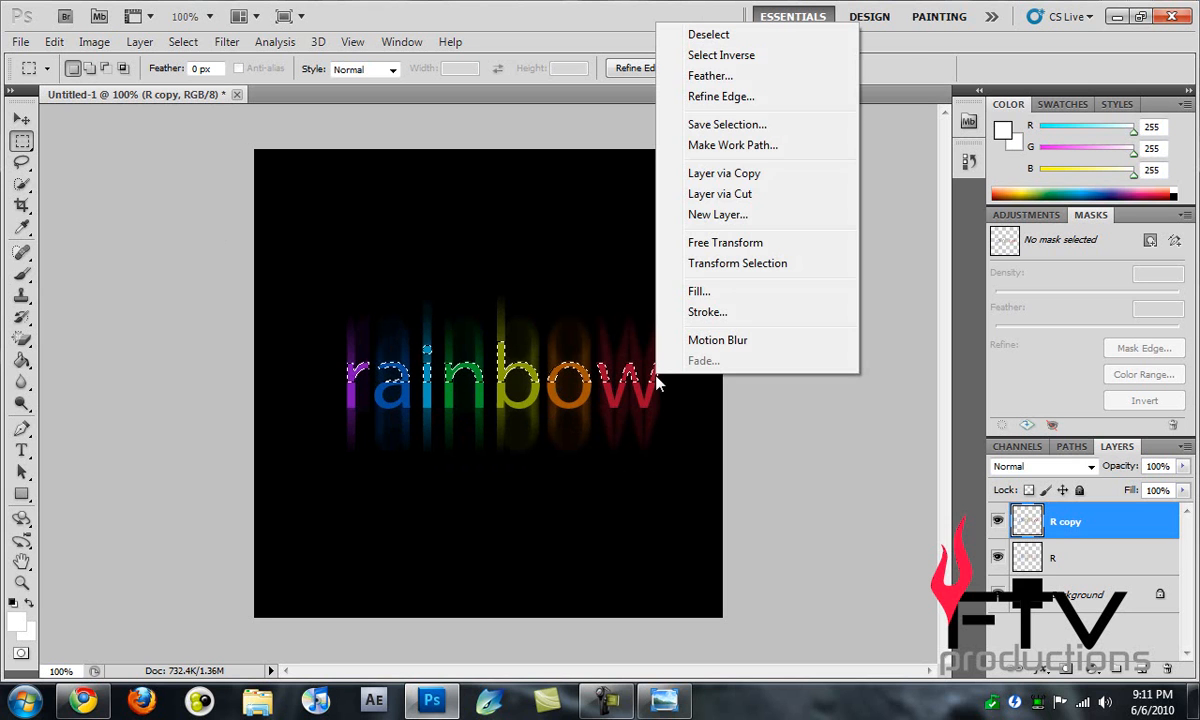
{"action": "left_click", "coordinate": [698, 292]}
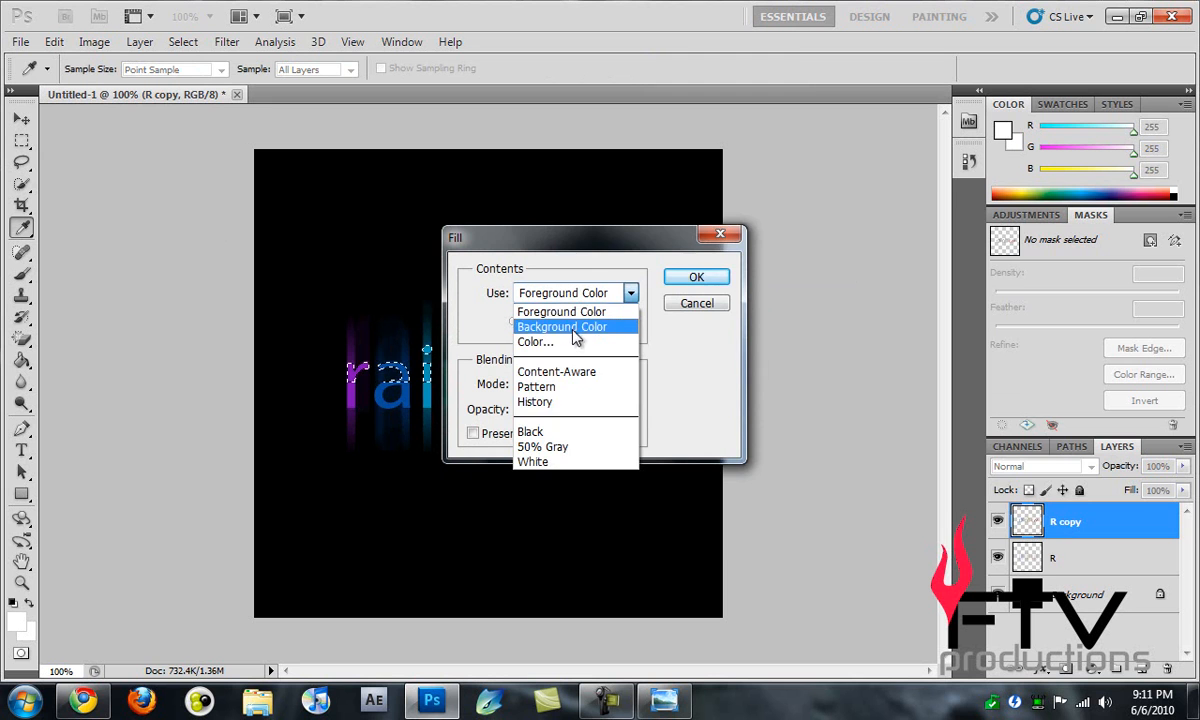
{"action": "left_click", "coordinate": [536, 342]}
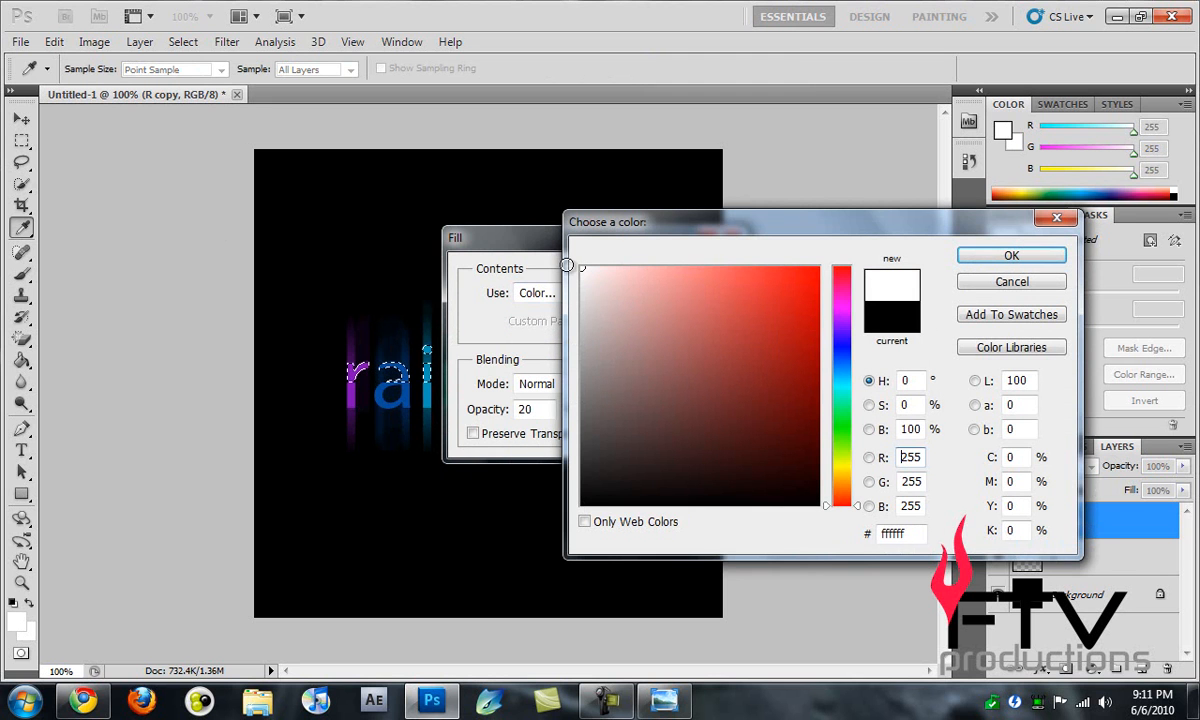
{"action": "left_click", "coordinate": [1010, 256]}
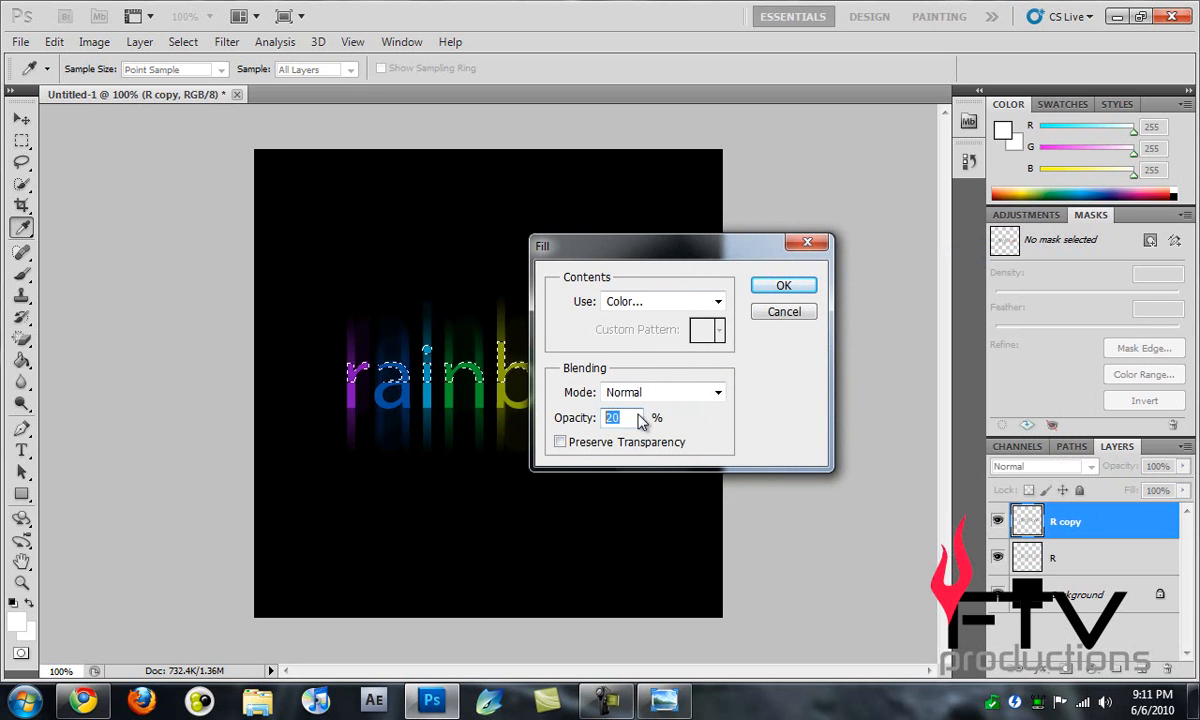
{"action": "left_click", "coordinate": [784, 284]}
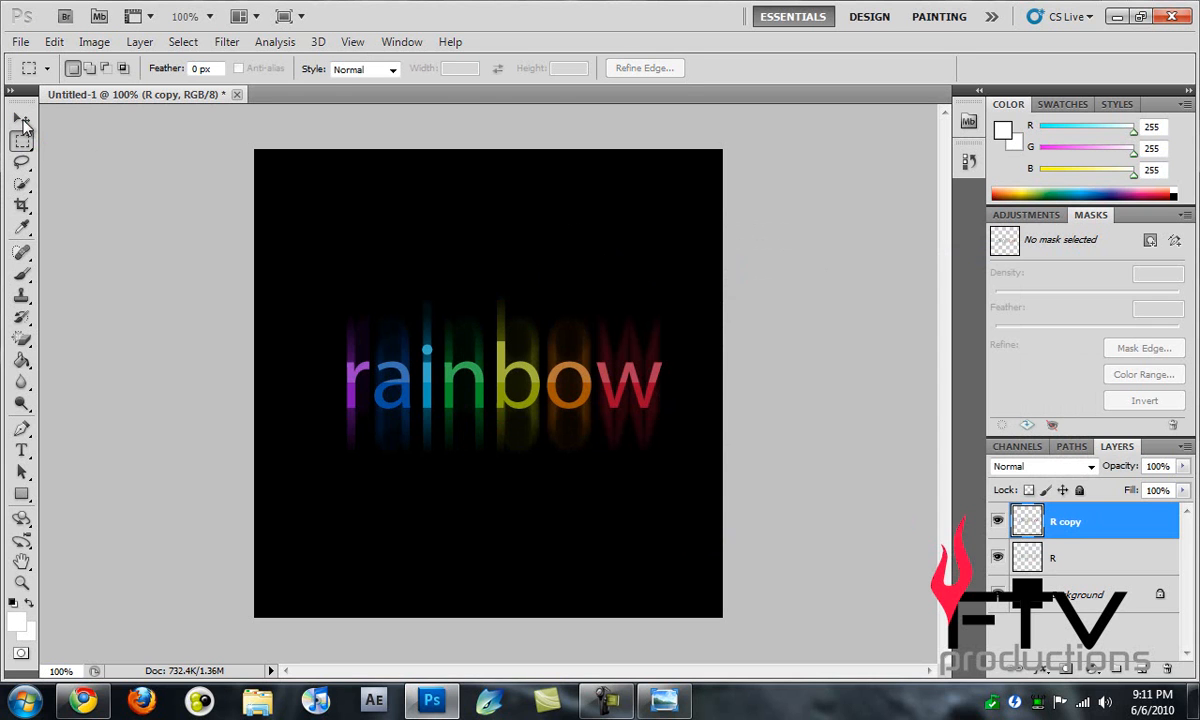
{"action": "left_click", "coordinate": [22, 120]}
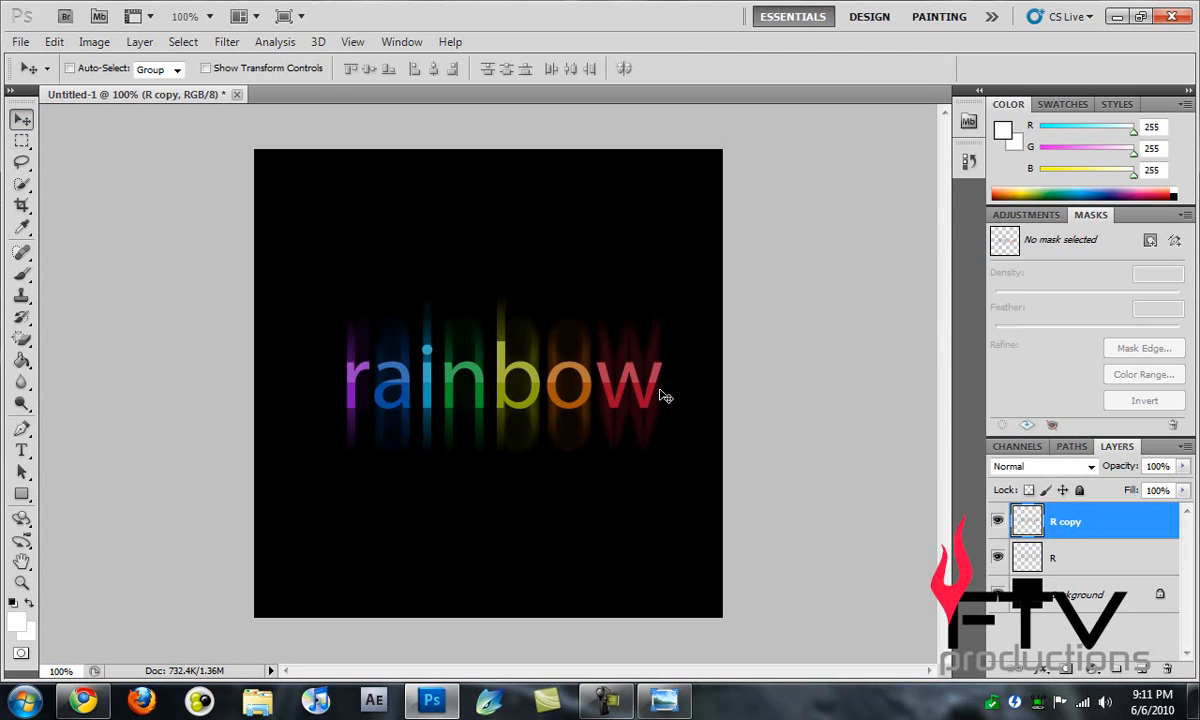
{"action": "mouse_move", "coordinate": [636, 376]}
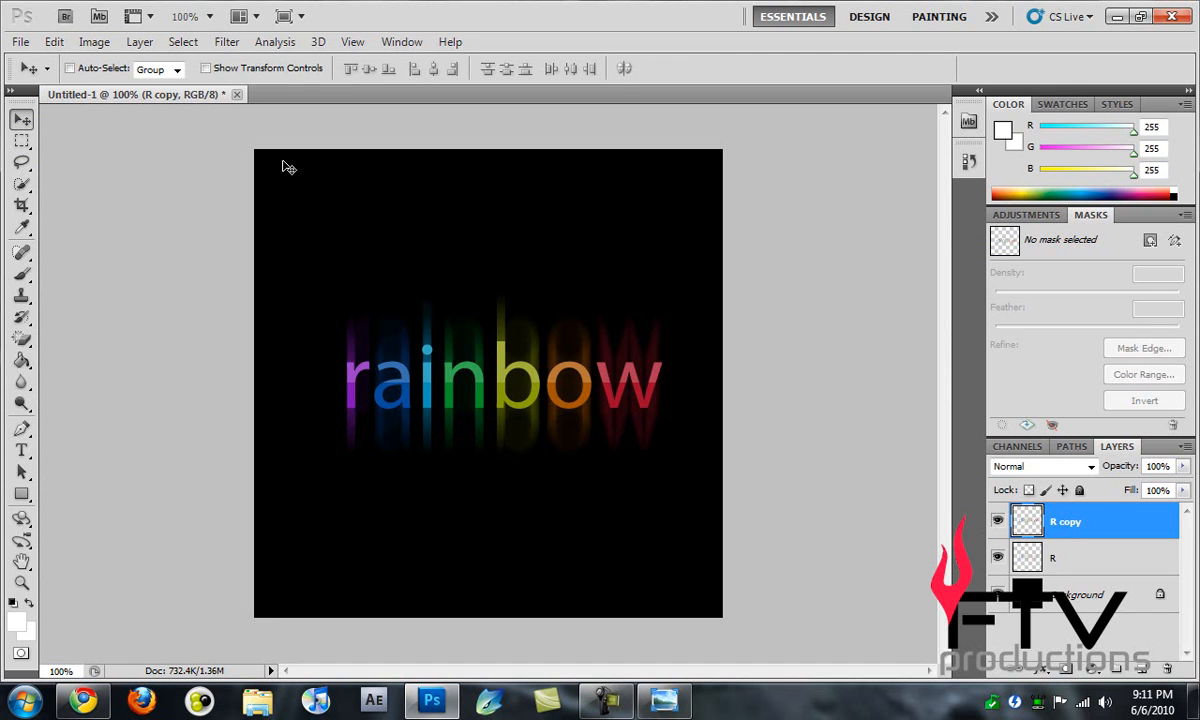
Save As a PNG named Rainbow on the Desktop with Interlace None
{"action": "left_click", "coordinate": [20, 40]}
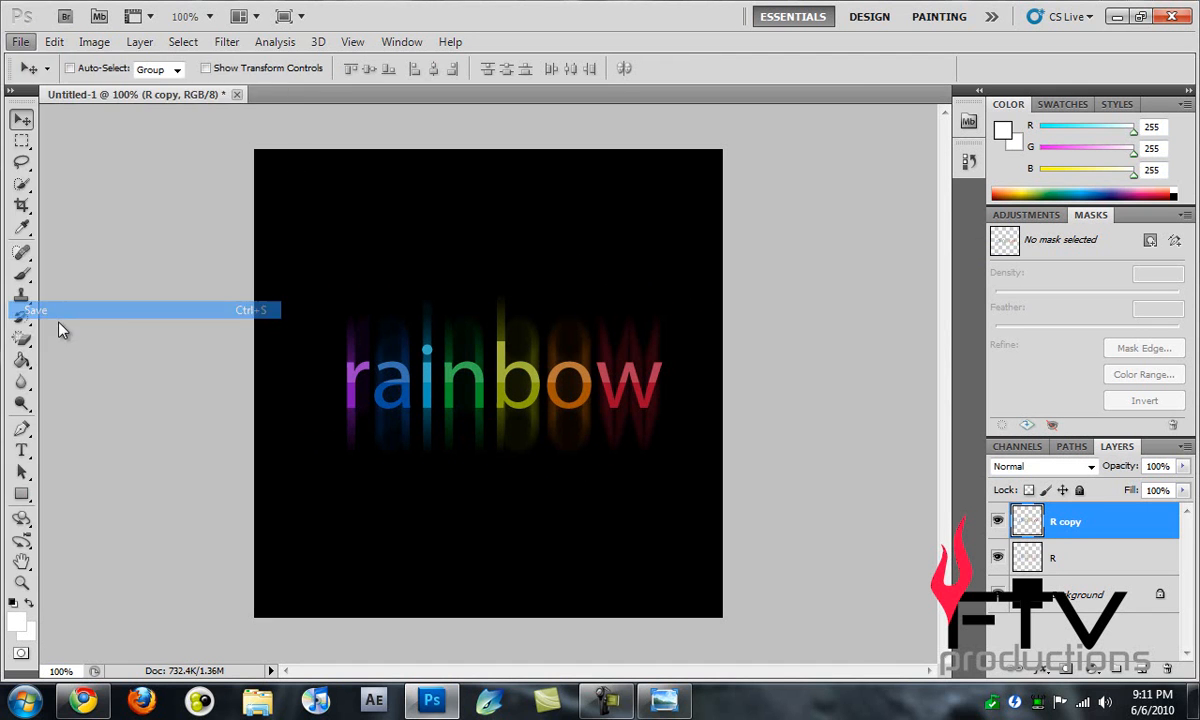
{"action": "left_click", "coordinate": [34, 310]}
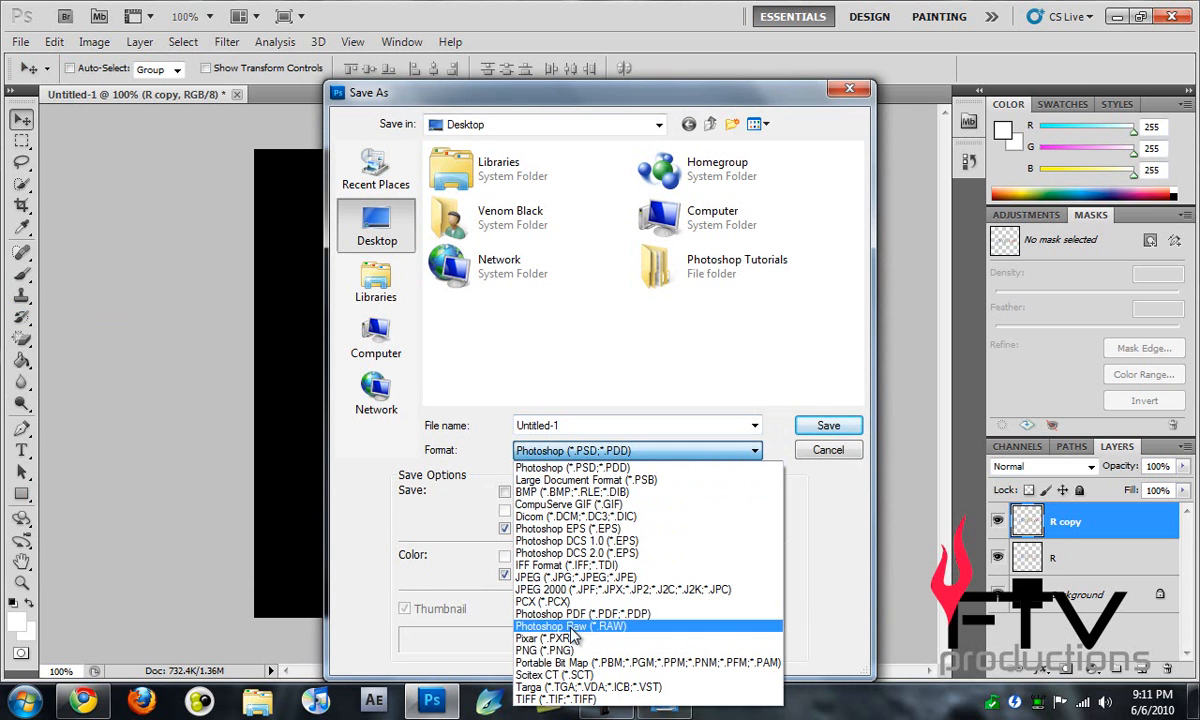
{"action": "left_click", "coordinate": [544, 650]}
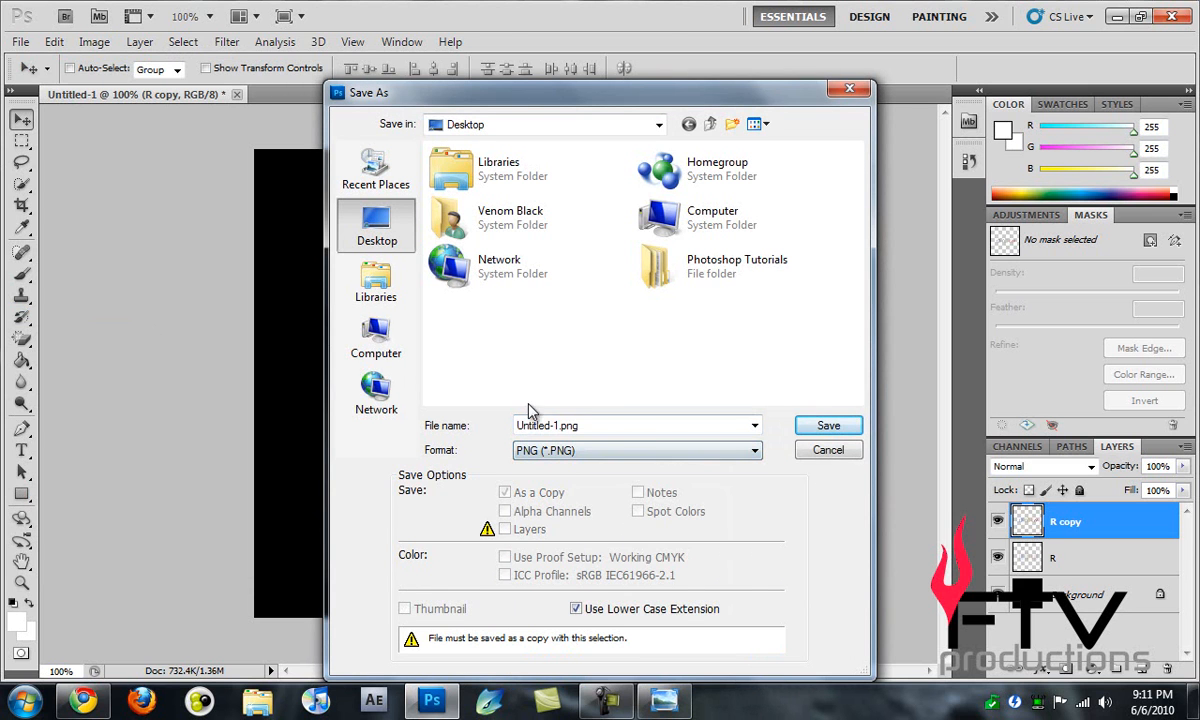
{"action": "type", "text": "Rainbow"}
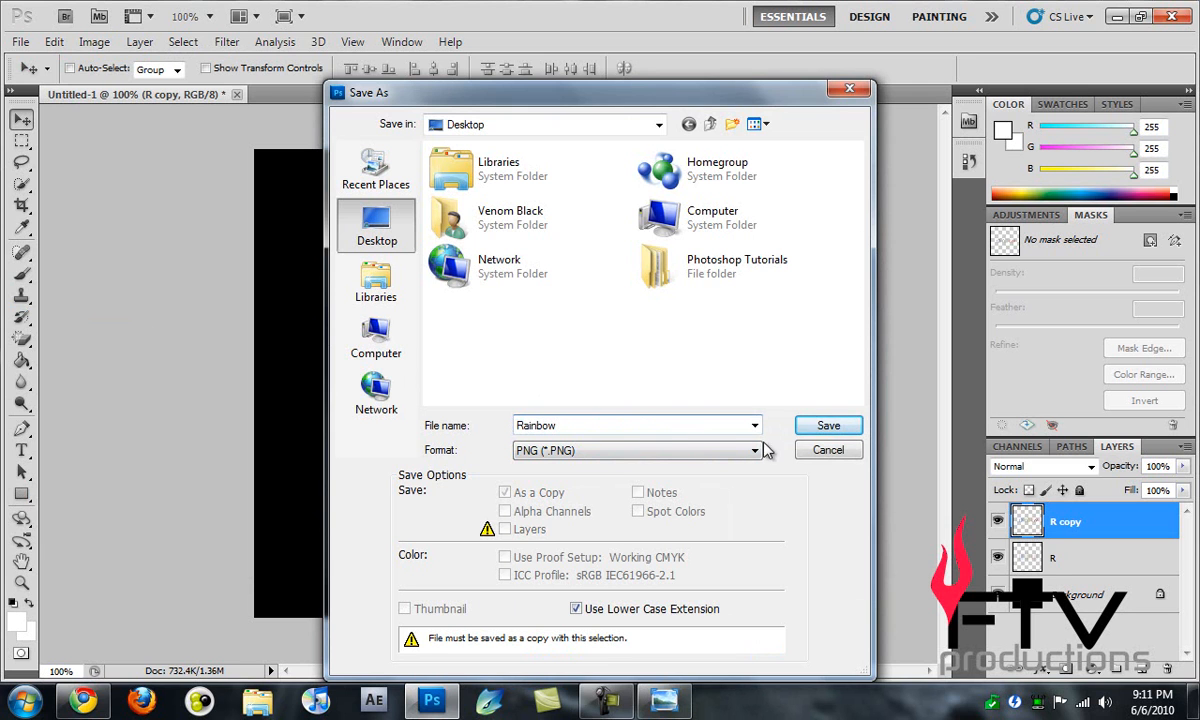
{"action": "left_click", "coordinate": [828, 424]}
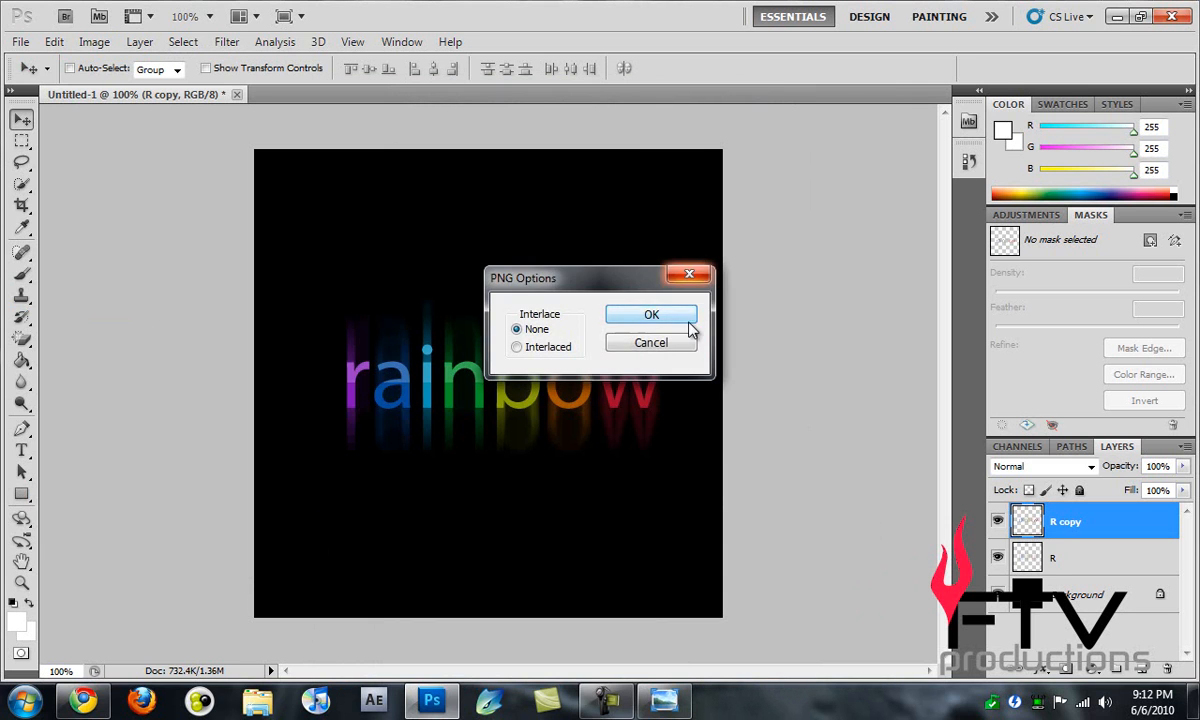
{"action": "left_click", "coordinate": [652, 314]}
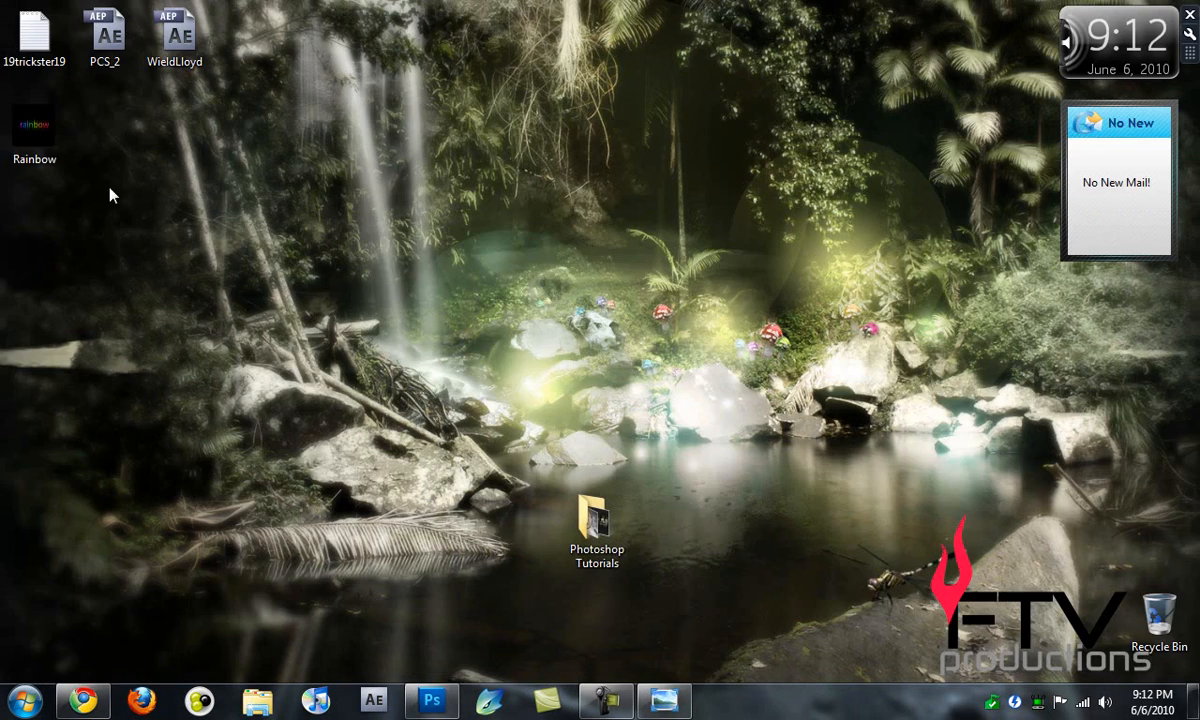
View the saved Rainbow PNG from the desktop in Windows Photo Viewer
{"action": "double_click", "coordinate": [32, 124]}
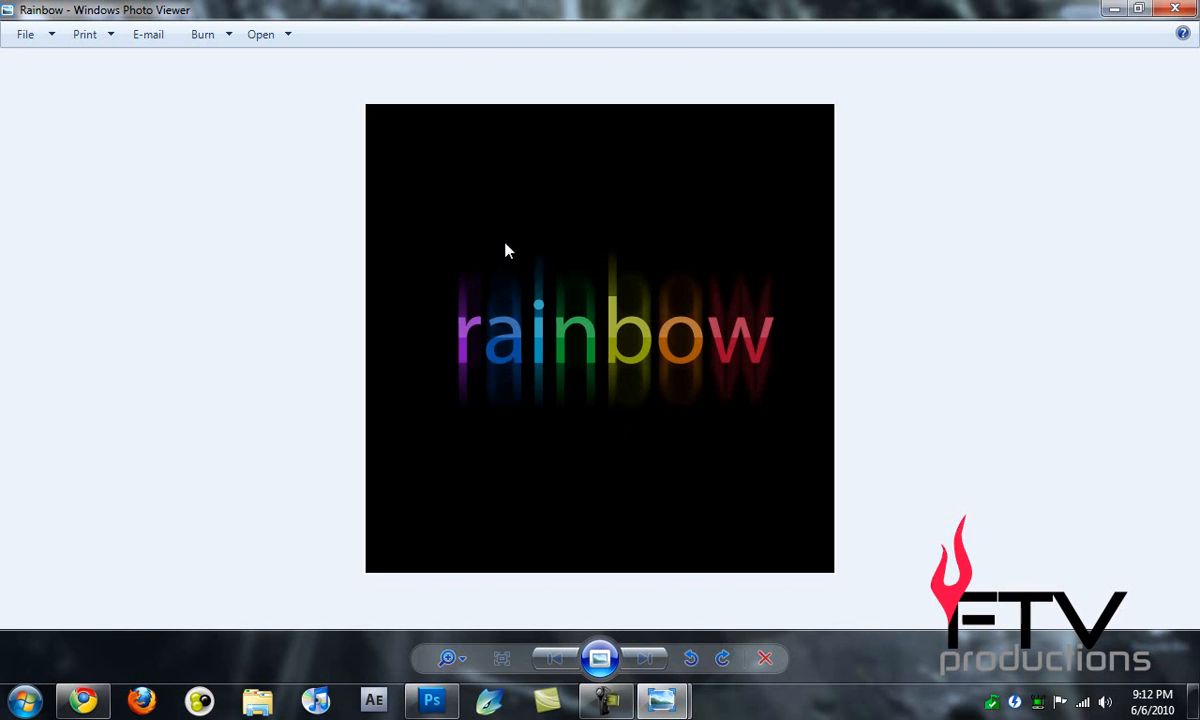
{"action": "mouse_move", "coordinate": [584, 340]}
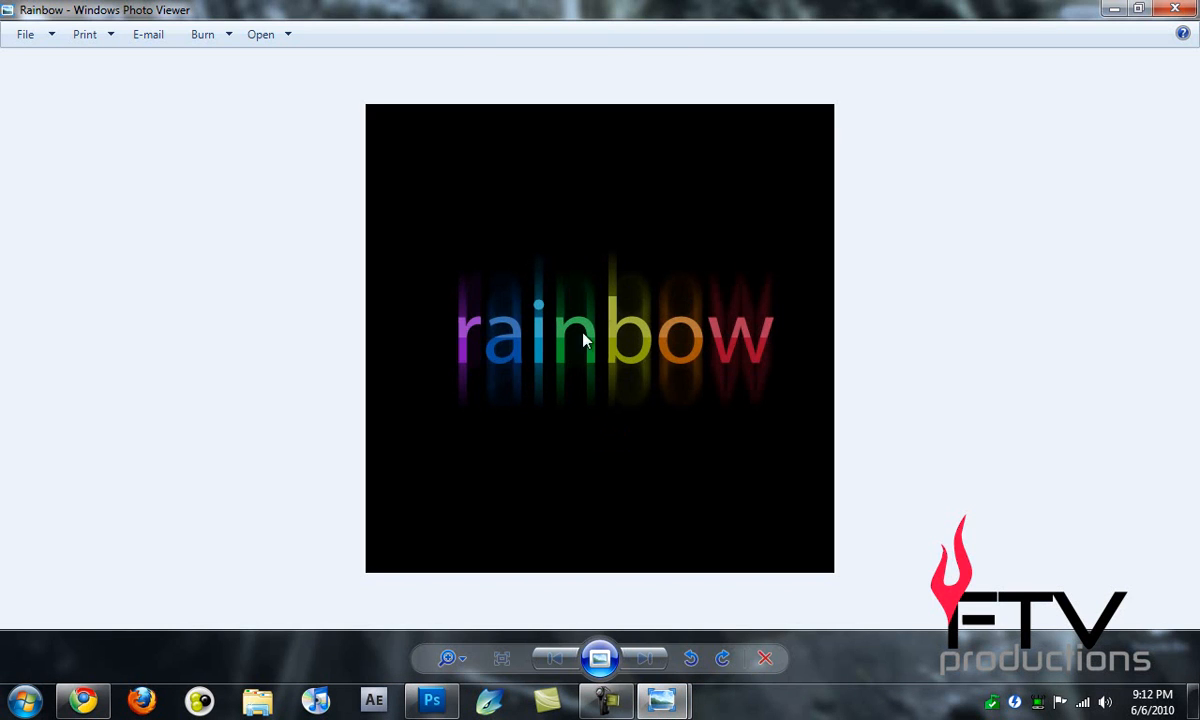
{"action": "mouse_move", "coordinate": [644, 352]}
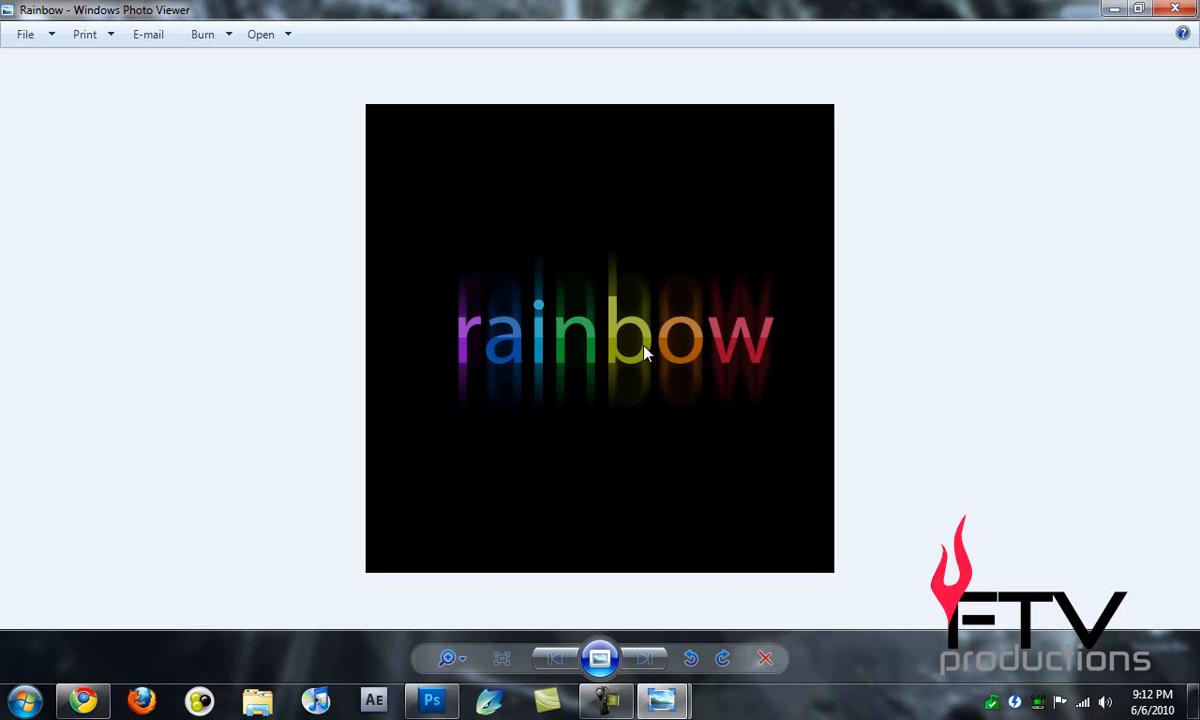
{"action": "mouse_move", "coordinate": [462, 302]}
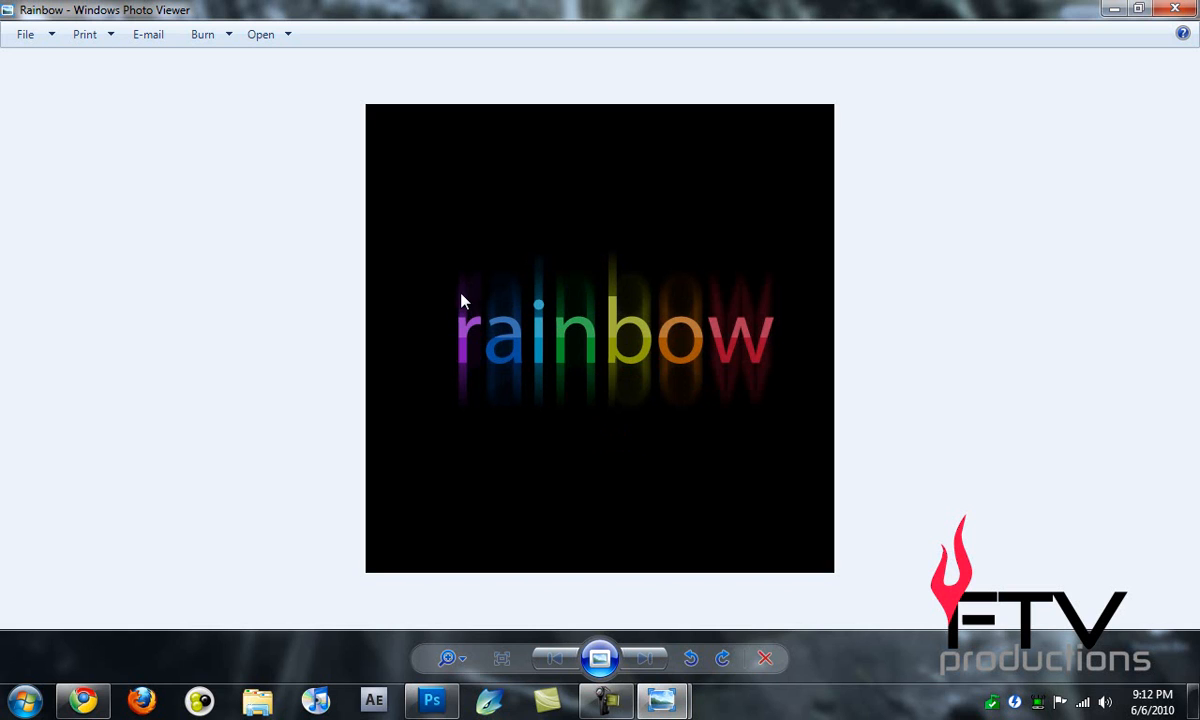
{"action": "mouse_move", "coordinate": [450, 284]}
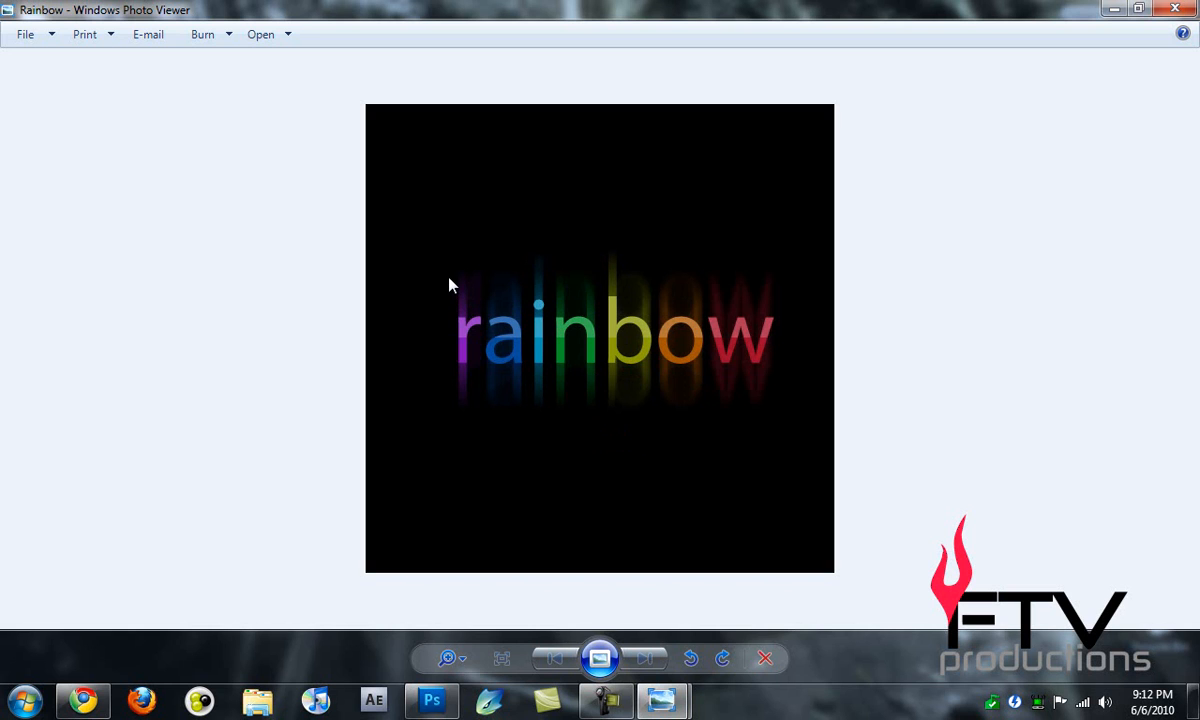
{"action": "mouse_move", "coordinate": [590, 324]}
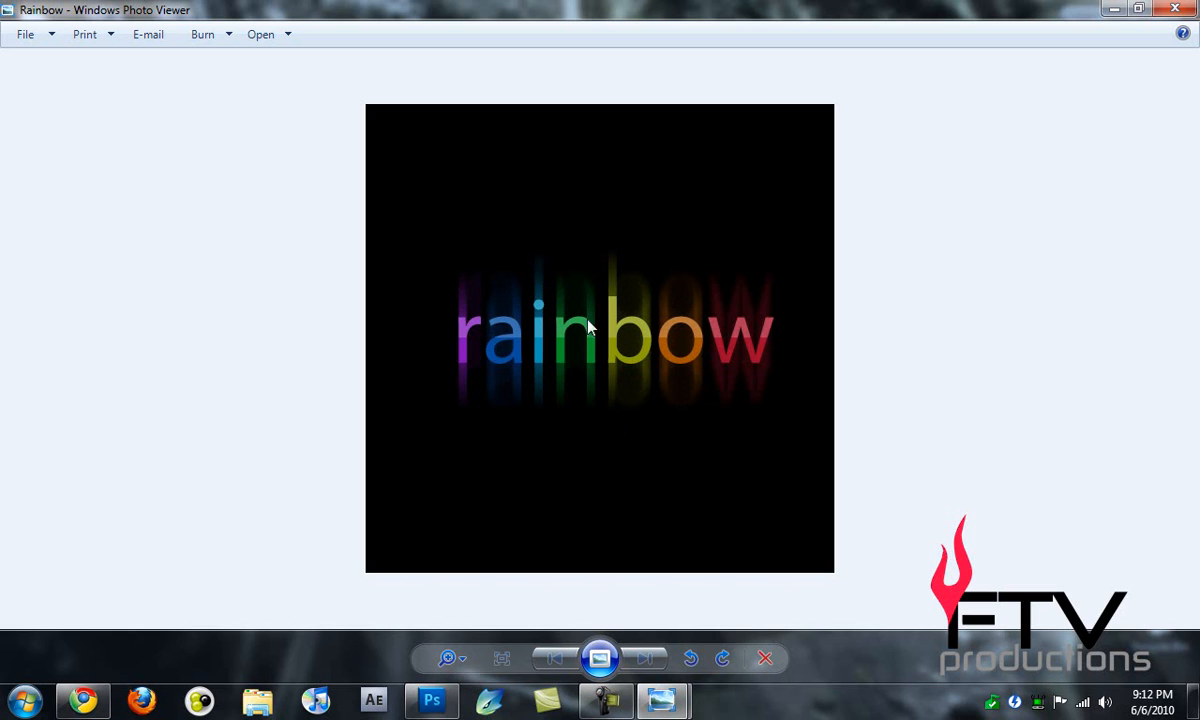
{"action": "mouse_move", "coordinate": [776, 224]}
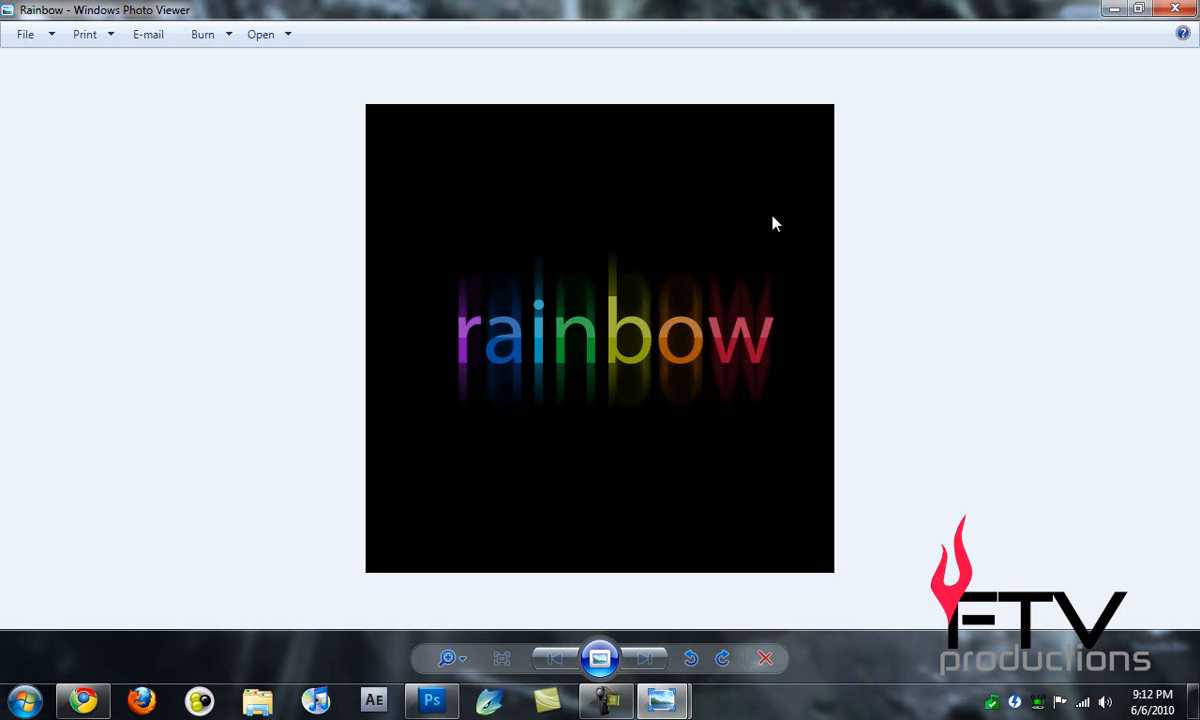
{"action": "mouse_move", "coordinate": [770, 240]}
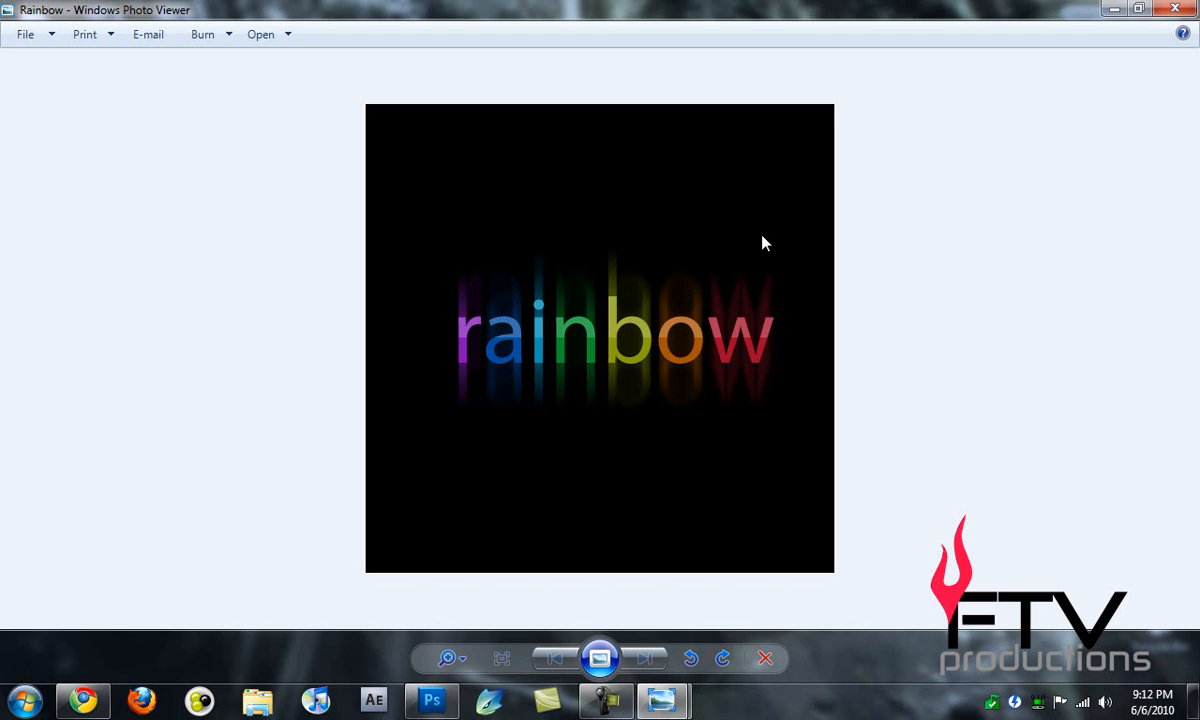
{"action": "mouse_move", "coordinate": [716, 276]}
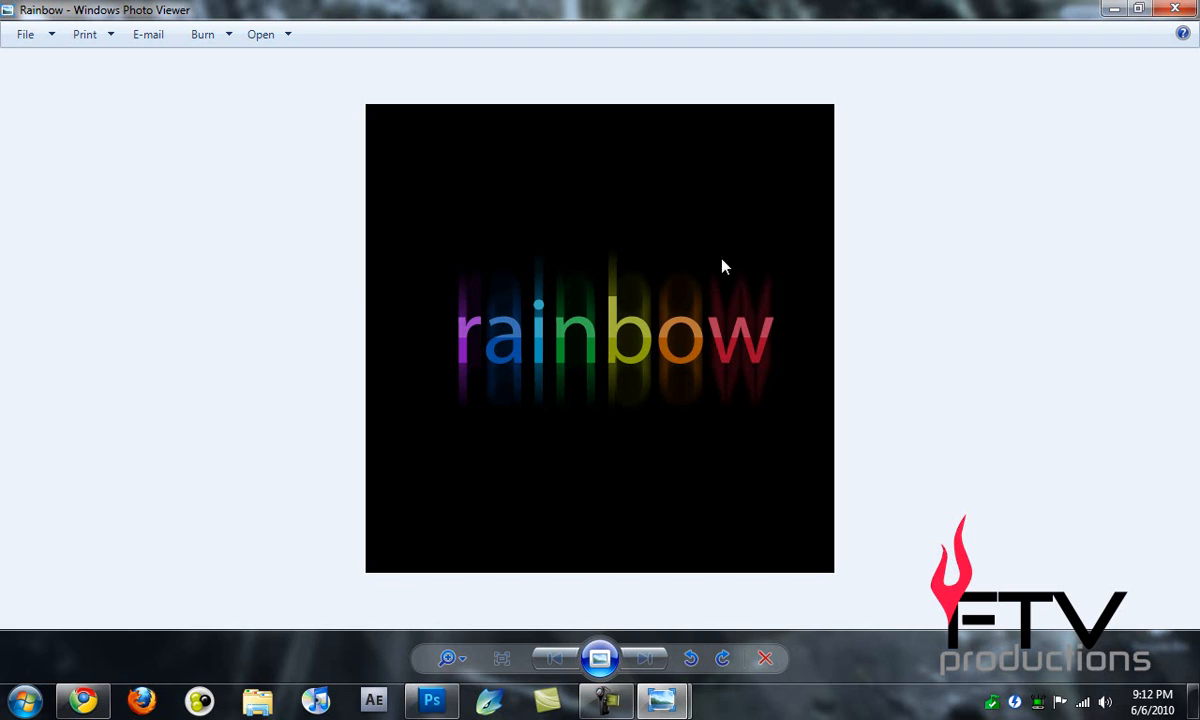
{"action": "mouse_move", "coordinate": [698, 308]}
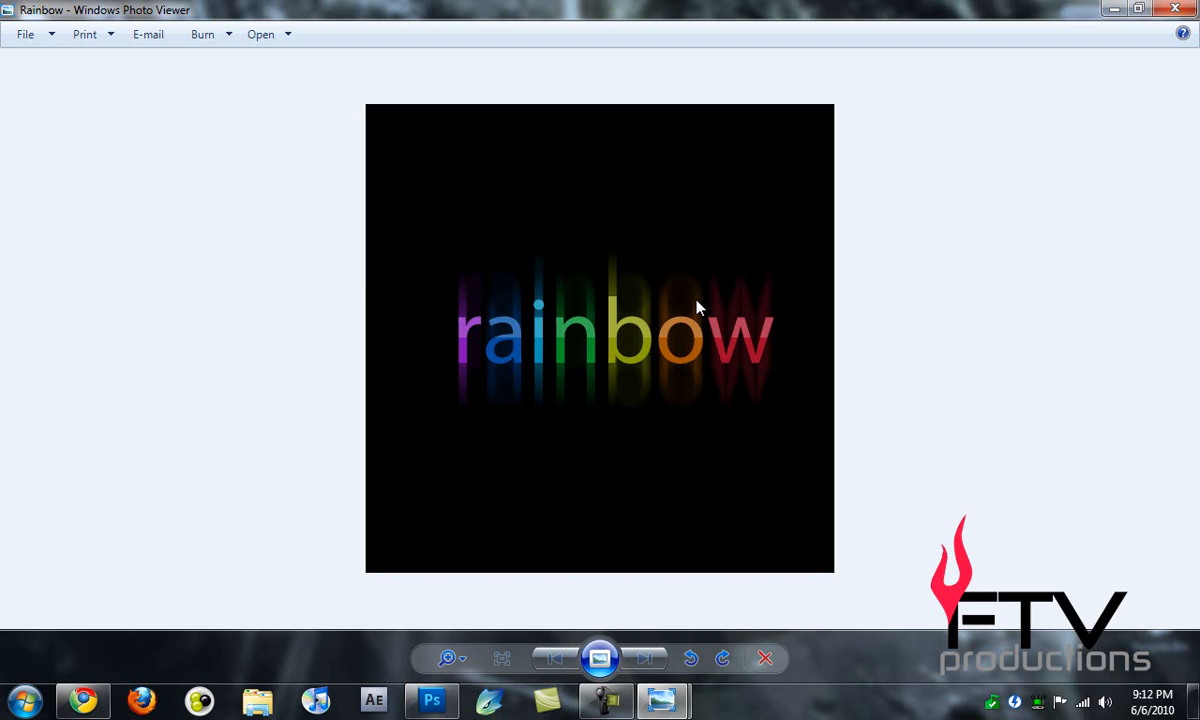